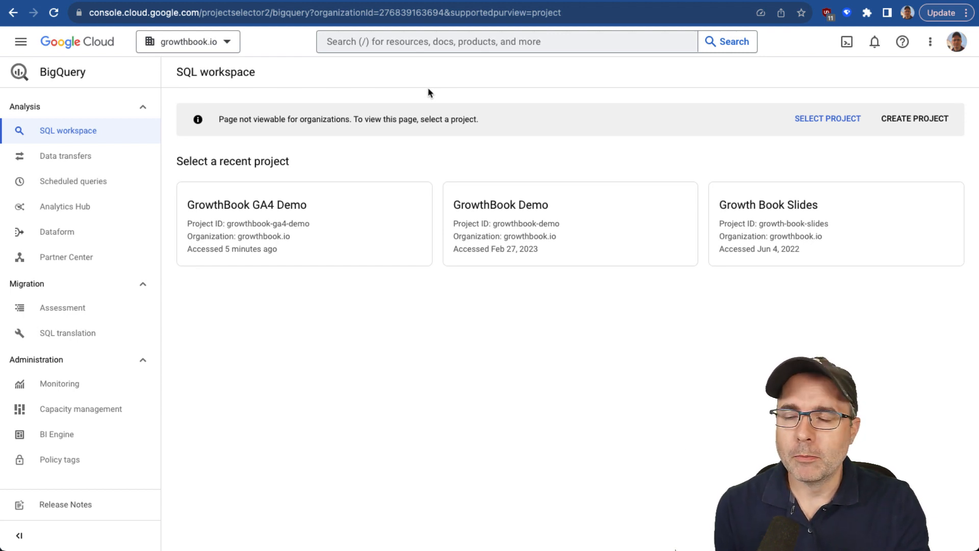
pyautogui.moveTo(424, 97)
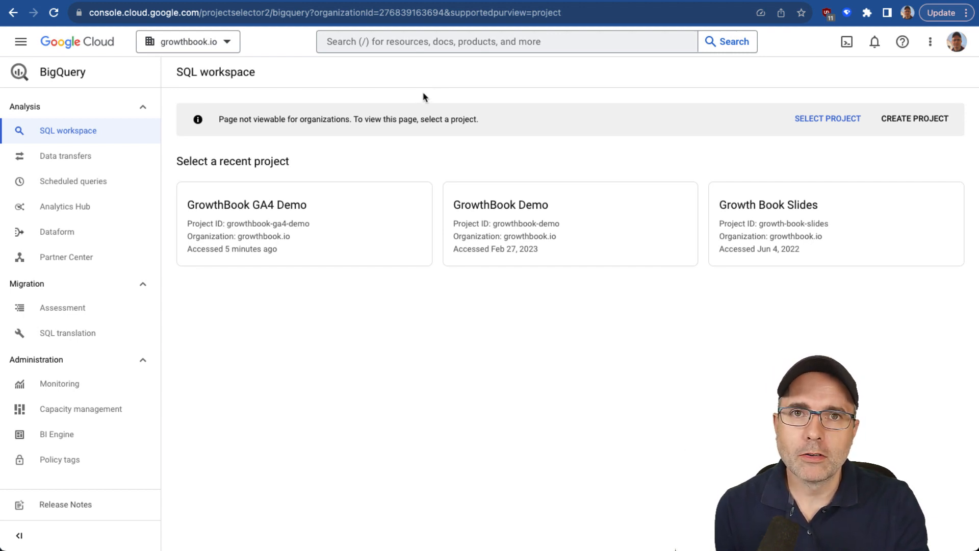
pyautogui.moveTo(914, 118)
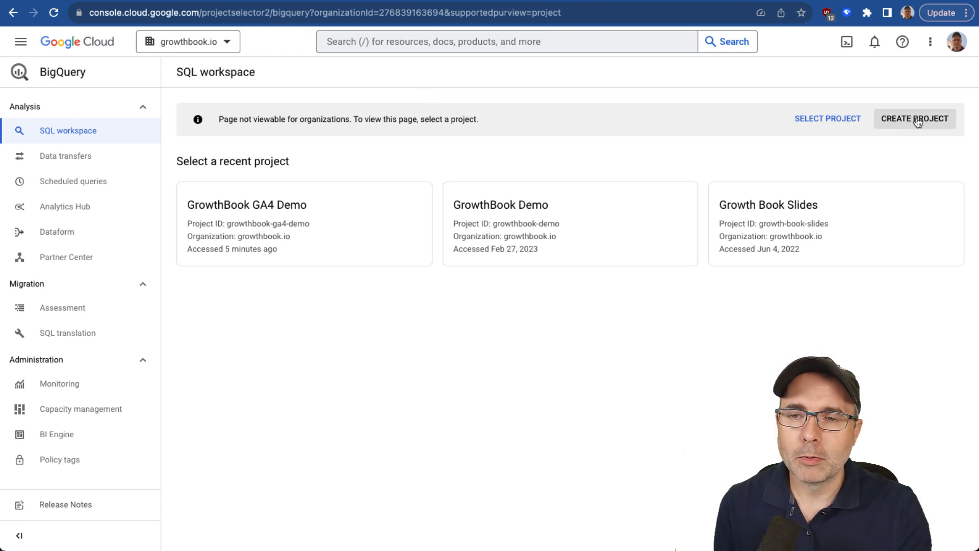
# - Create a new Google Cloud project named ga4-sample
pyautogui.click(915, 119)
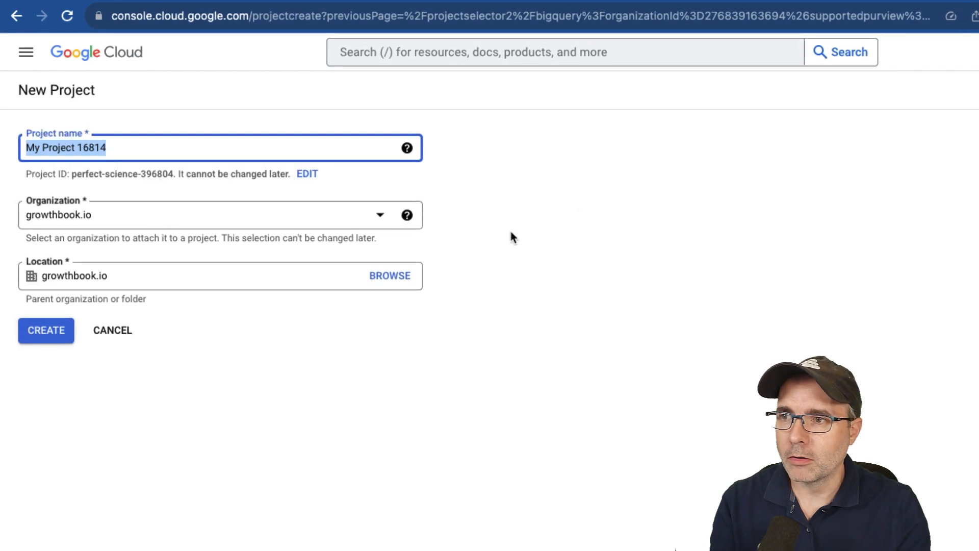
pyautogui.moveTo(122, 165)
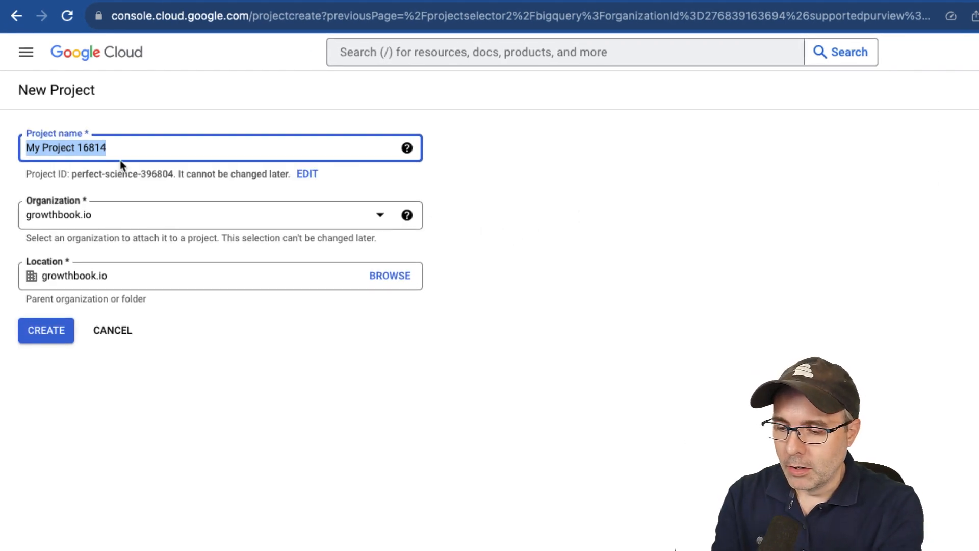
pyautogui.write('ga')
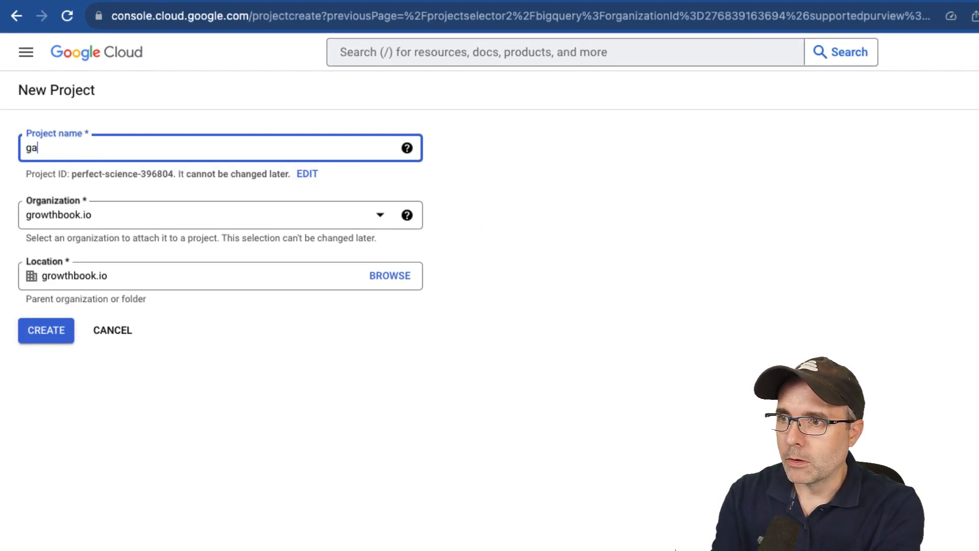
pyautogui.write('4-sample')
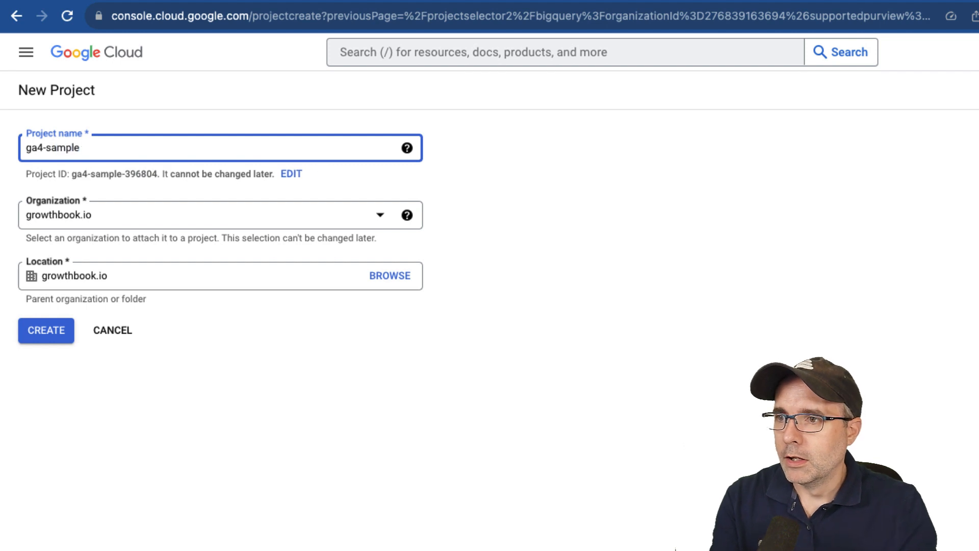
pyautogui.moveTo(102, 223)
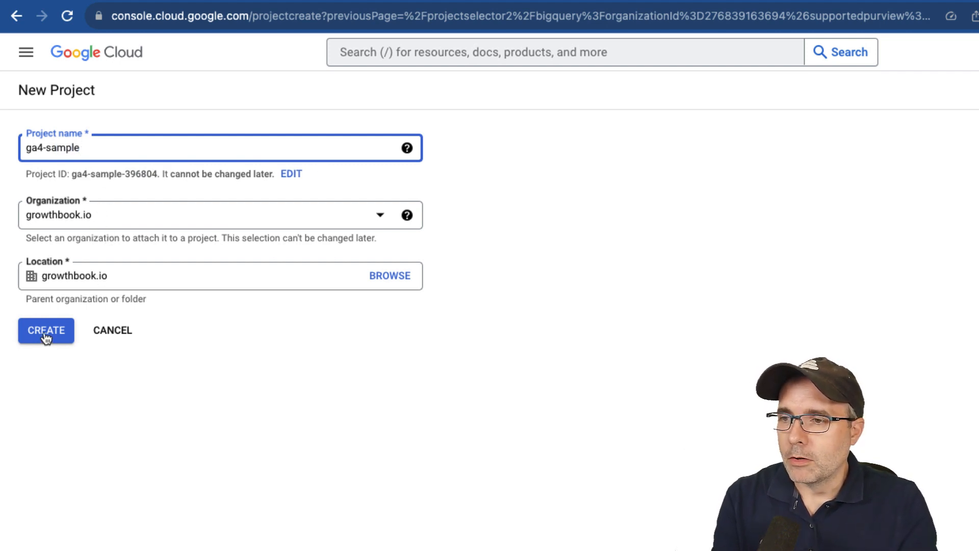
pyautogui.click(45, 330)
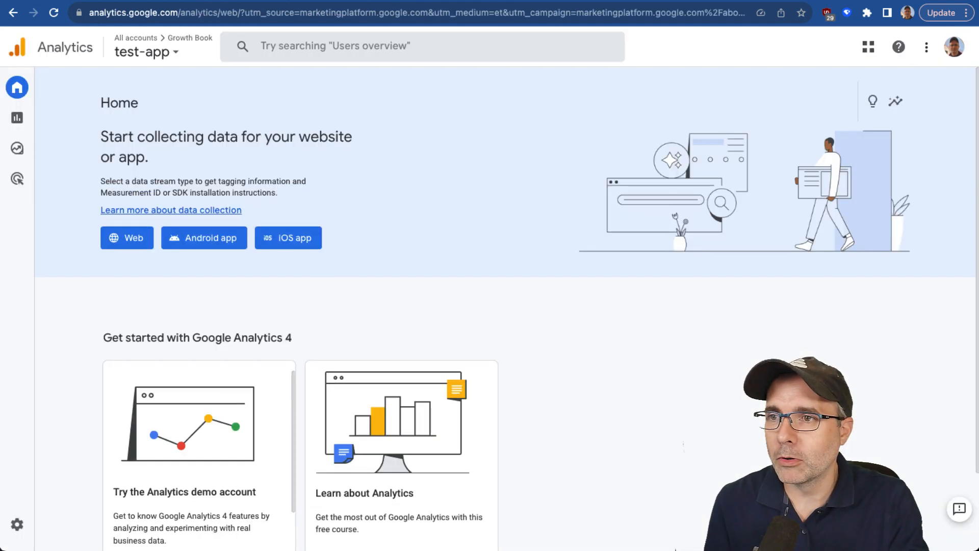
pyautogui.moveTo(89, 423)
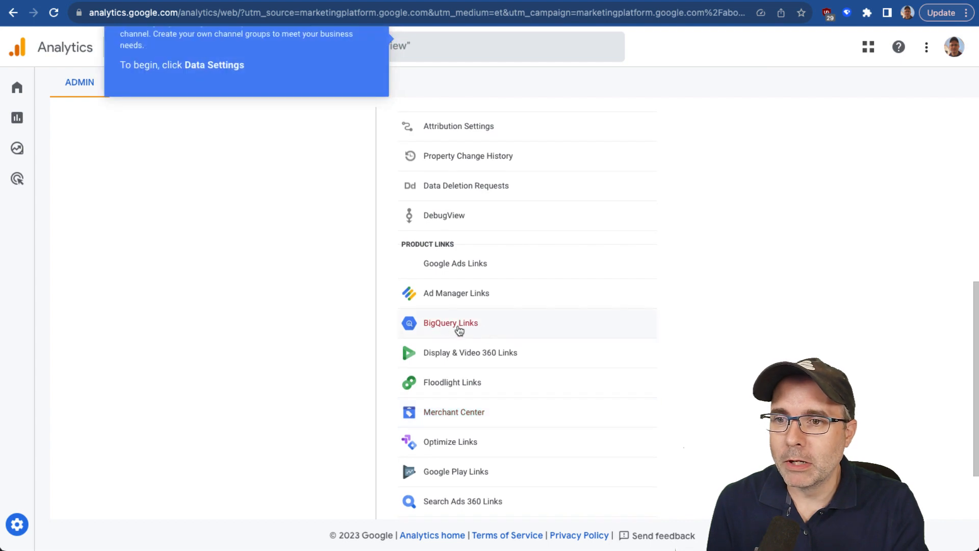
# - Start a BigQuery link for the test-app property and select the ga4-sample project
pyautogui.click(451, 322)
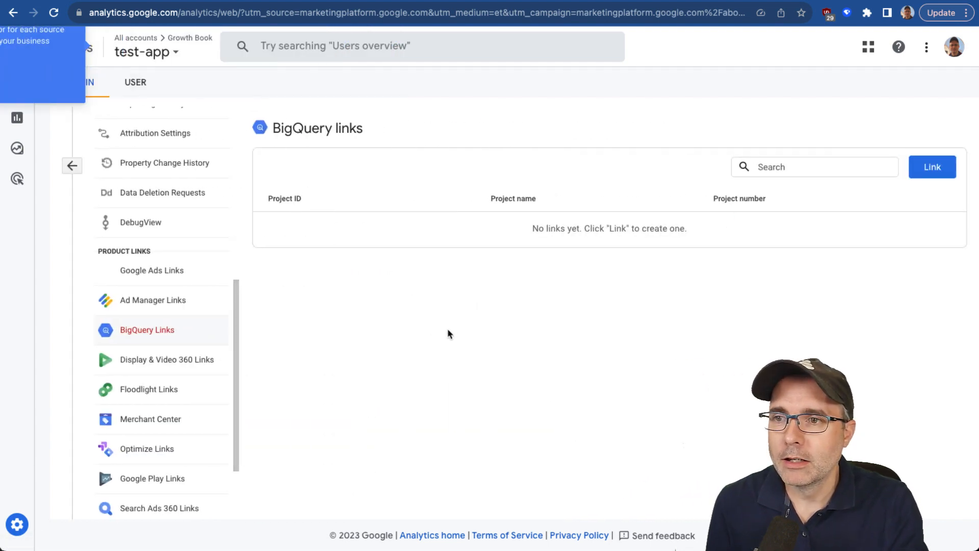
pyautogui.click(931, 166)
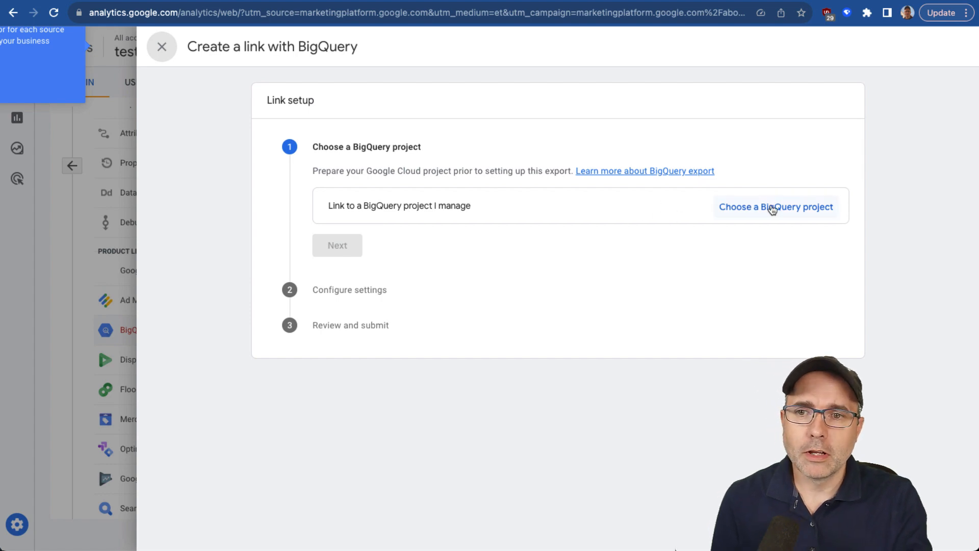
pyautogui.click(775, 206)
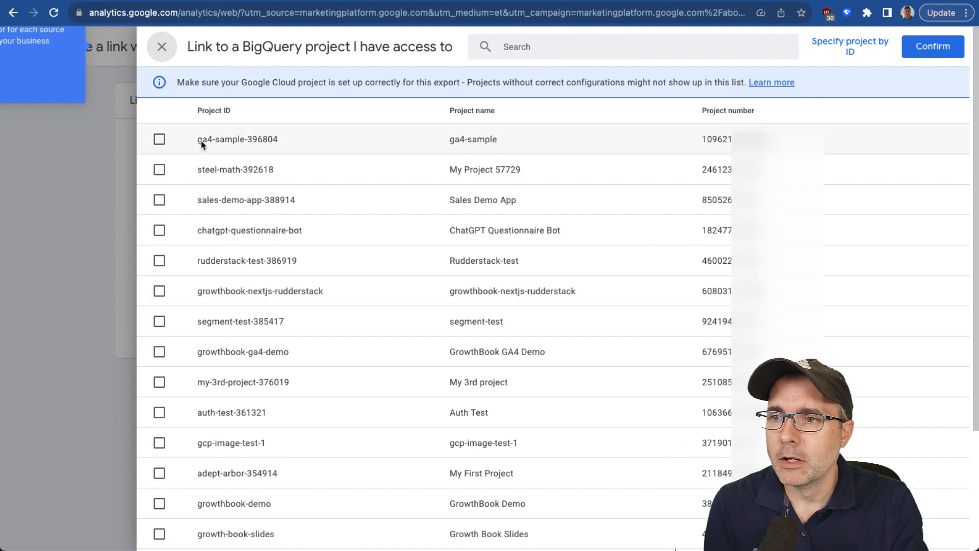
pyautogui.click(159, 139)
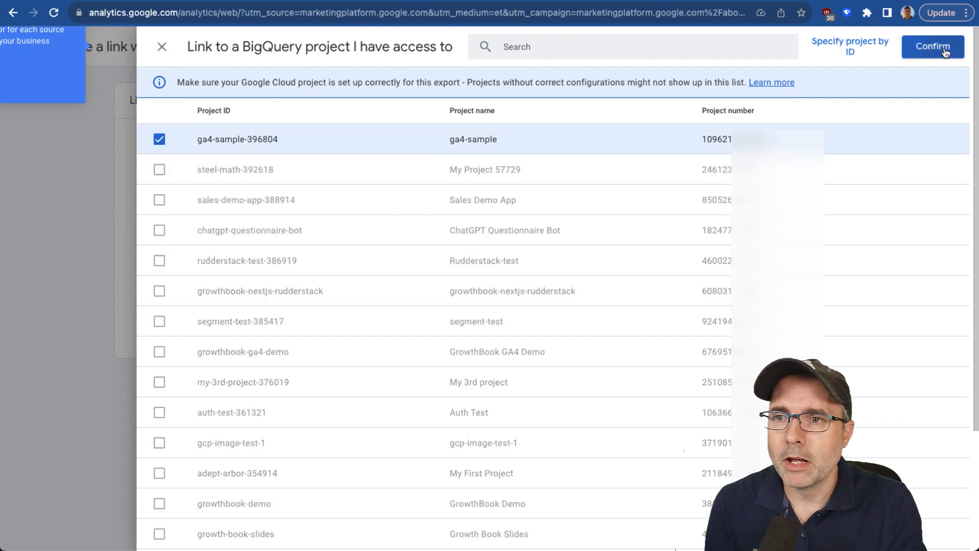
pyautogui.click(932, 46)
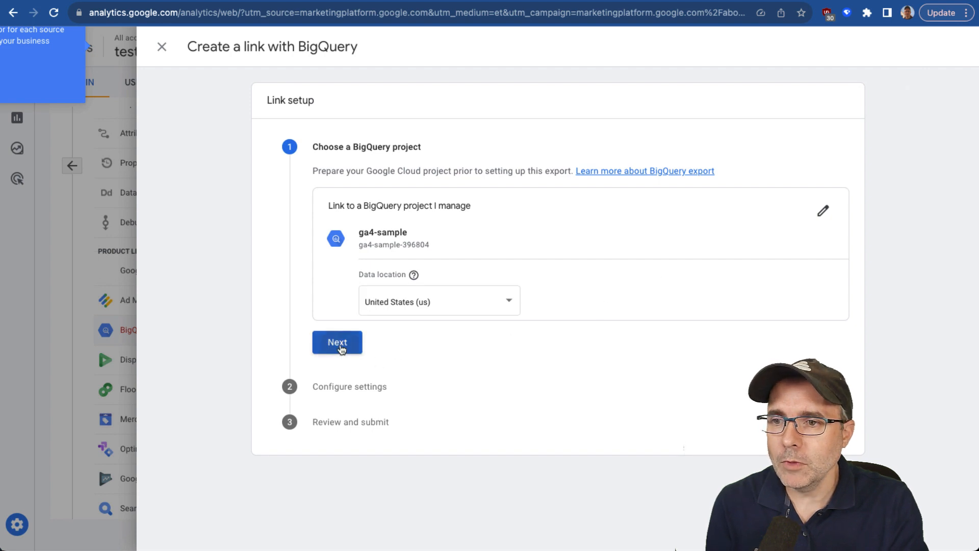
# - Enable daily data export and submit the BigQuery link
pyautogui.click(337, 342)
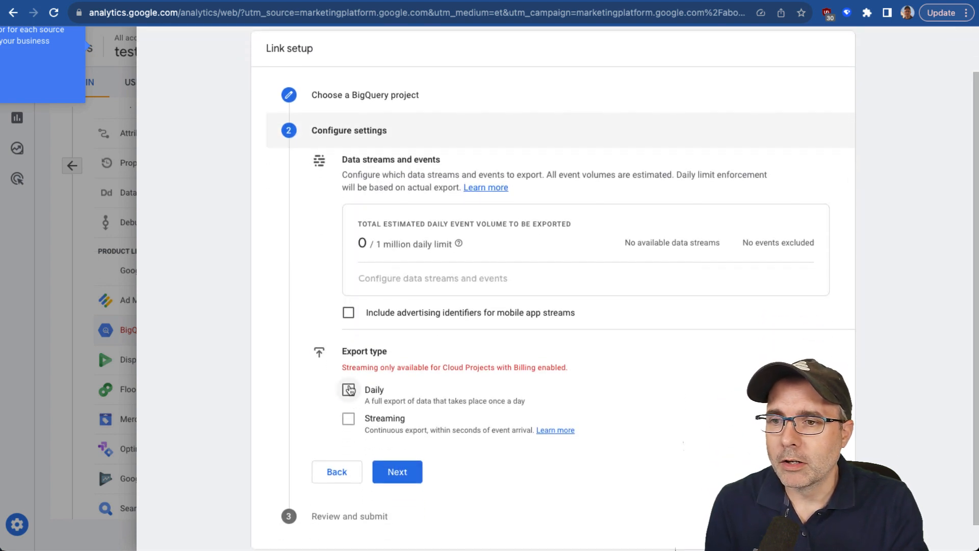
pyautogui.click(348, 389)
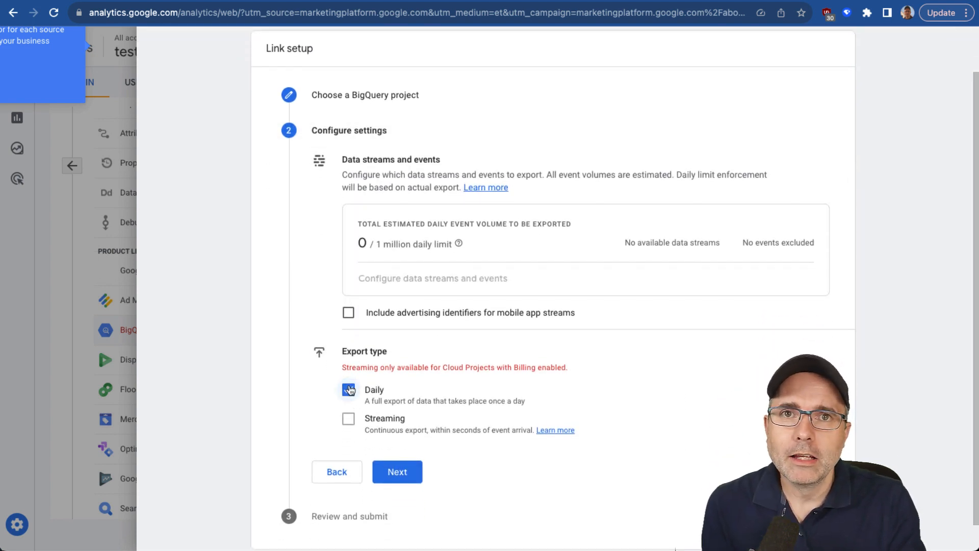
pyautogui.click(348, 389)
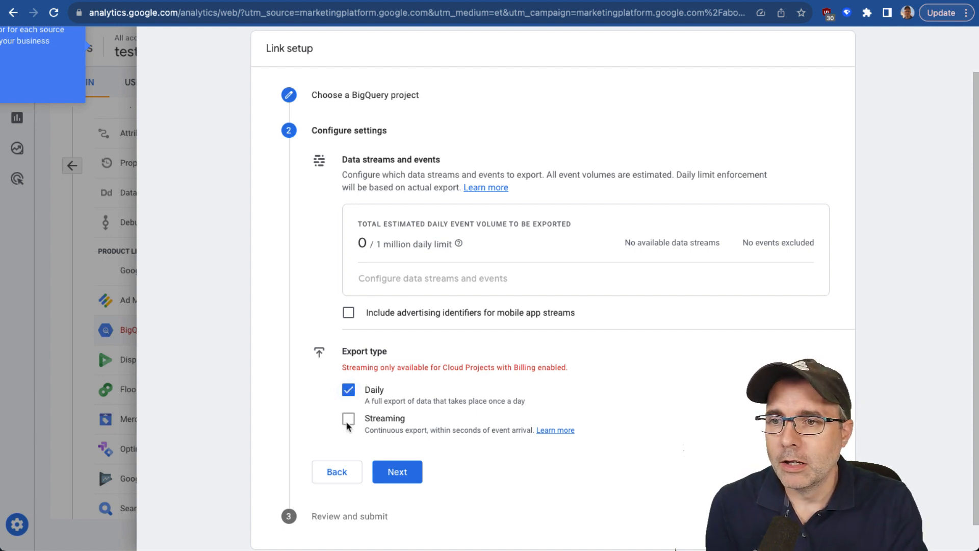
pyautogui.click(397, 472)
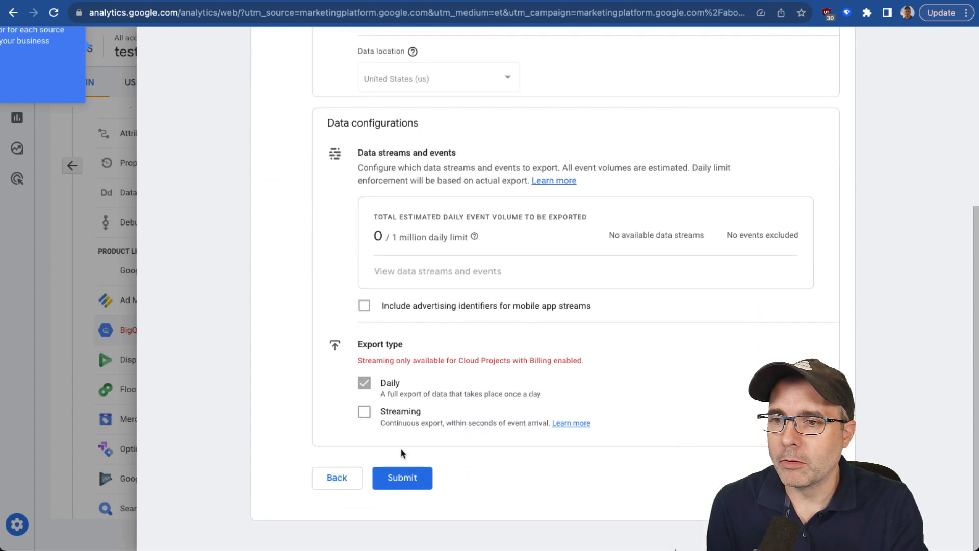
pyautogui.click(403, 478)
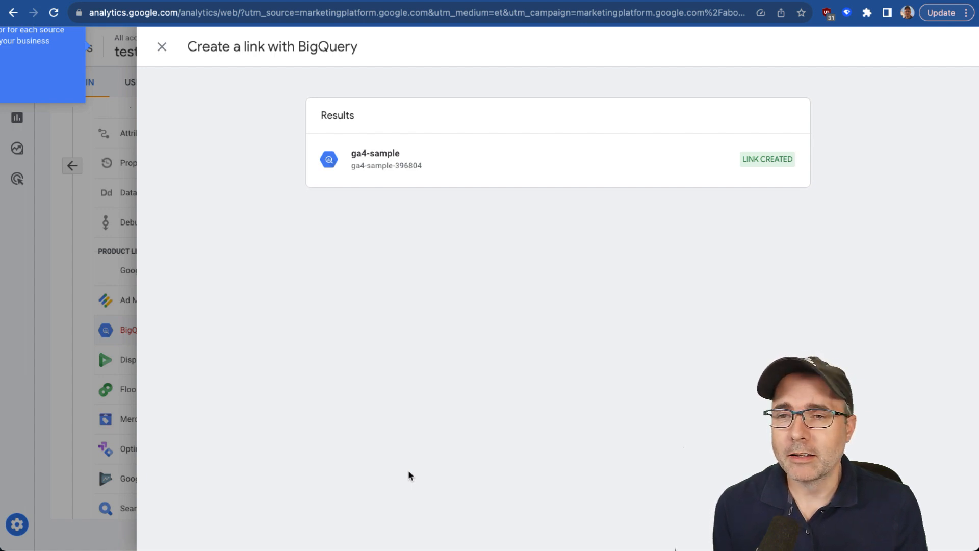
pyautogui.moveTo(359, 448)
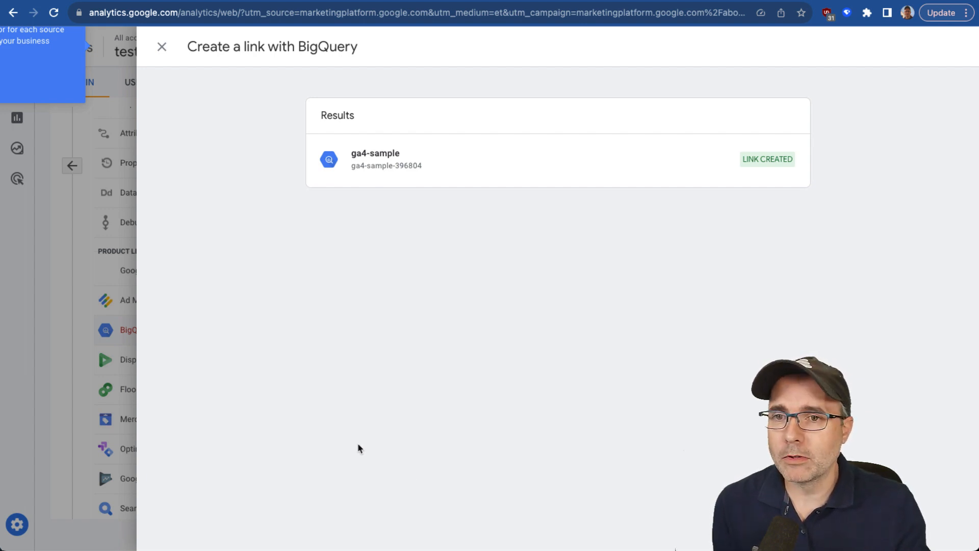
pyautogui.moveTo(417, 344)
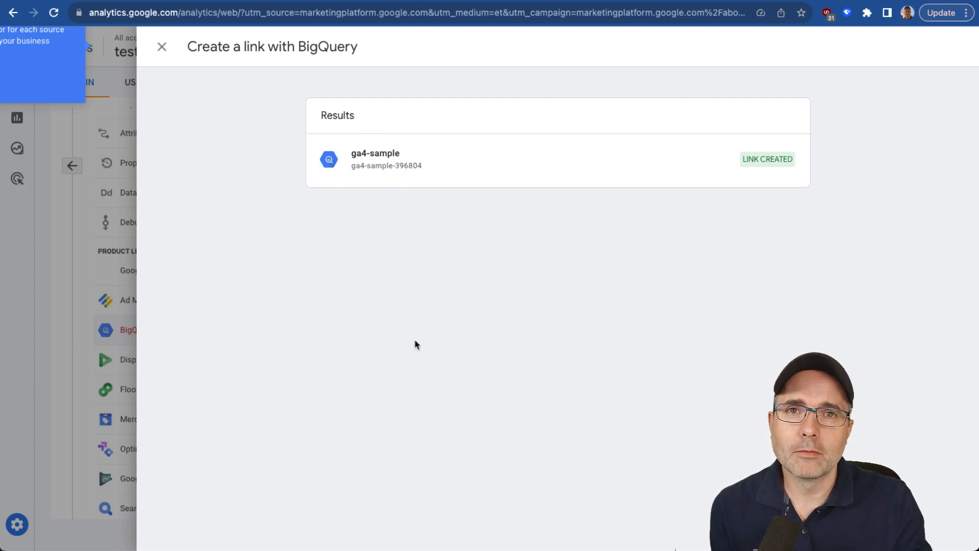
pyautogui.click(162, 47)
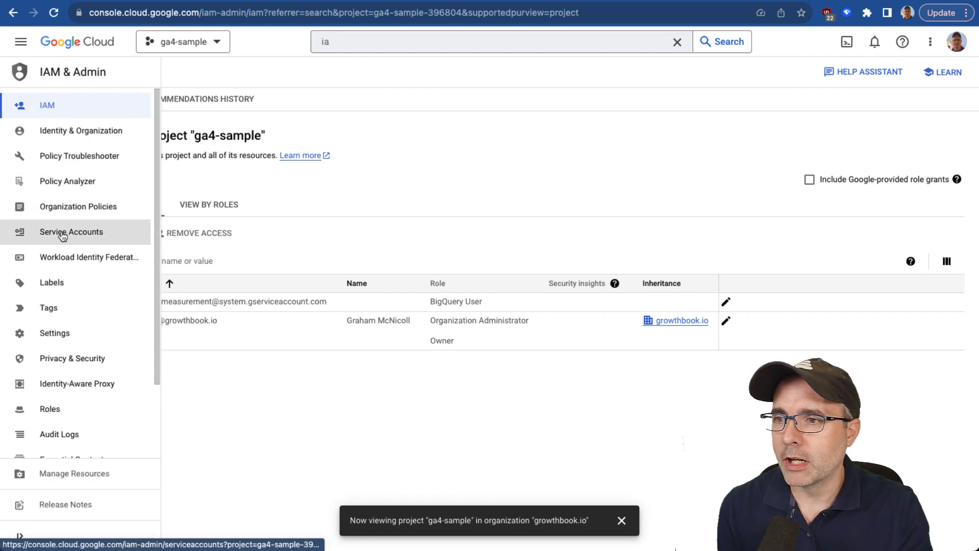
# - Create service account growthbook-ga4 with description 'GrowthBook AB testing' and continue to roles
pyautogui.click(71, 232)
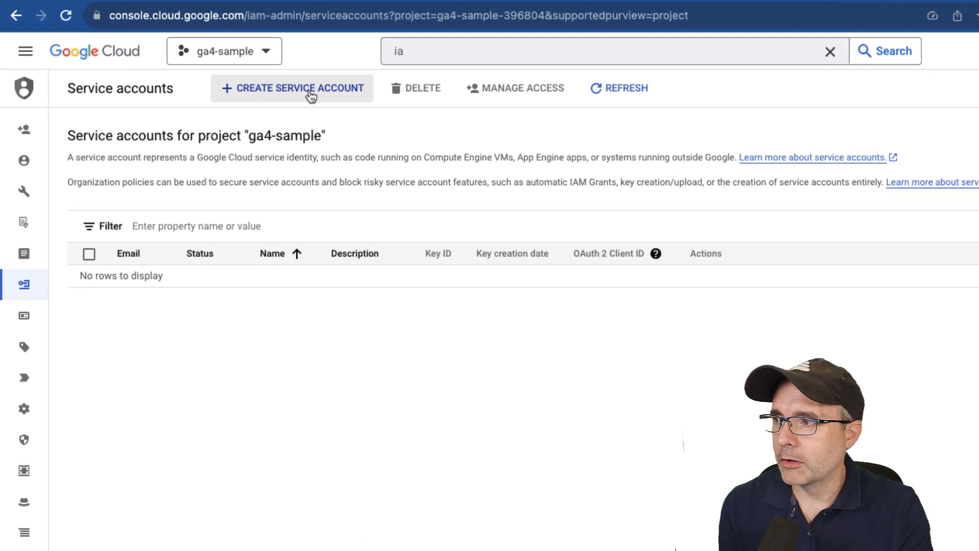
pyautogui.click(292, 87)
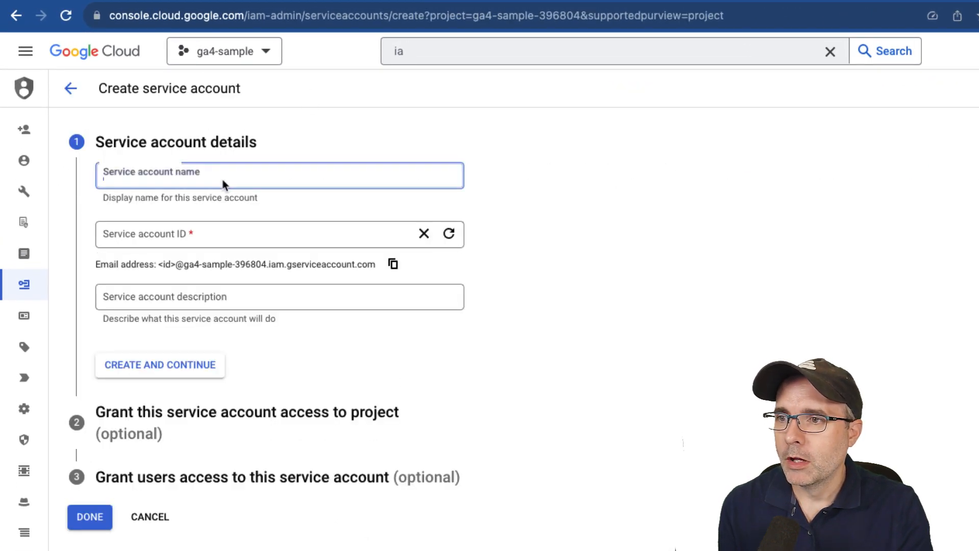
pyautogui.write('growthbook-')
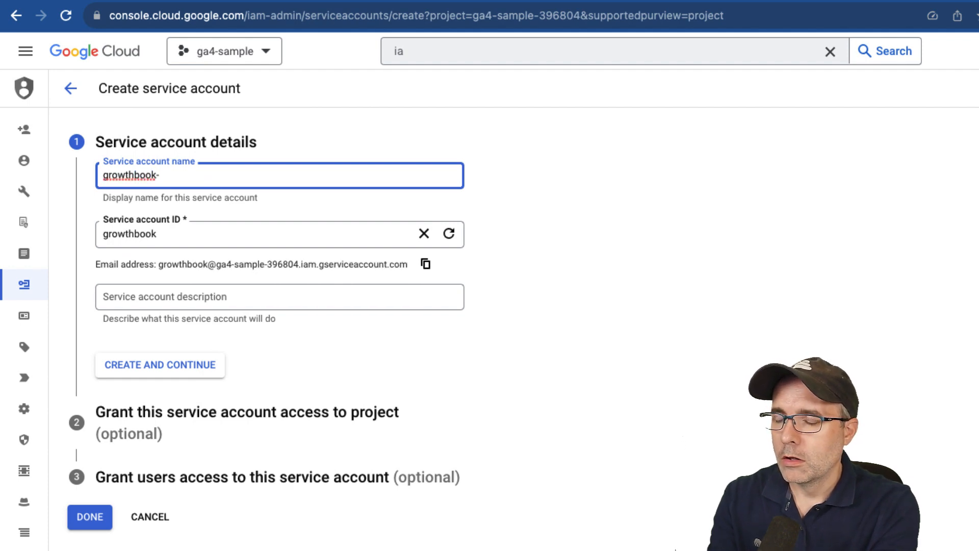
pyautogui.write('ga4')
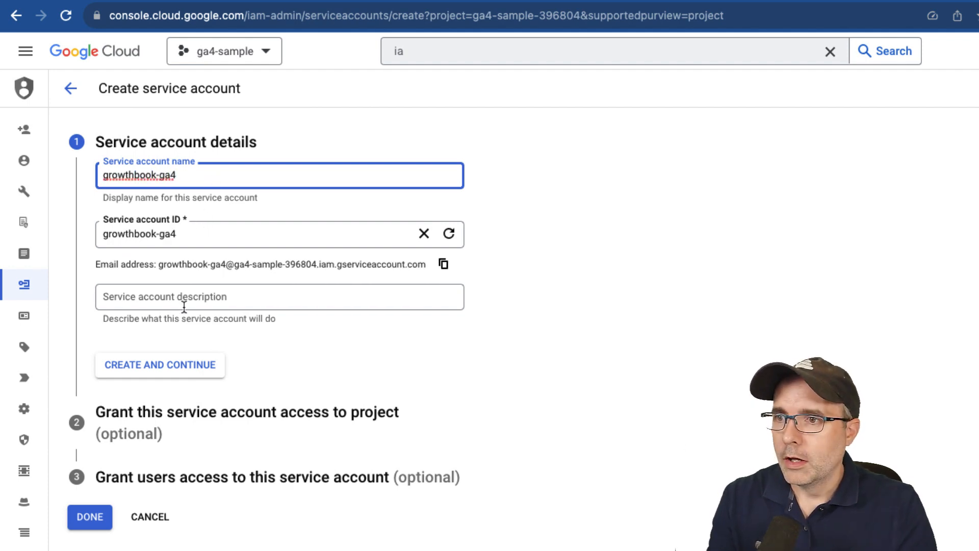
pyautogui.write('GrowthBook')
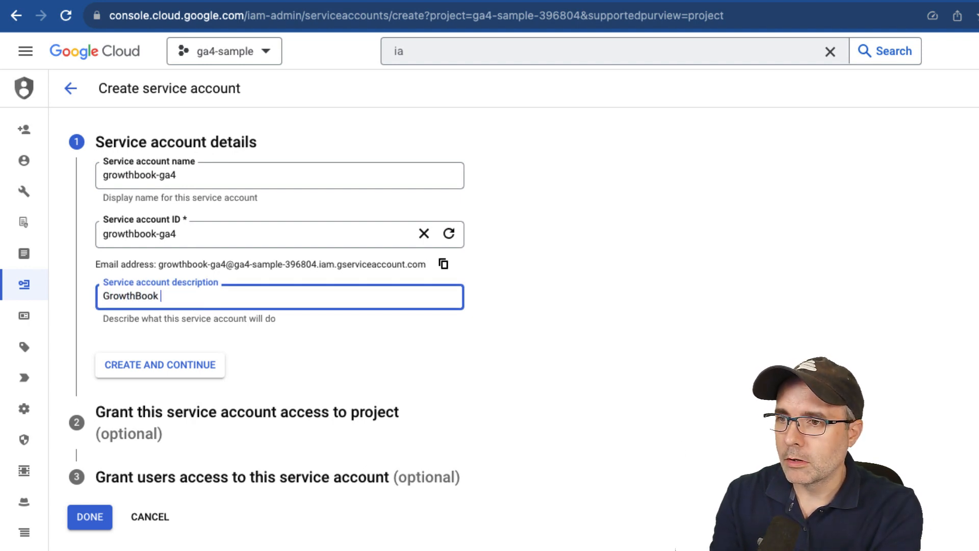
pyautogui.write('AB testing')
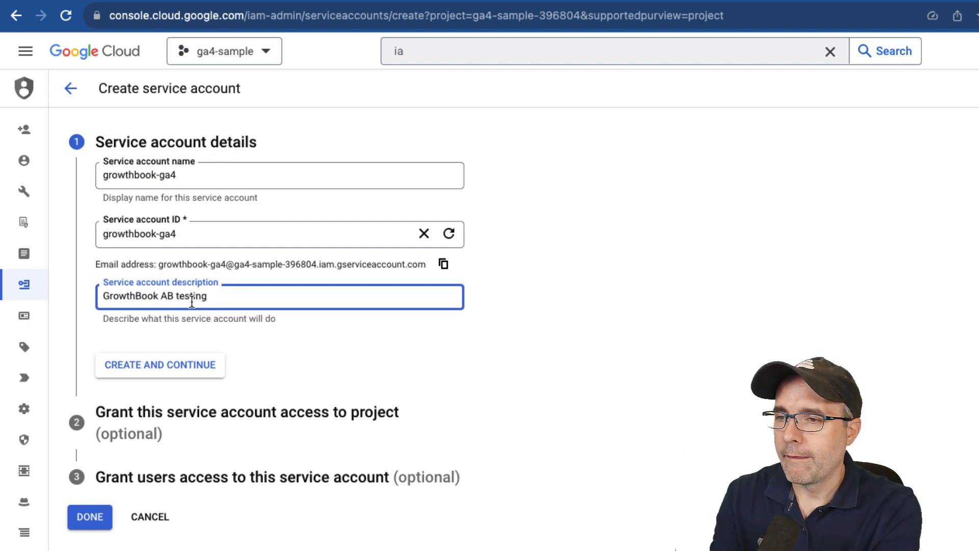
pyautogui.click(159, 365)
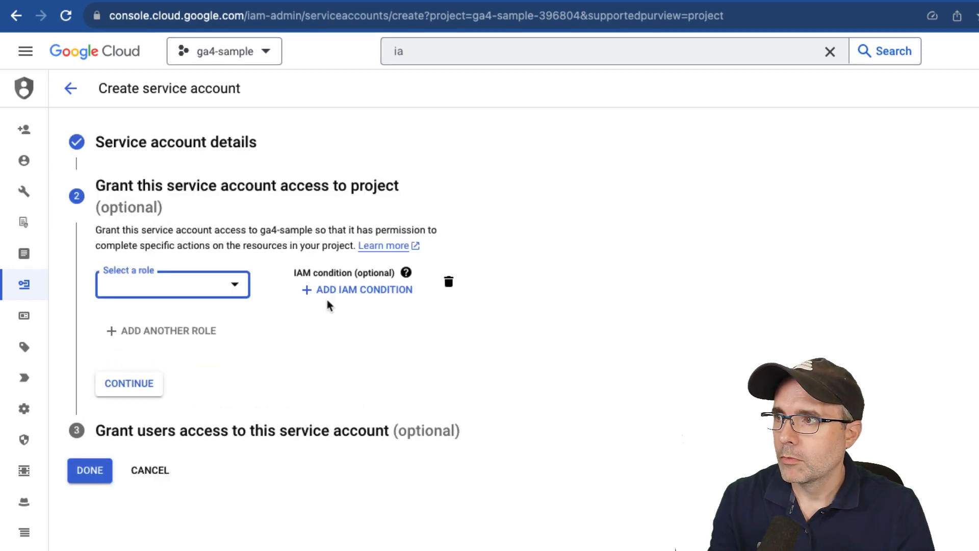
pyautogui.moveTo(219, 291)
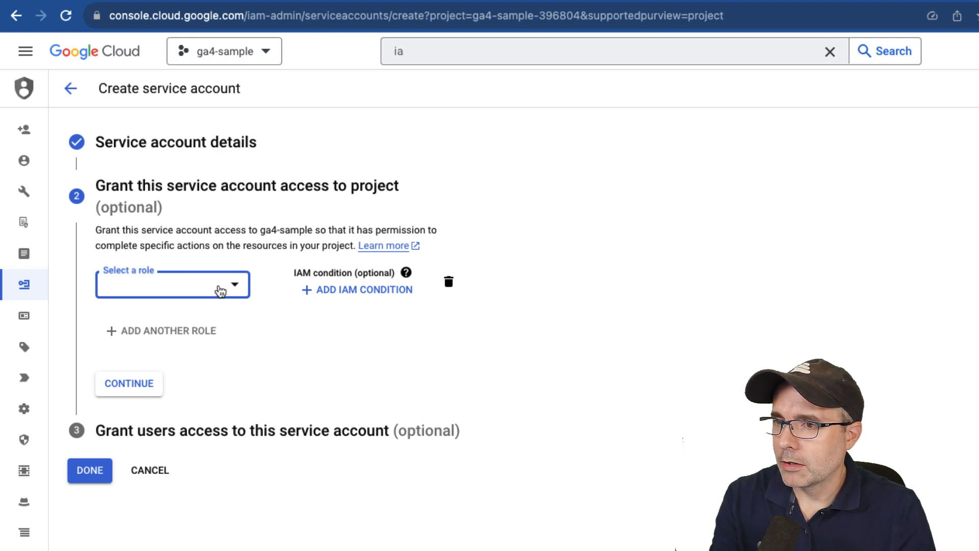
# - Grant the BigQuery Data Viewer and BigQuery Metadata Viewer roles
pyautogui.click(172, 284)
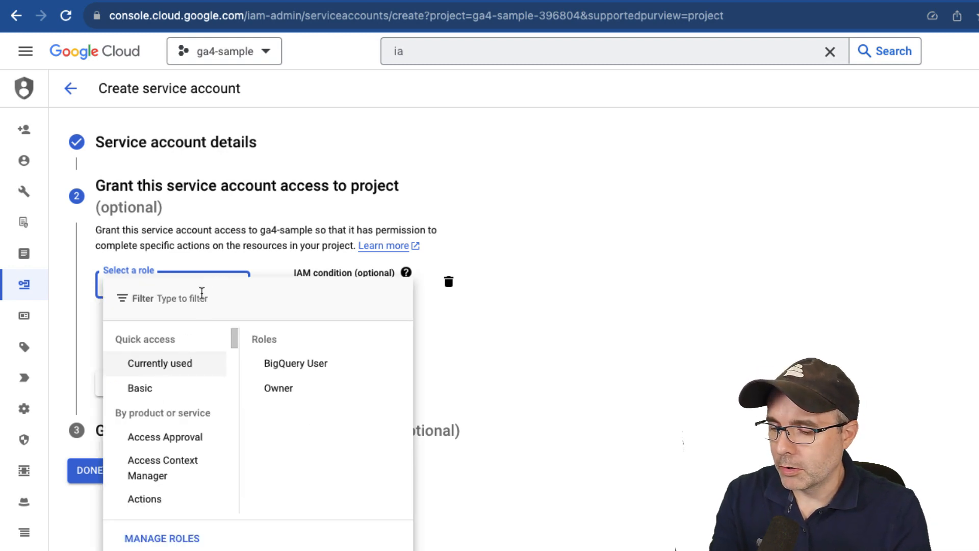
pyautogui.write('bigQuery data')
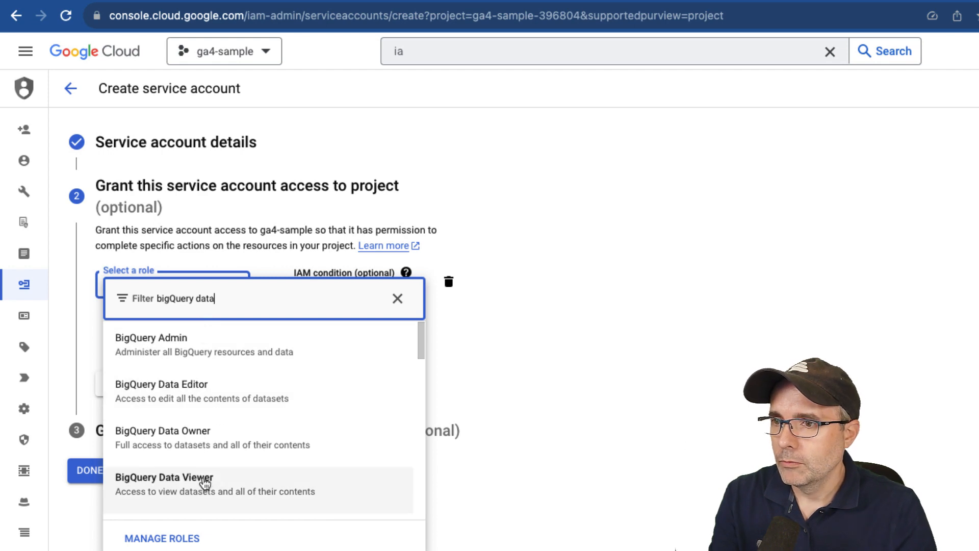
pyautogui.click(164, 484)
pyautogui.write('bigquery metadata')
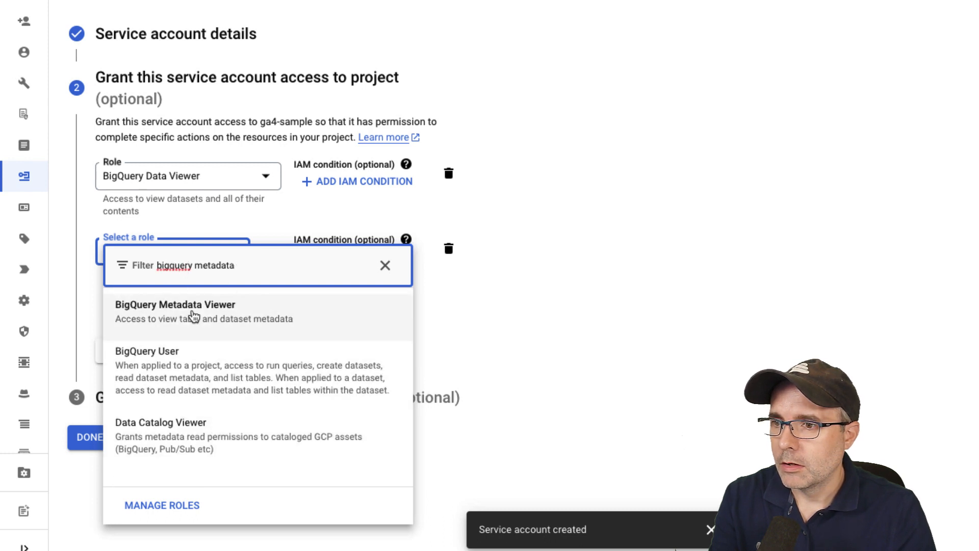
pyautogui.click(176, 311)
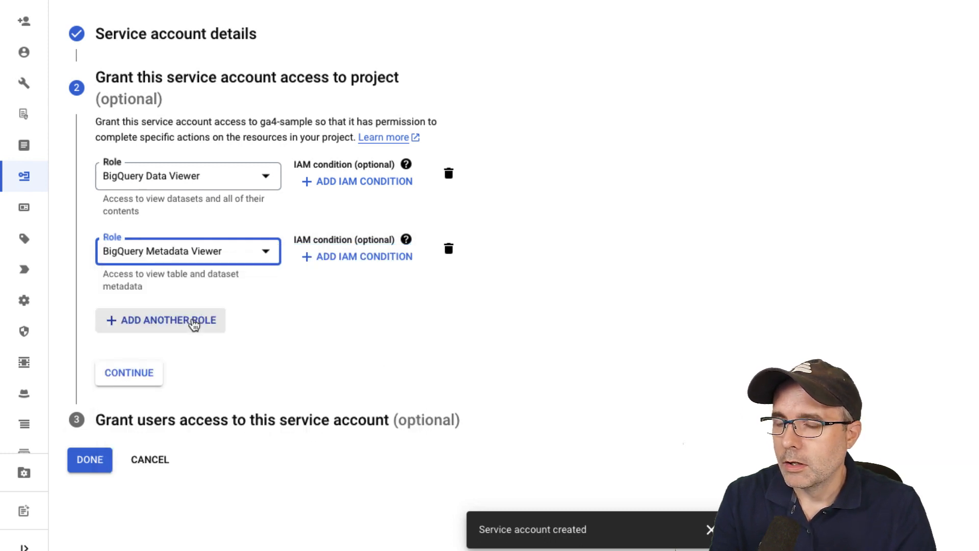
# - Add BigQuery Job User as a third role and save the granted roles
pyautogui.click(160, 320)
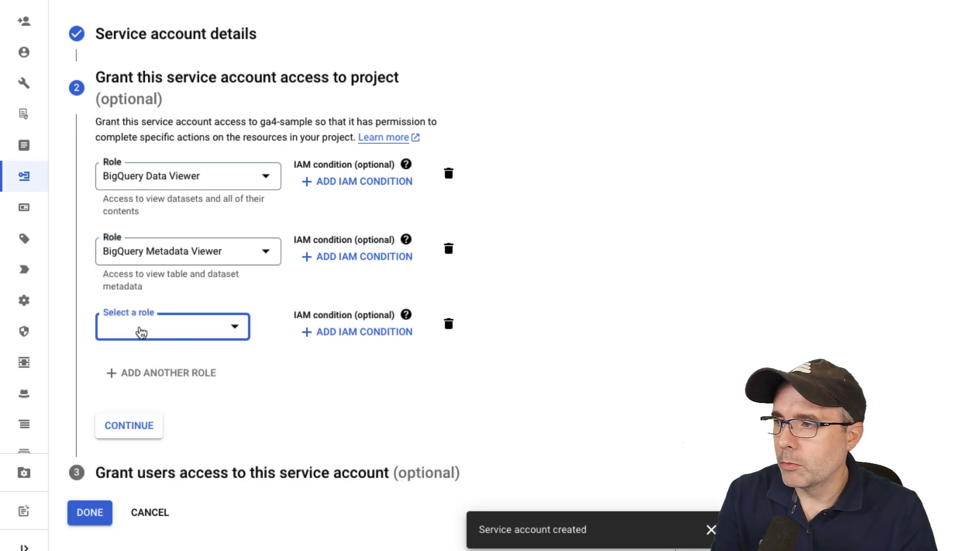
pyautogui.click(172, 325)
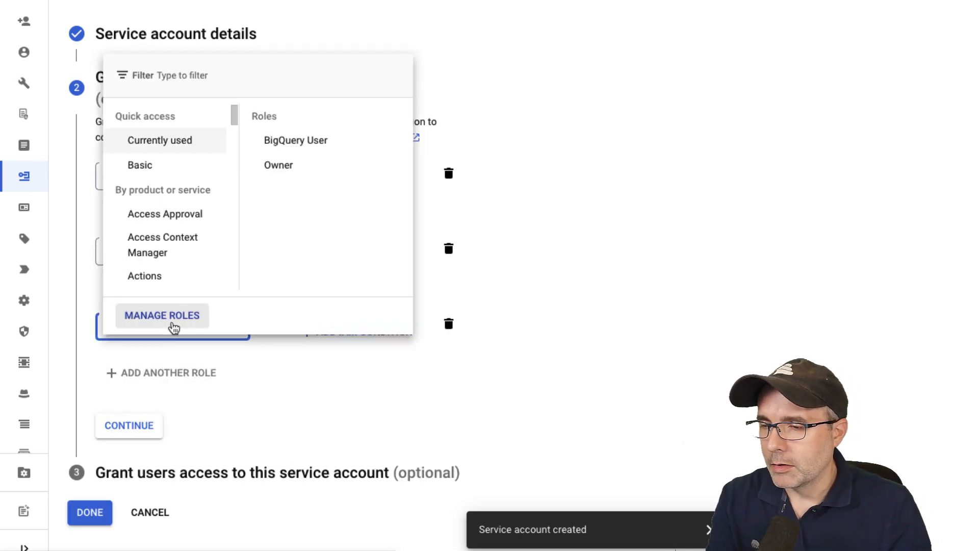
pyautogui.write('bigquery')
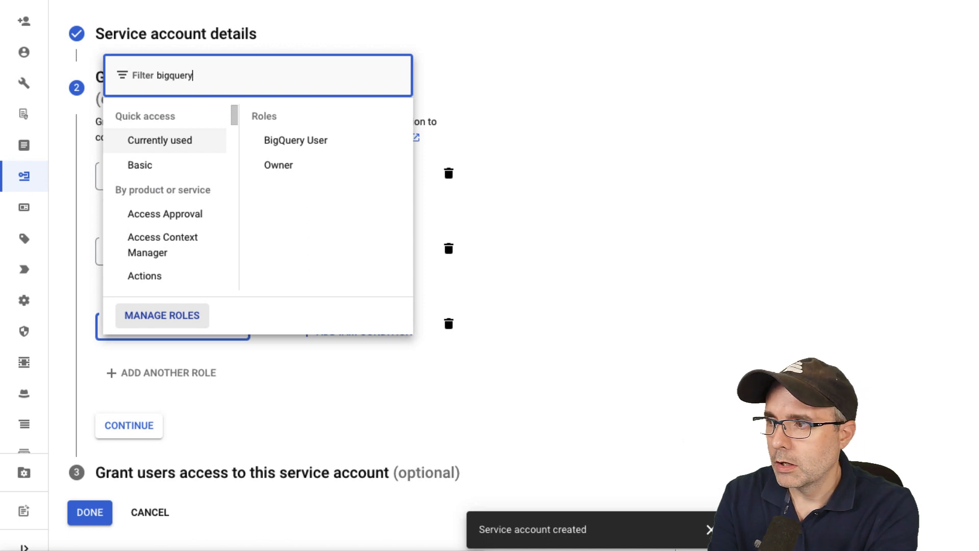
pyautogui.moveTo(173, 327)
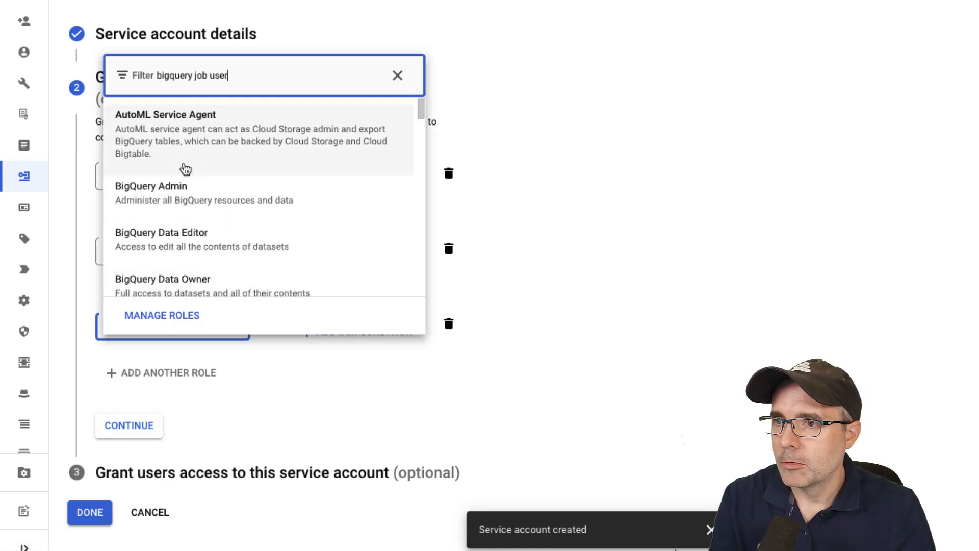
pyautogui.write('bigquery job user')
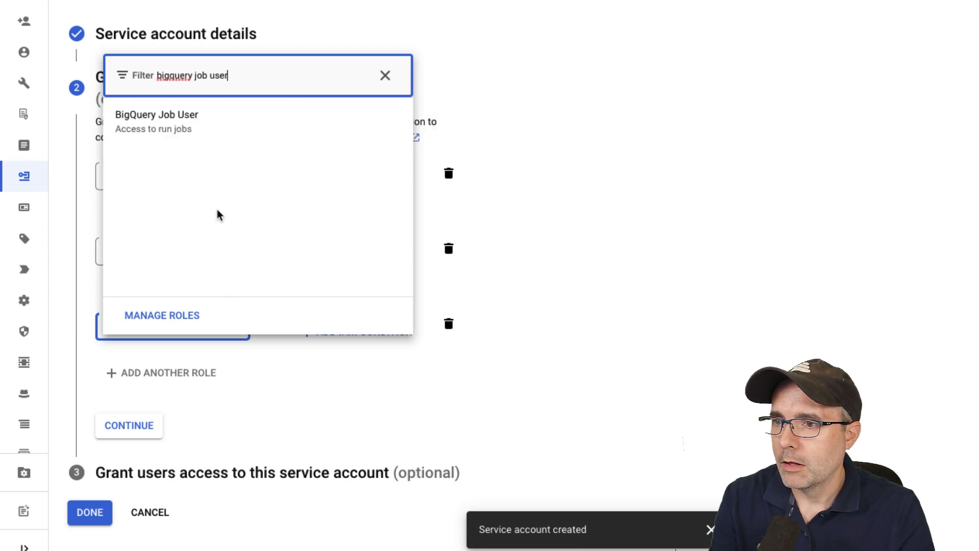
pyautogui.click(156, 121)
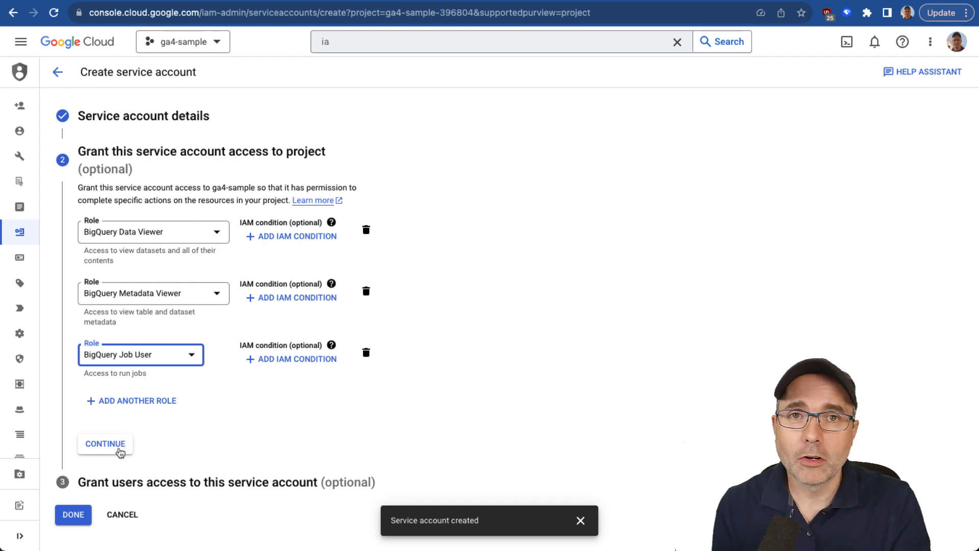
pyautogui.click(105, 444)
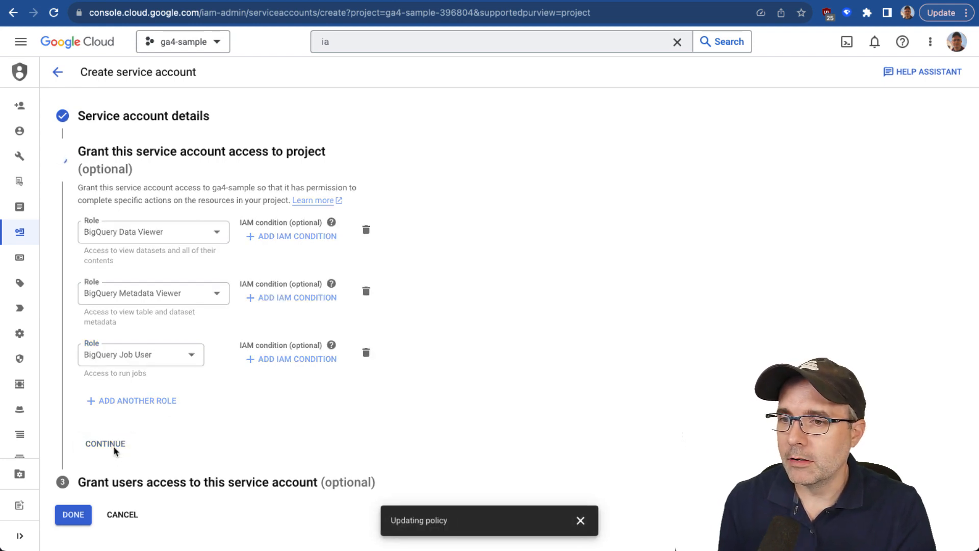
pyautogui.click(105, 444)
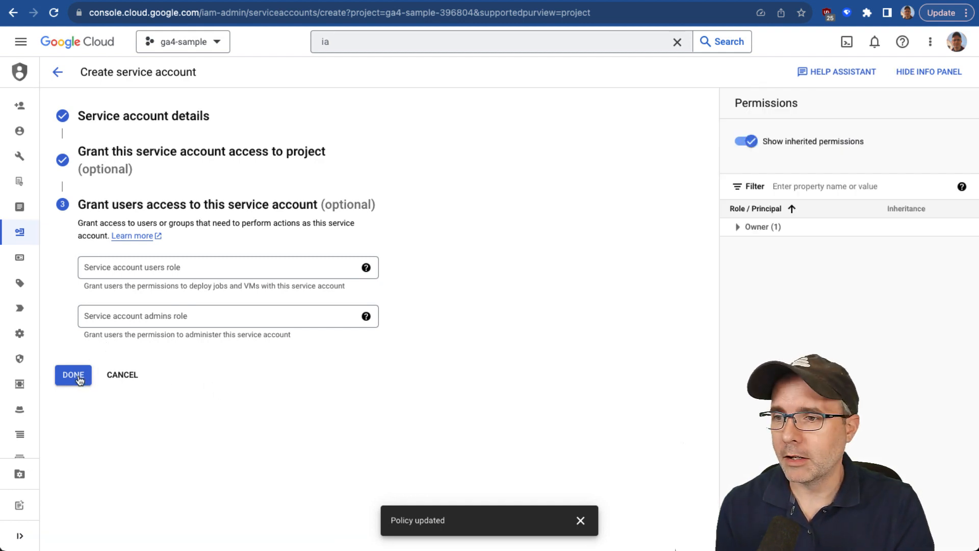
# - Skip the optional user access step and finish the growthbook-ga4 account
pyautogui.click(73, 374)
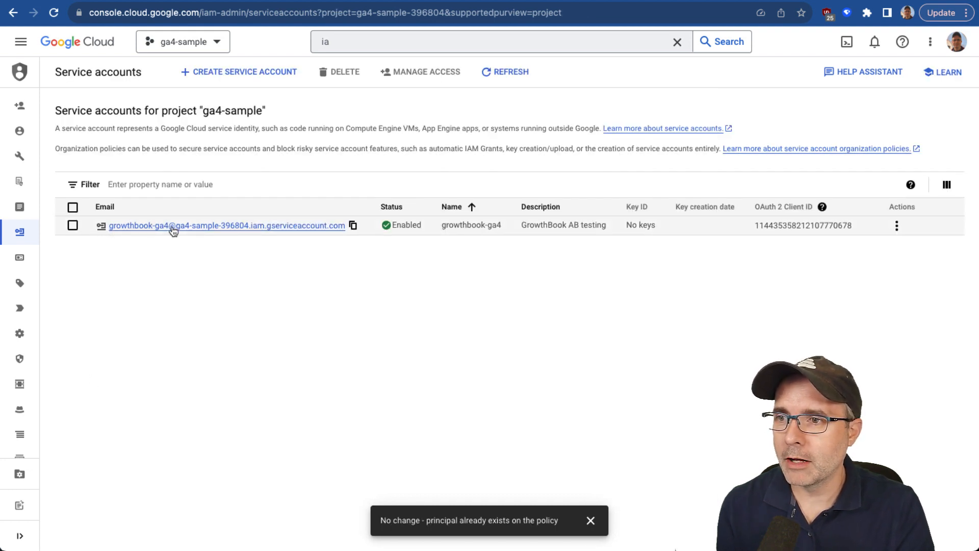
pyautogui.moveTo(205, 234)
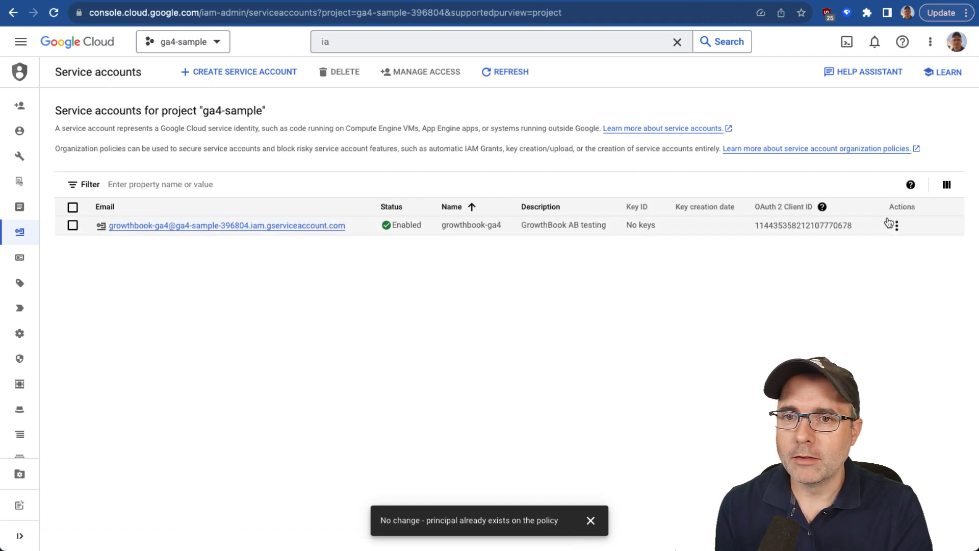
# - Create and download a new JSON private key for growthbook-ga4 under Manage keys
pyautogui.click(896, 225)
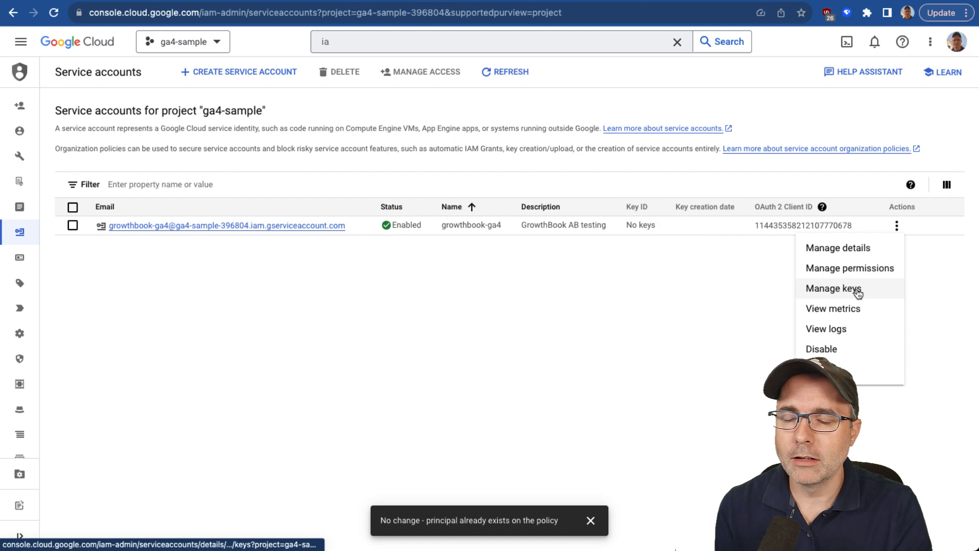
pyautogui.click(832, 288)
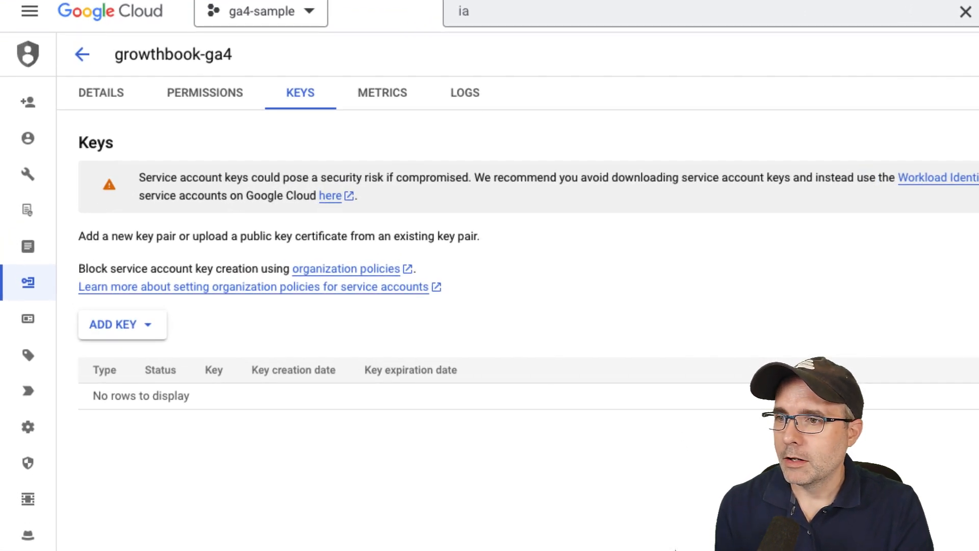
pyautogui.click(120, 325)
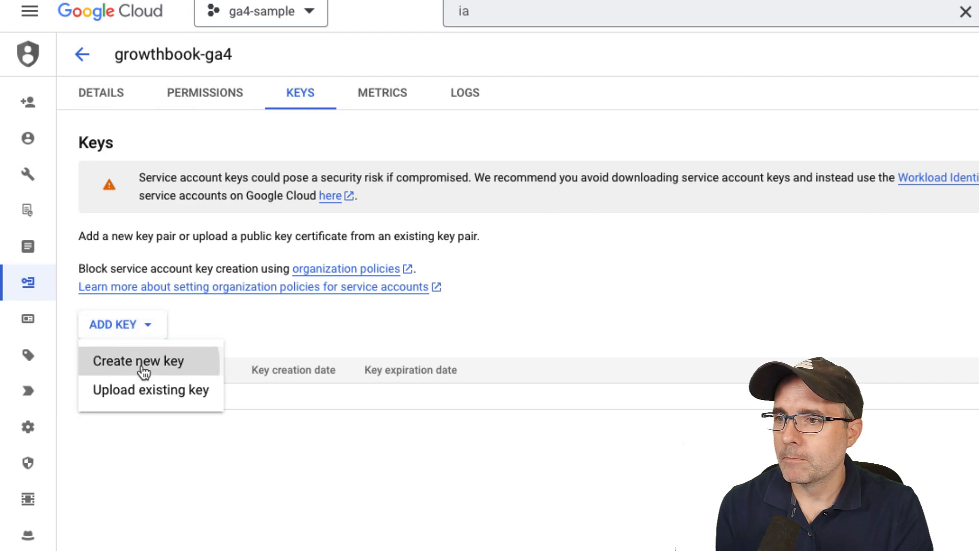
pyautogui.click(137, 361)
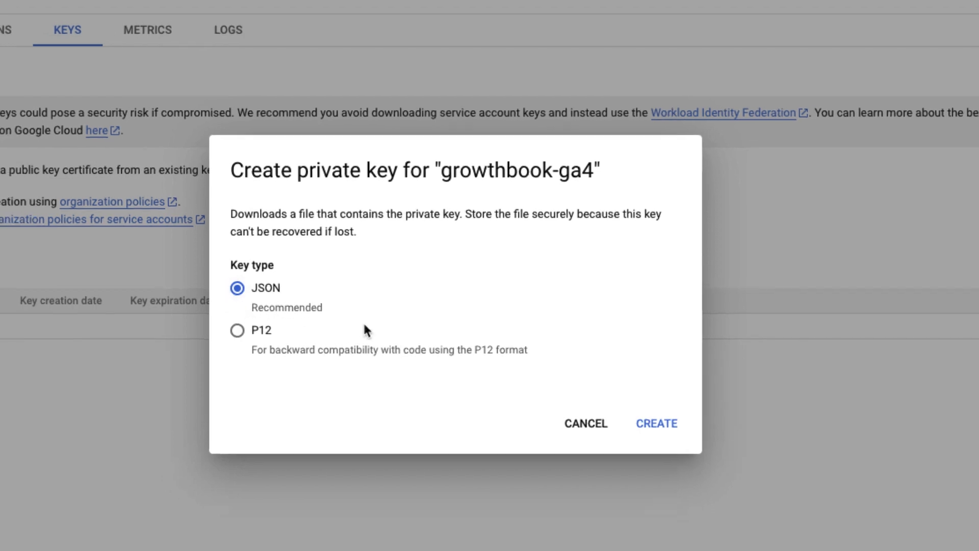
pyautogui.click(656, 423)
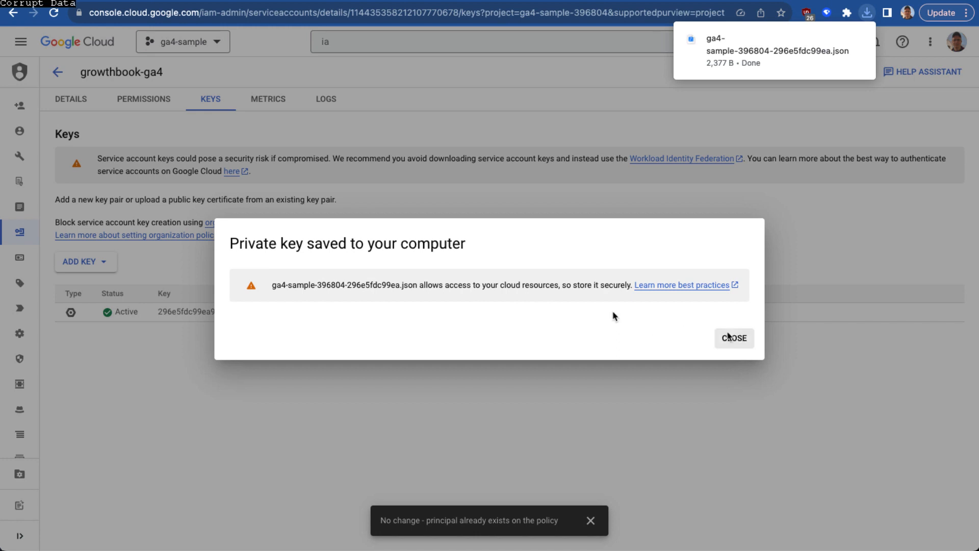
pyautogui.click(734, 338)
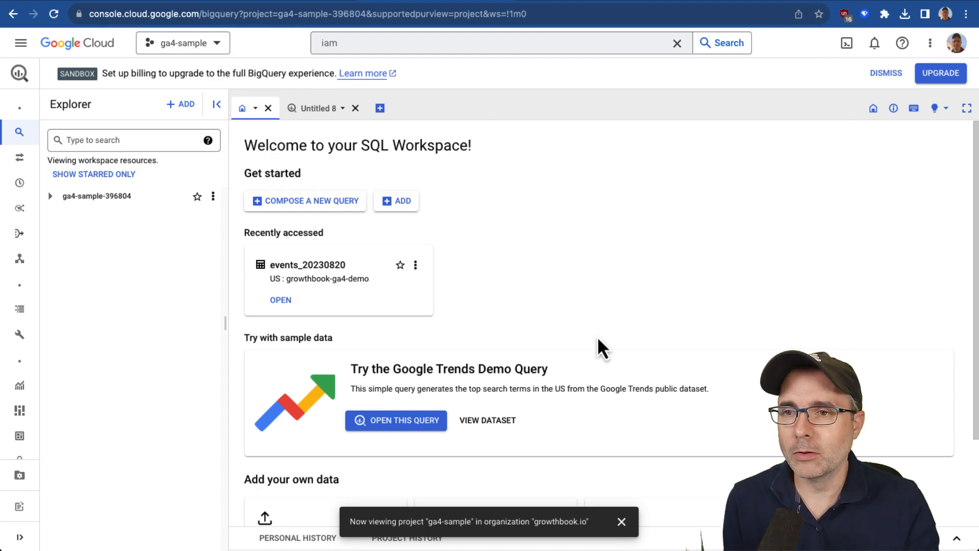
pyautogui.moveTo(184, 42)
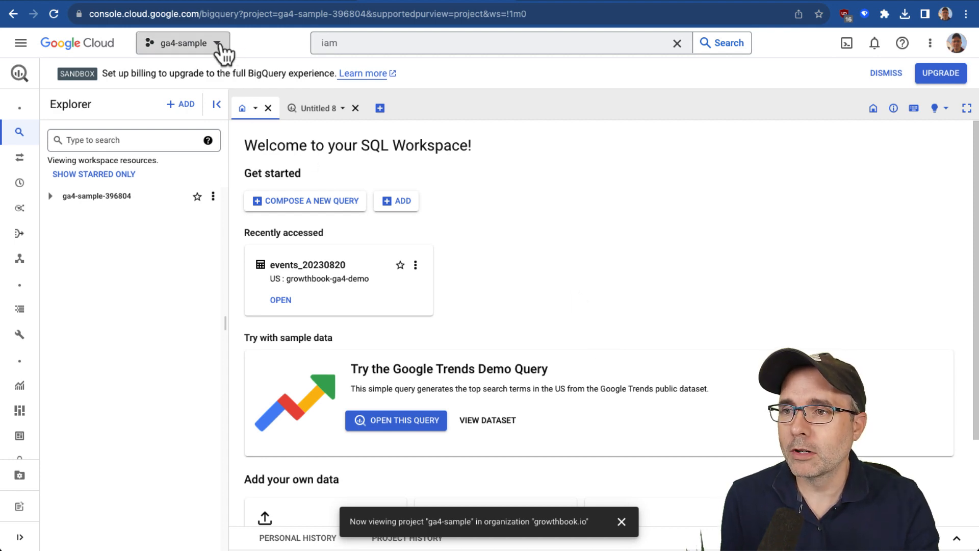
# - Switch to the GrowthBook GA4 Demo project and open its IAM service accounts list
pyautogui.click(182, 43)
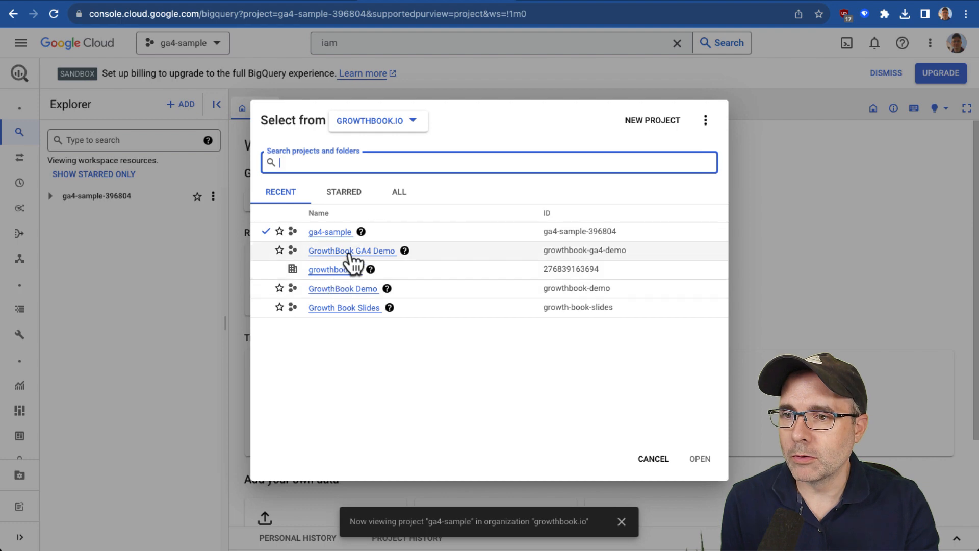
pyautogui.click(351, 250)
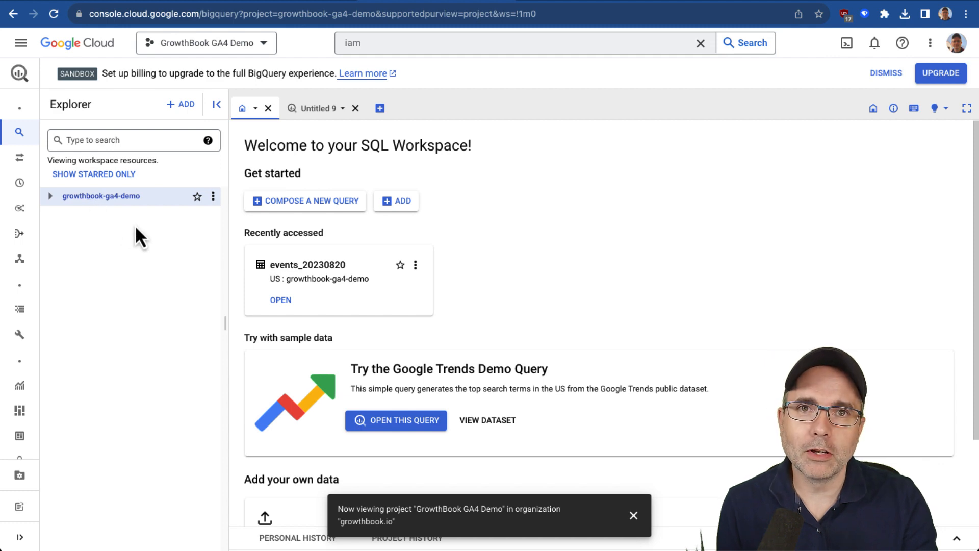
pyautogui.moveTo(365, 70)
pyautogui.write(' & admin')
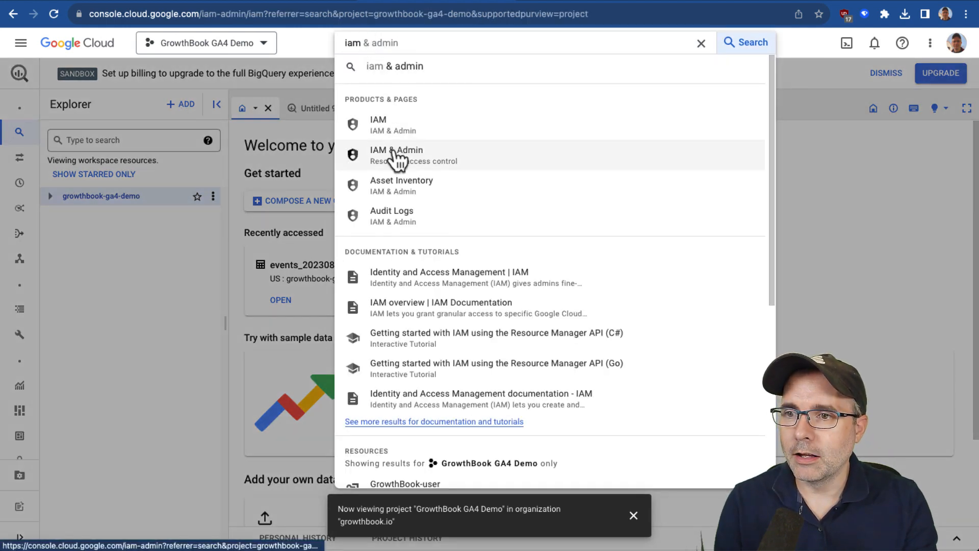
pyautogui.click(397, 155)
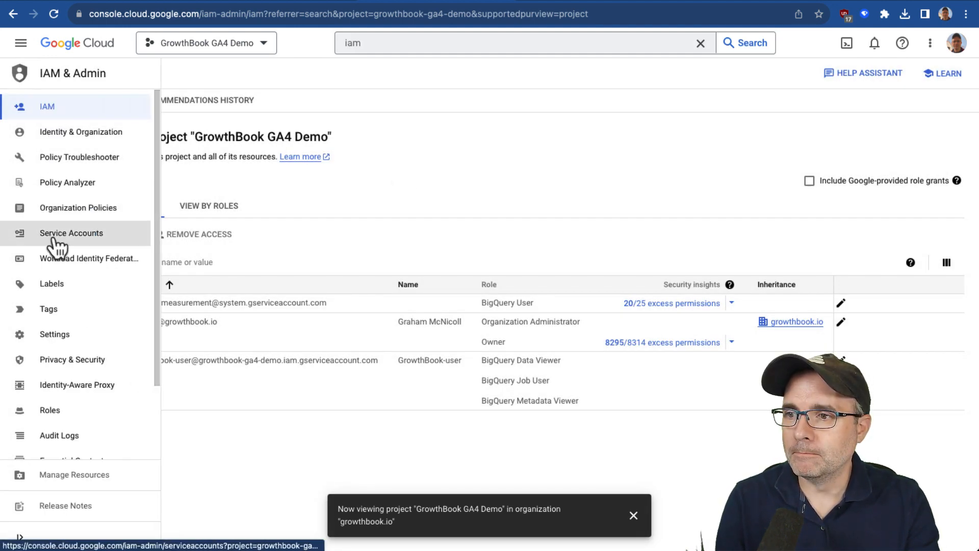
pyautogui.click(71, 233)
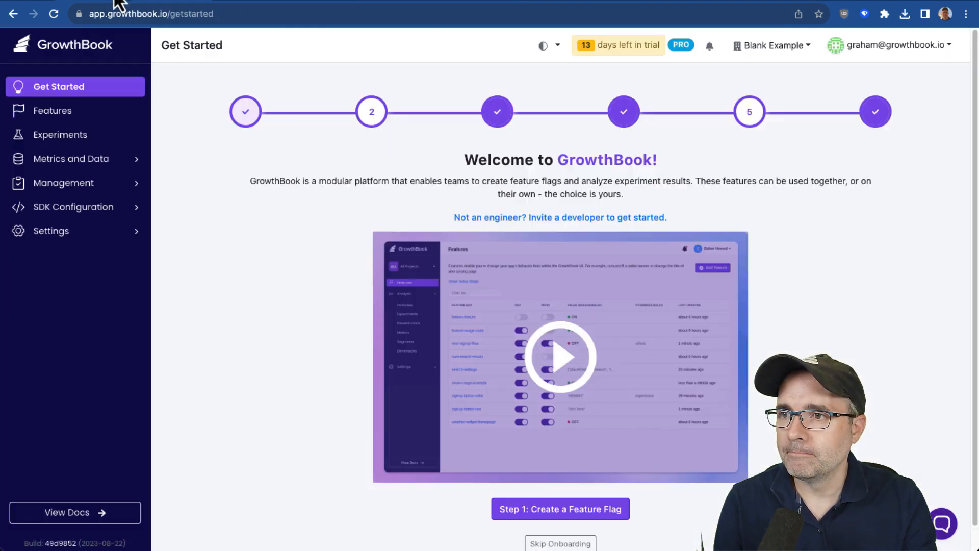
pyautogui.moveTo(272, 219)
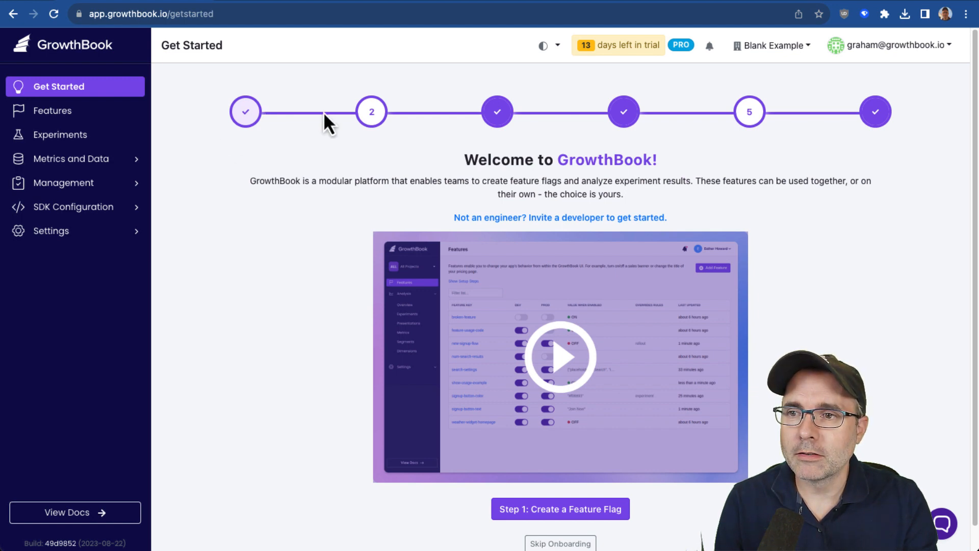
# - View the Add a Data Source onboarding step and expand the metrics and data section
pyautogui.click(496, 111)
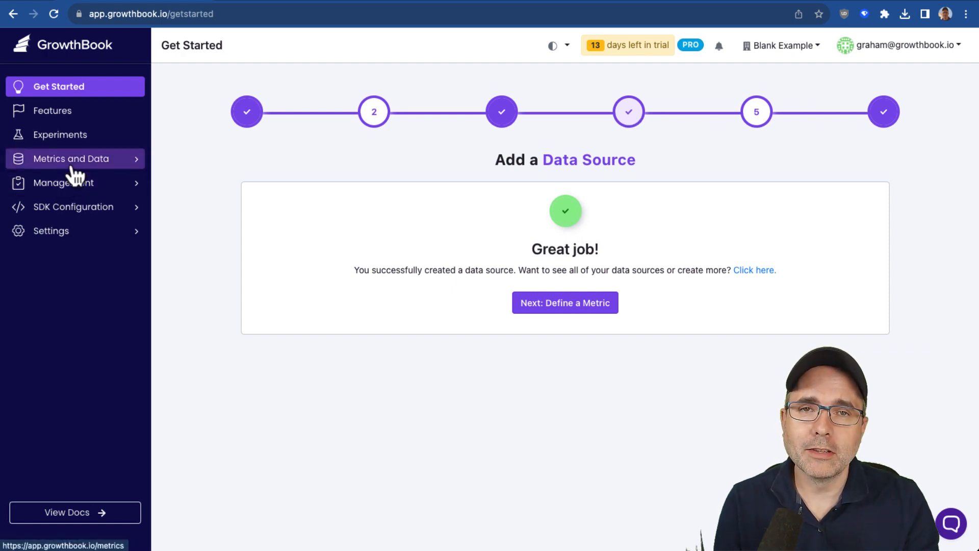
pyautogui.click(71, 158)
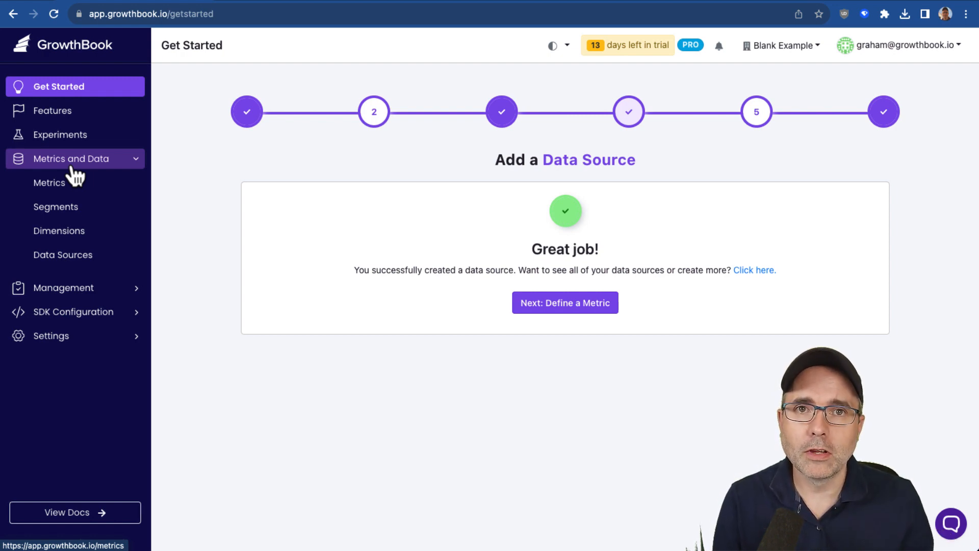
pyautogui.moveTo(78, 215)
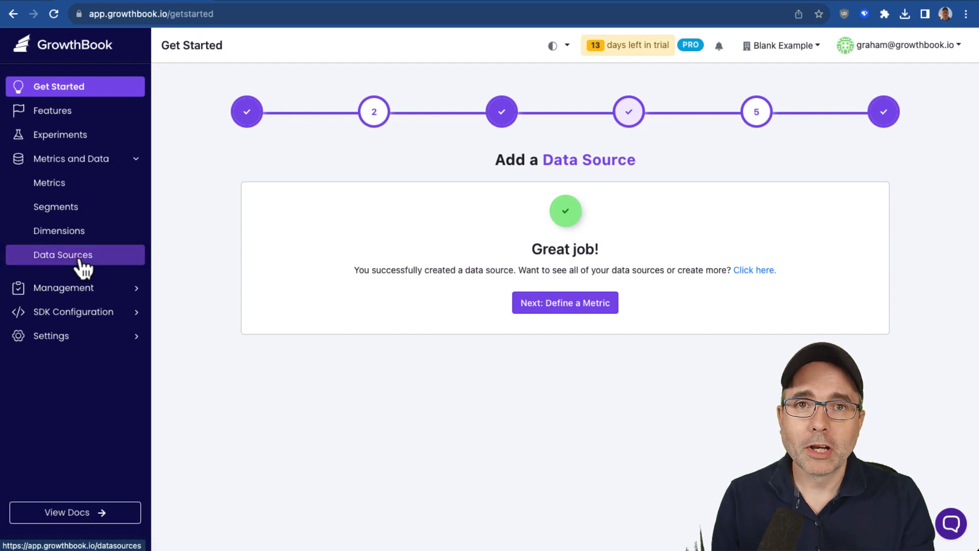
# - Start adding a new data source with Google Analytics v4 as the source
pyautogui.click(62, 254)
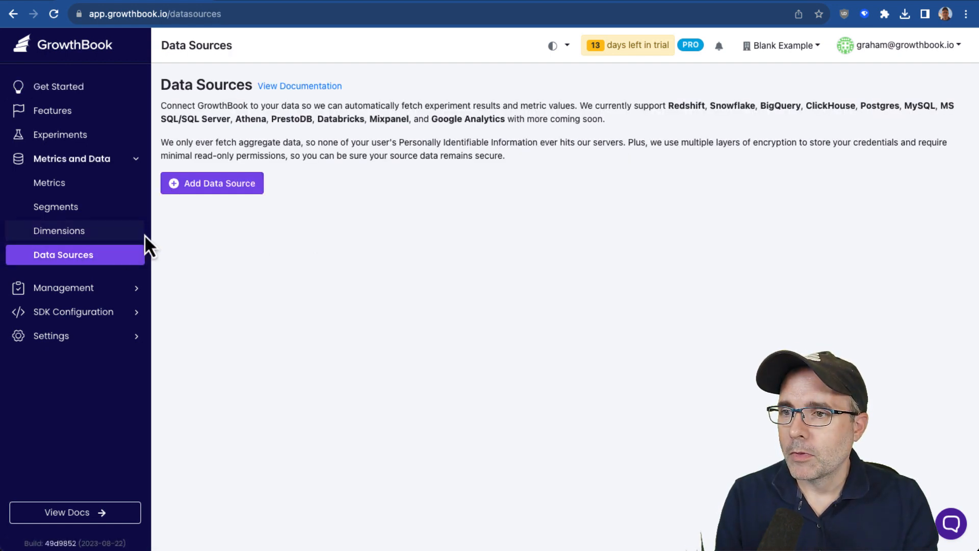
pyautogui.click(211, 184)
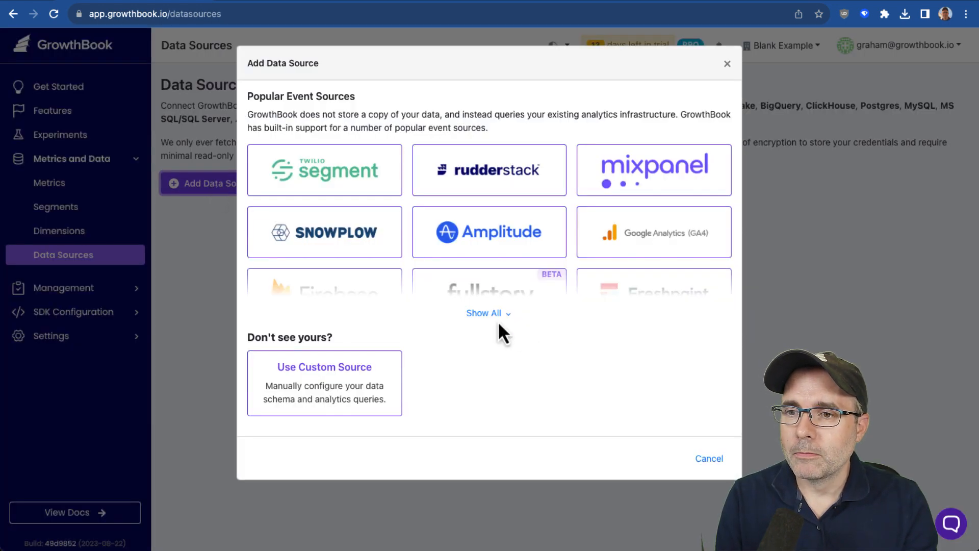
pyautogui.click(483, 313)
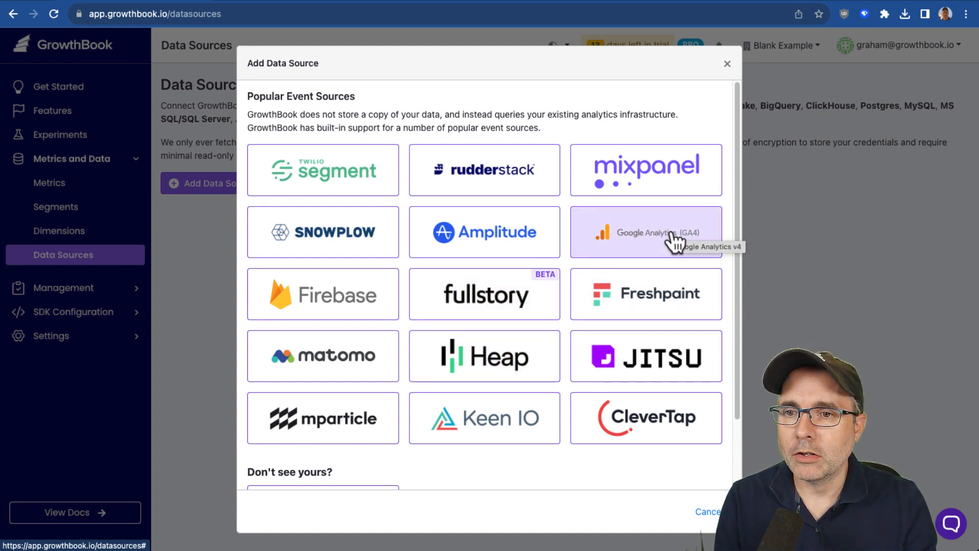
pyautogui.click(646, 231)
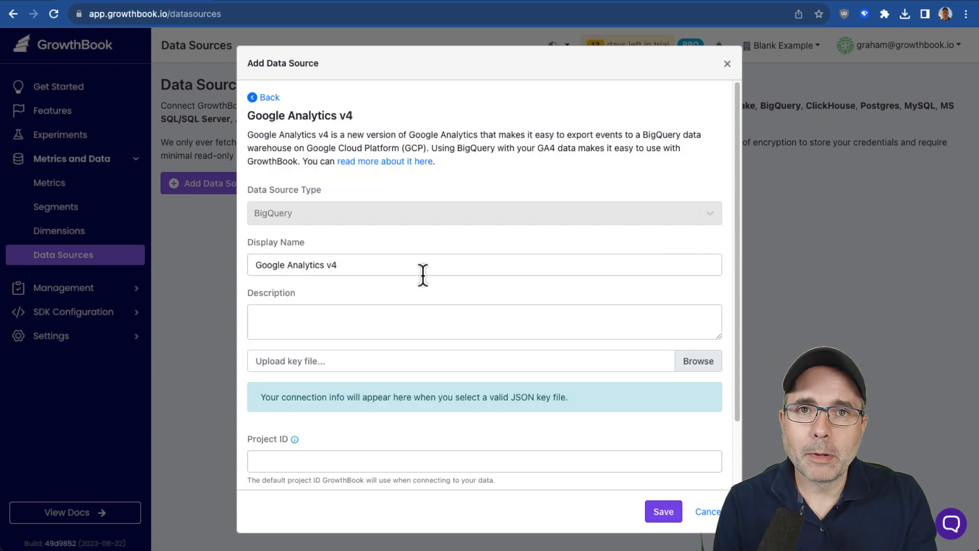
# - Load the JSON key, set project growthbook-ga4-demo and dataset analytics_355757382
pyautogui.scroll(-3)
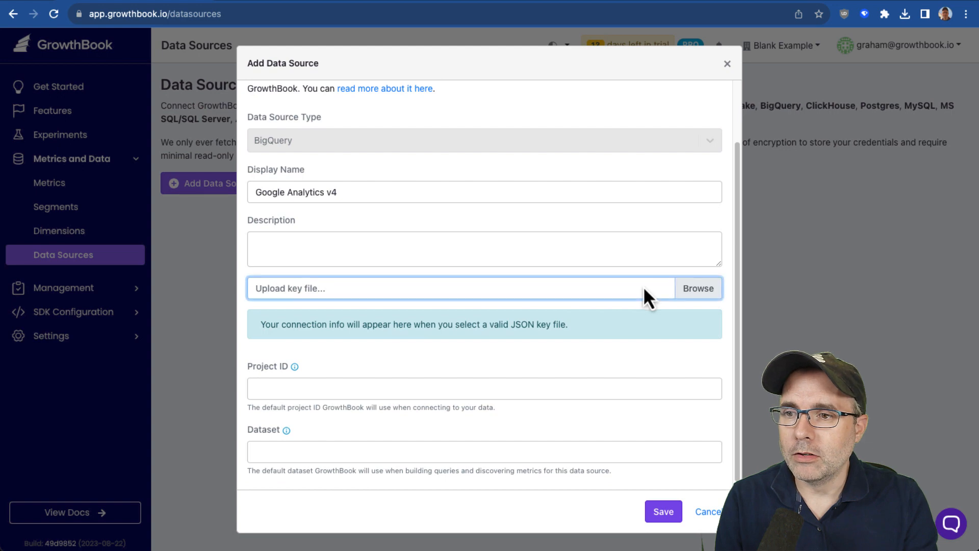
pyautogui.click(698, 288)
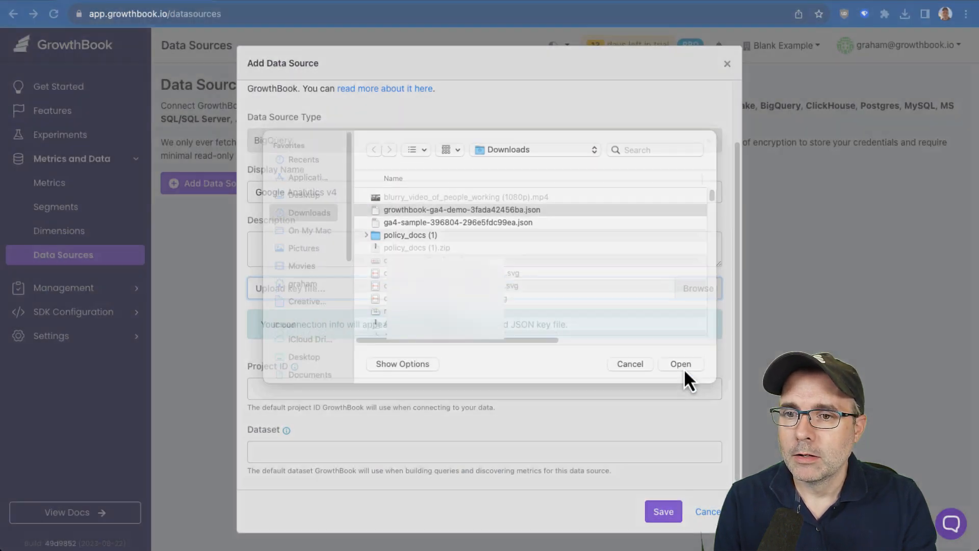
pyautogui.click(680, 363)
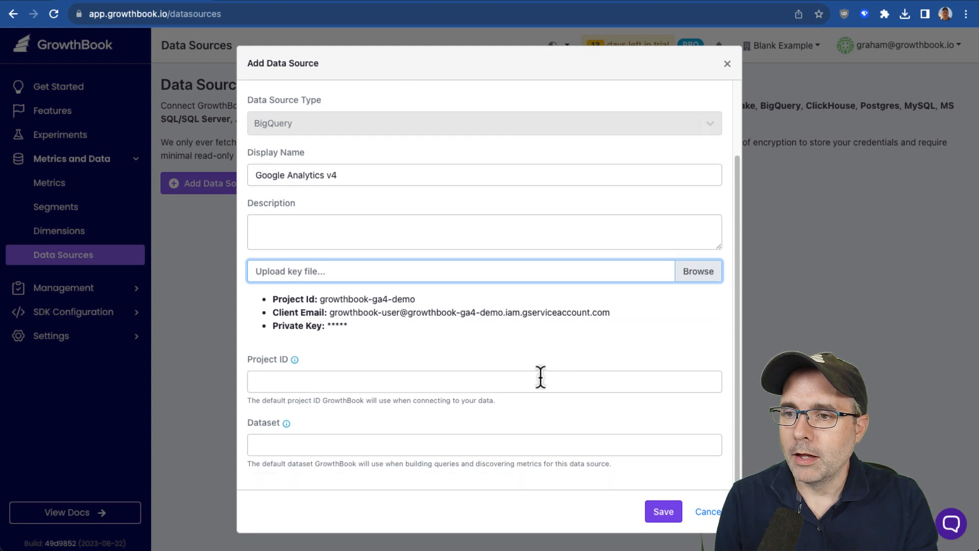
pyautogui.click(484, 444)
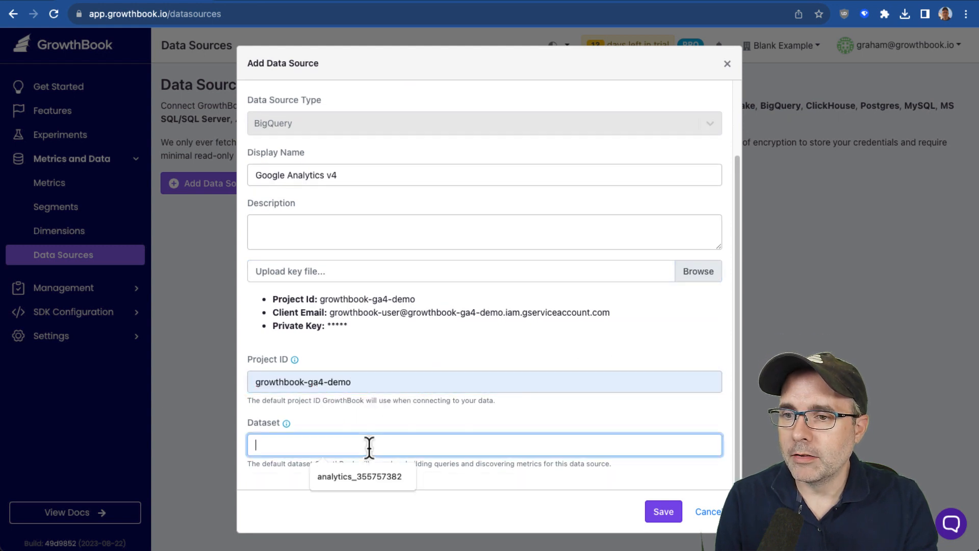
pyautogui.click(359, 476)
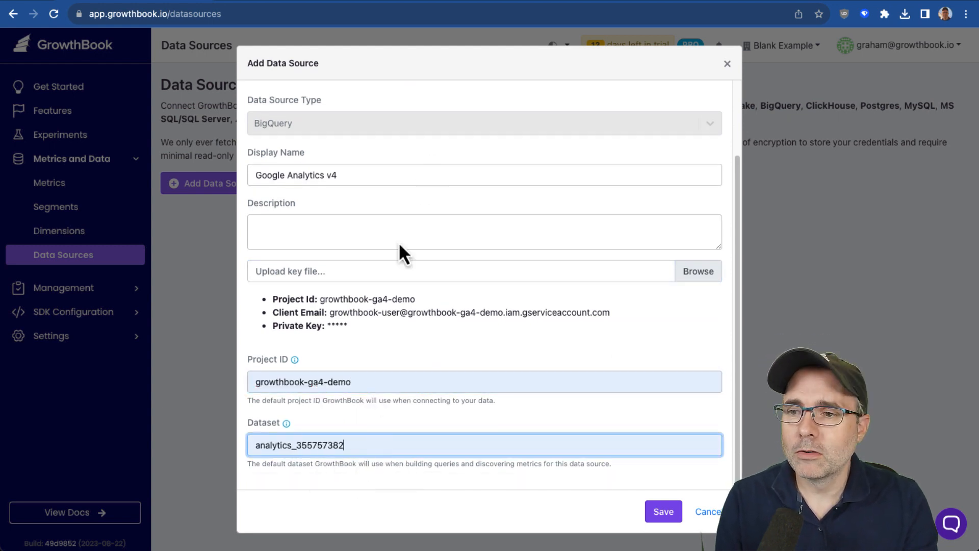
pyautogui.doubleClick(368, 300)
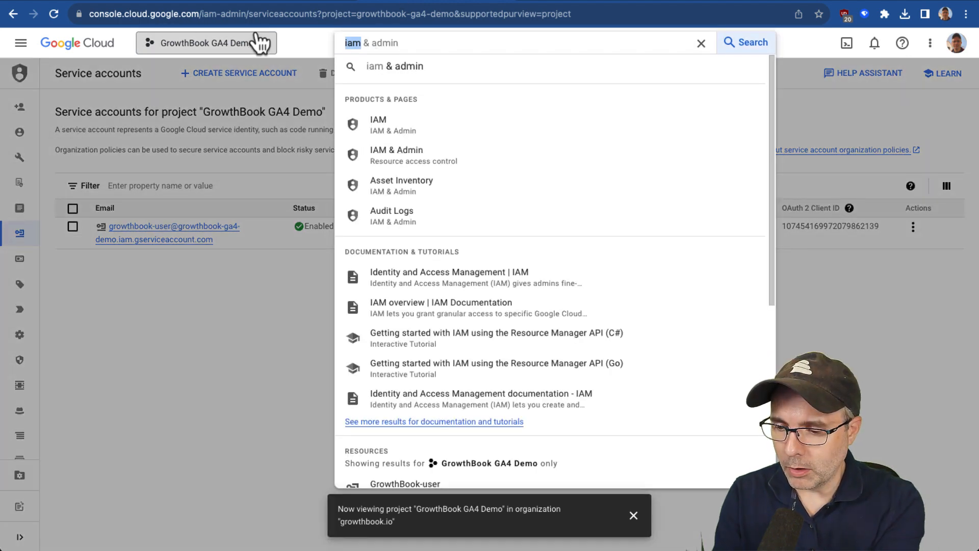
# - Search for BigQuery and open the analytics_355757382 dataset in the Explorer
pyautogui.write('bigquery')
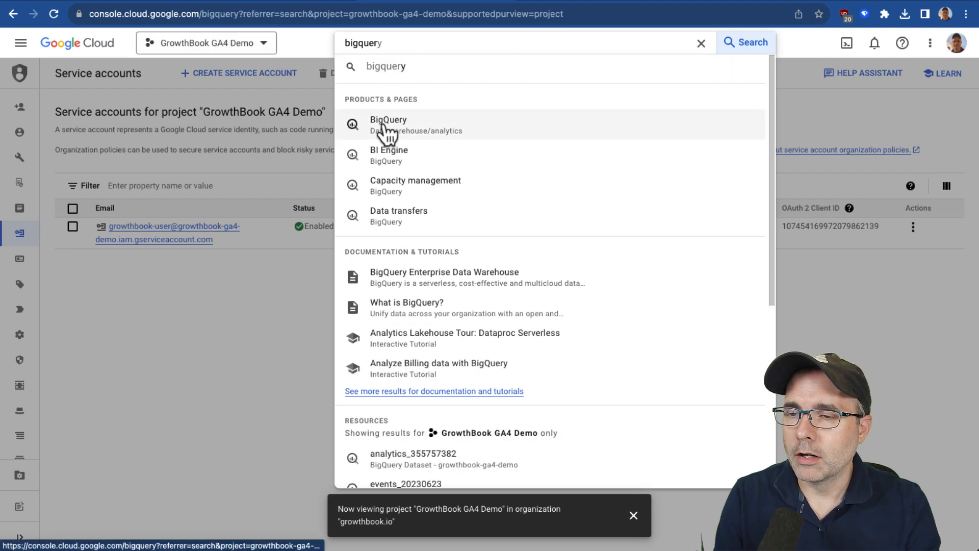
pyautogui.click(388, 124)
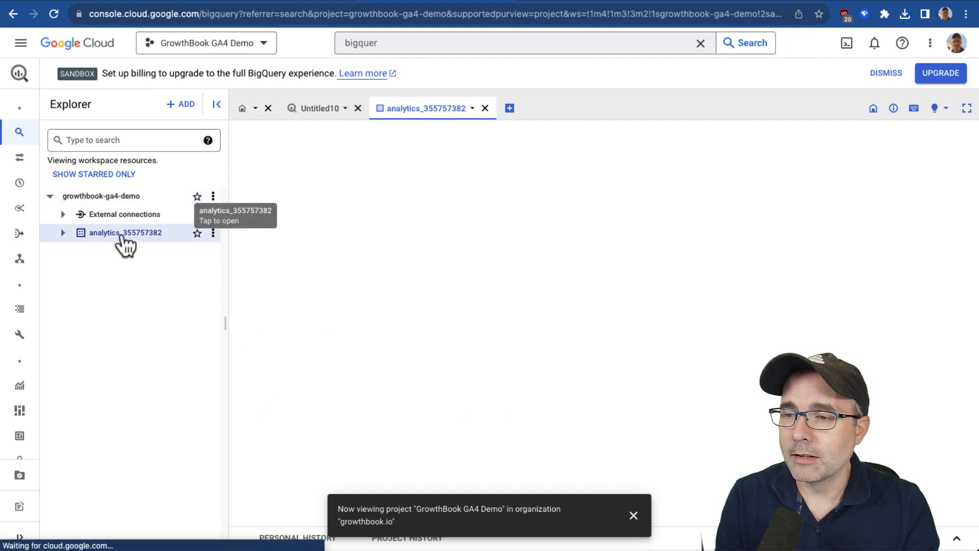
pyautogui.click(125, 232)
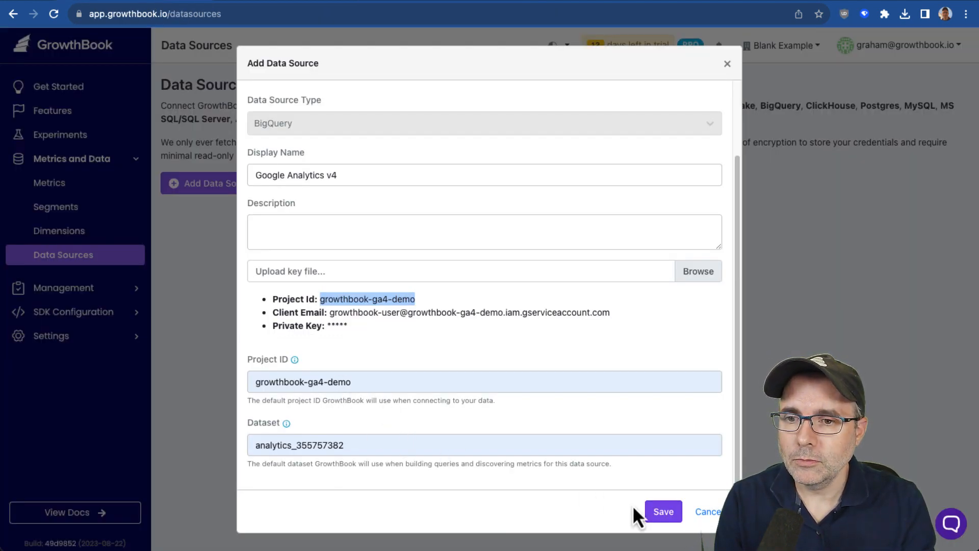
# - Save the Google Analytics v4 data source and browse its analytics dataset schema
pyautogui.click(662, 511)
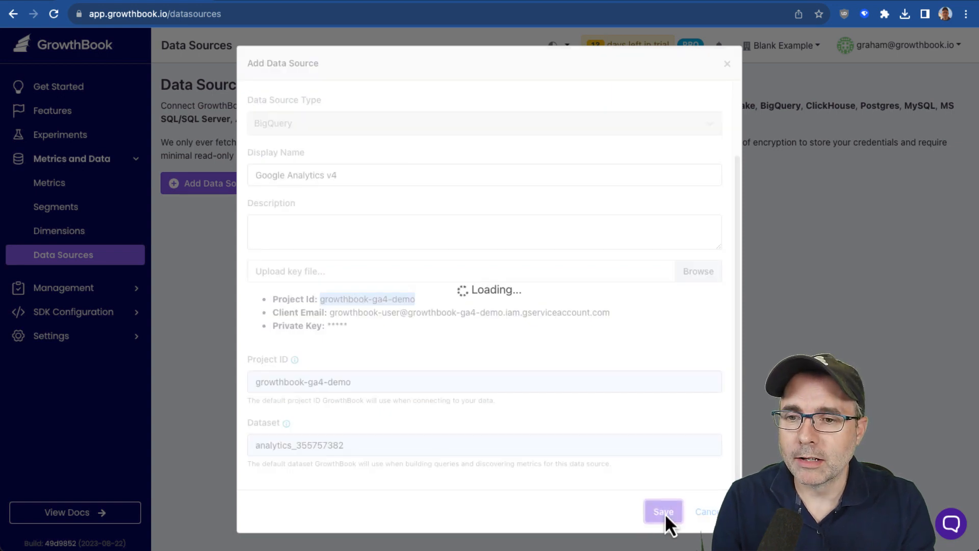
pyautogui.moveTo(696, 450)
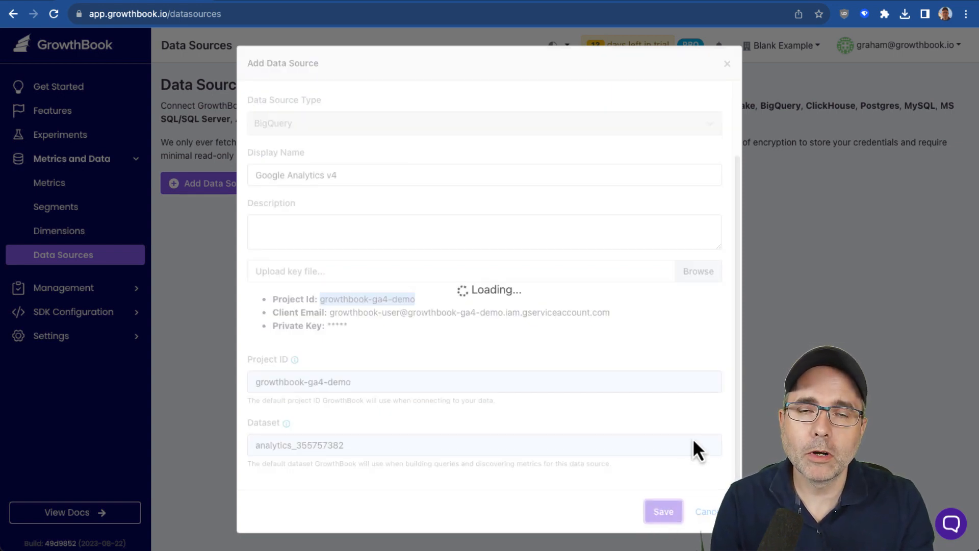
pyautogui.click(662, 511)
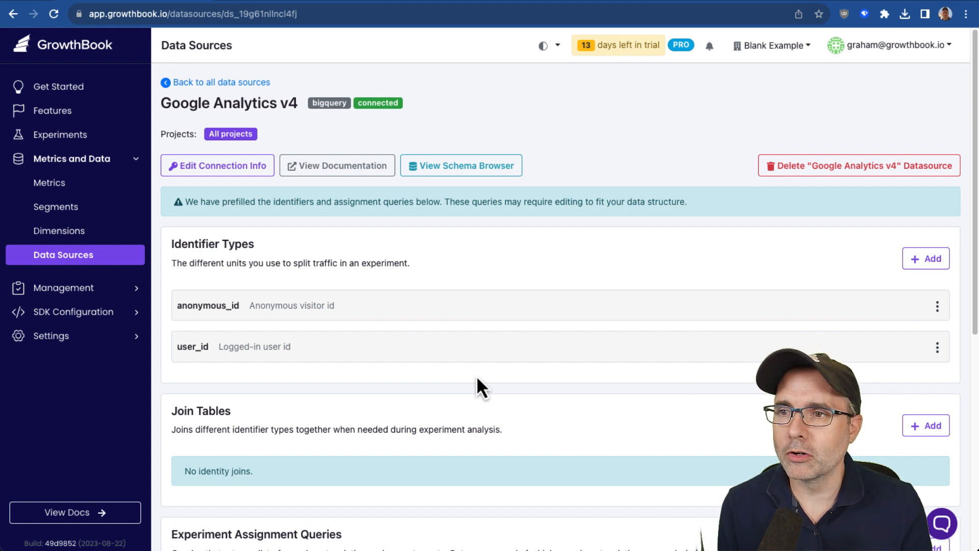
pyautogui.doubleClick(256, 102)
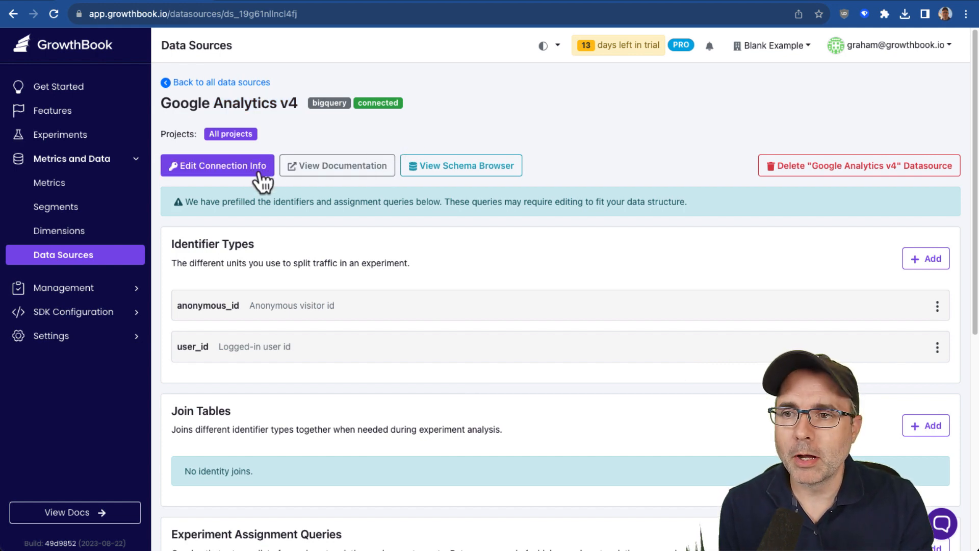
pyautogui.click(461, 165)
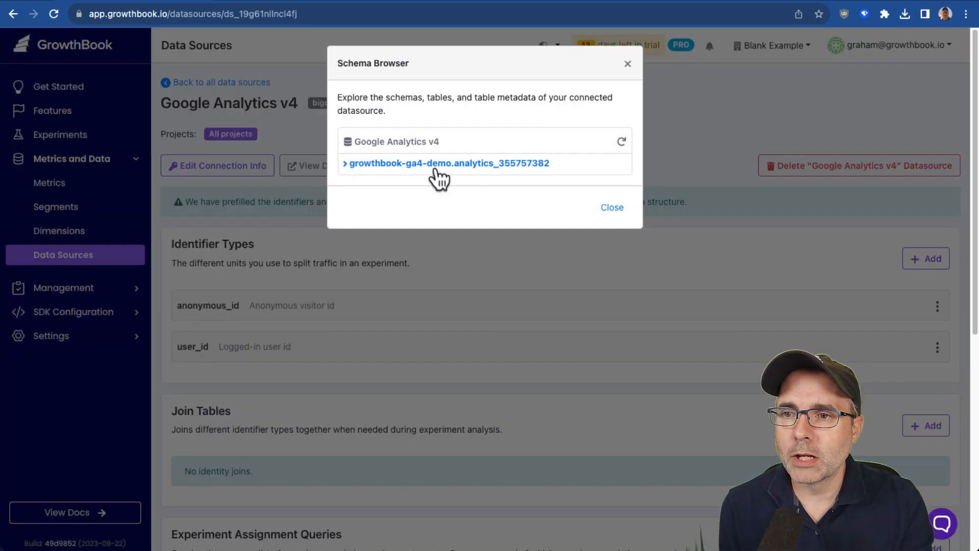
pyautogui.click(444, 164)
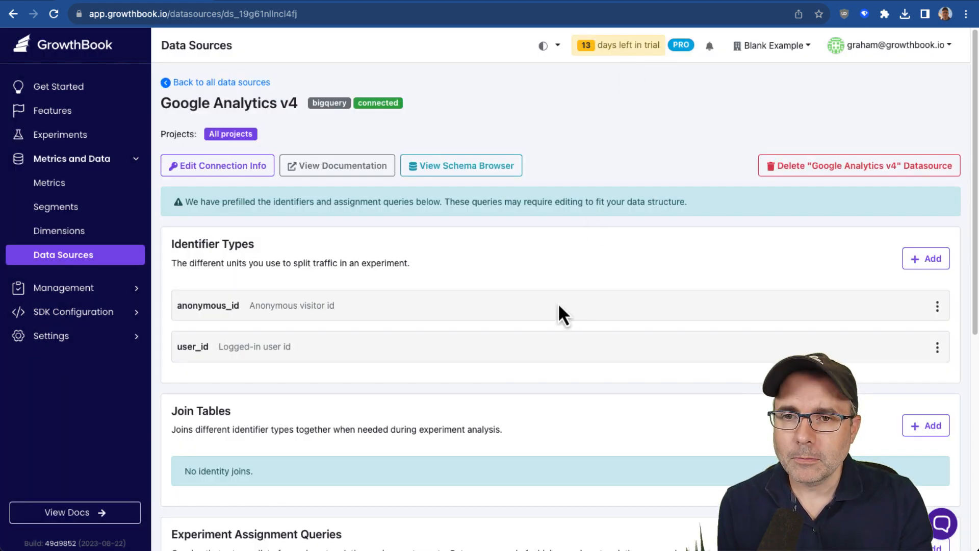
pyautogui.scroll(-3)
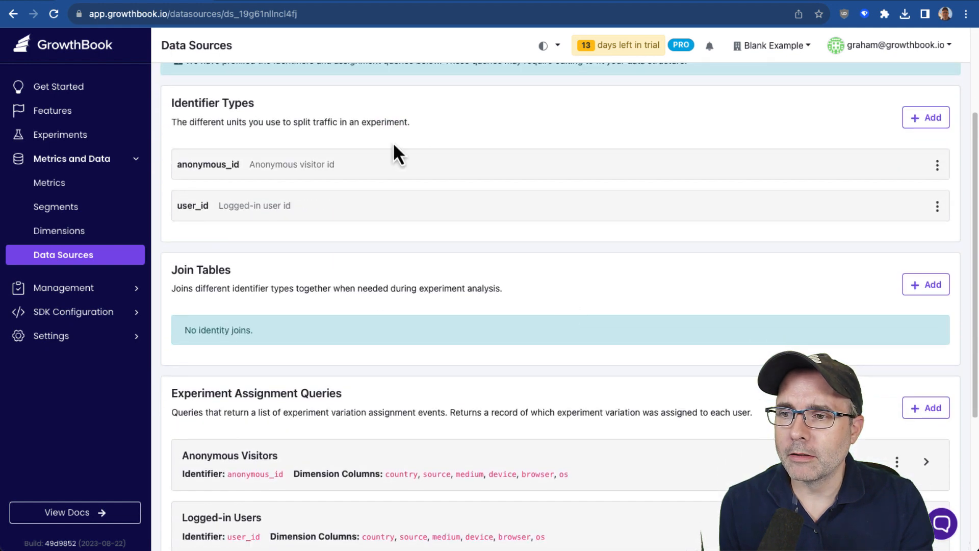
pyautogui.moveTo(206, 183)
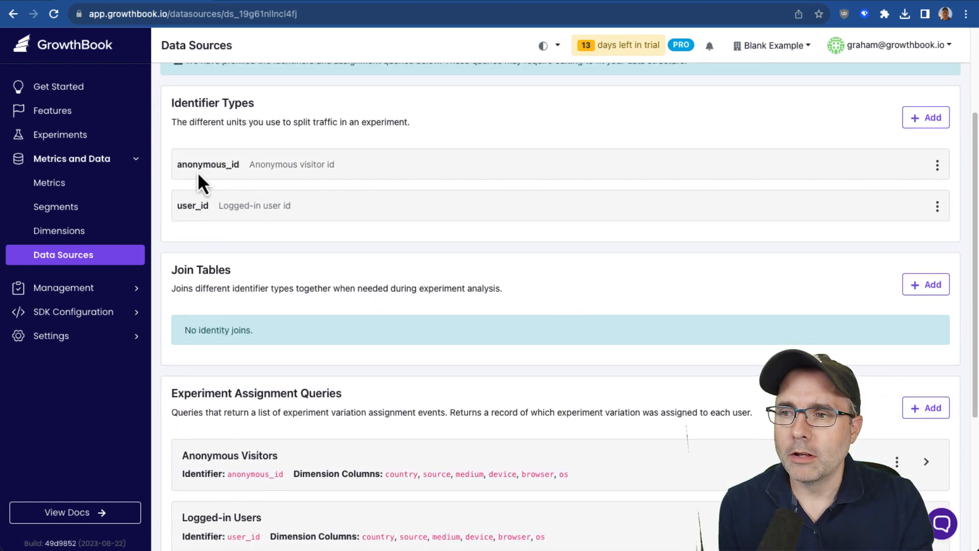
pyautogui.moveTo(217, 225)
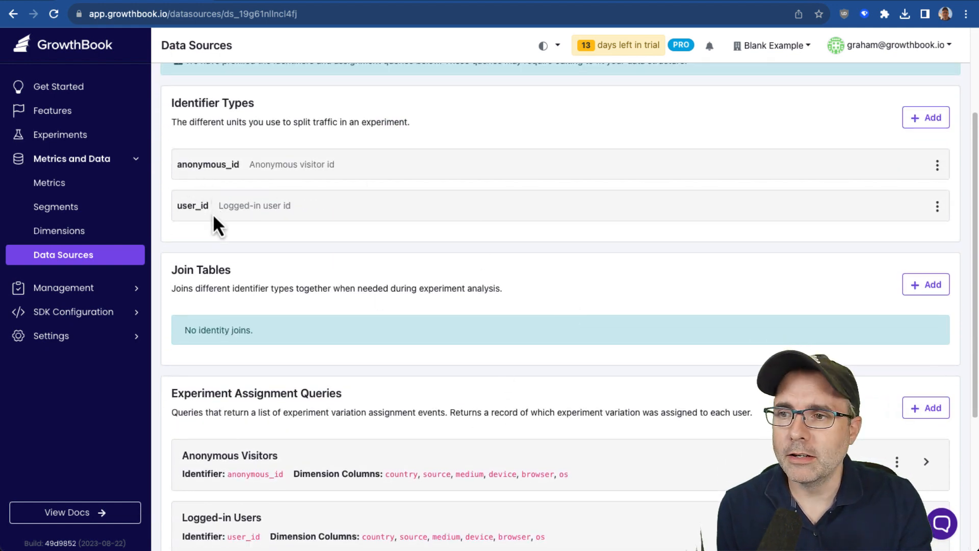
pyautogui.scroll(-3)
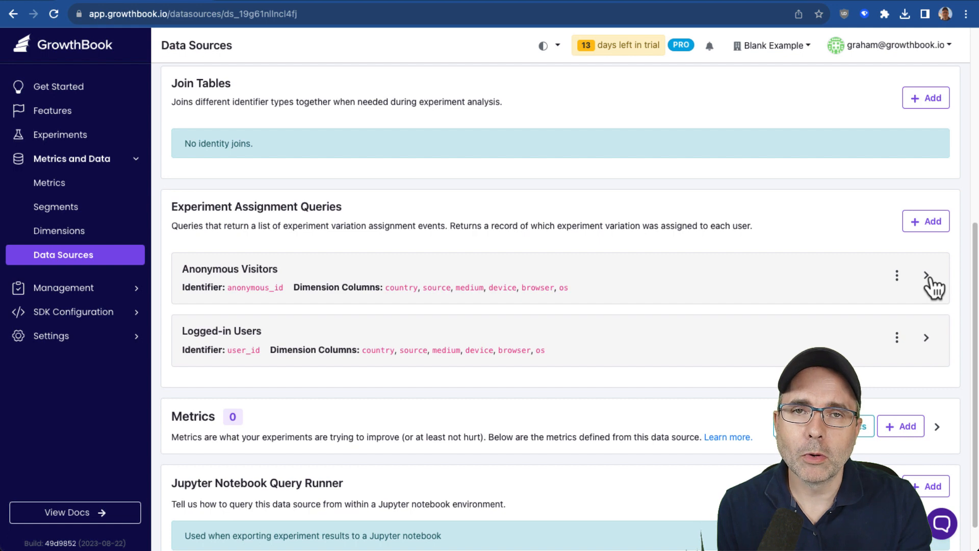
pyautogui.click(926, 276)
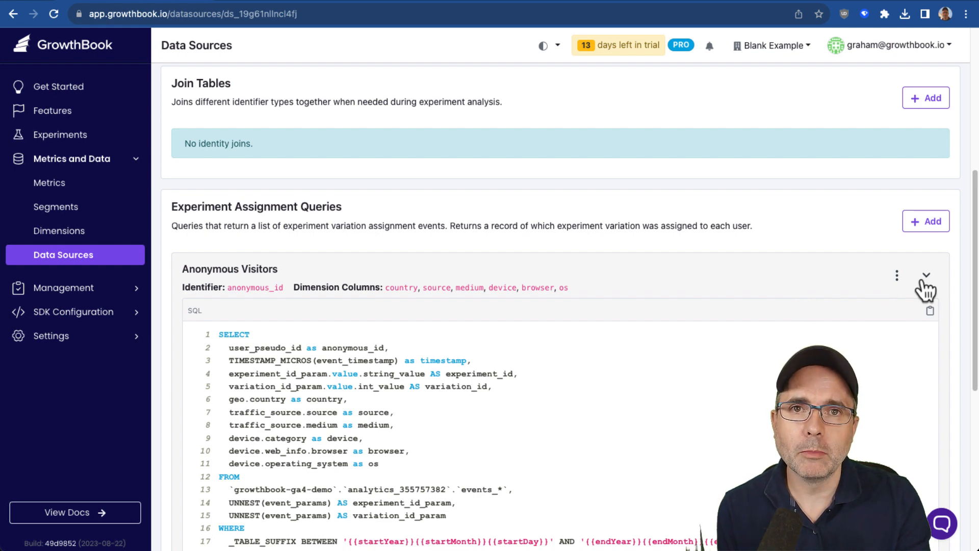
pyautogui.click(926, 275)
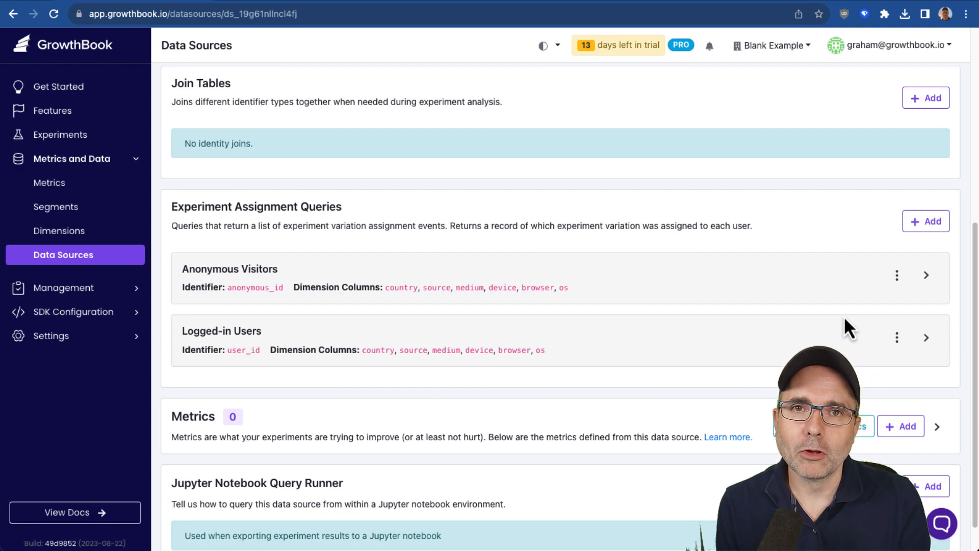
# - Exclude the first_visit count, scroll and form_submit events, then create the remaining metrics
pyautogui.scroll(-3)
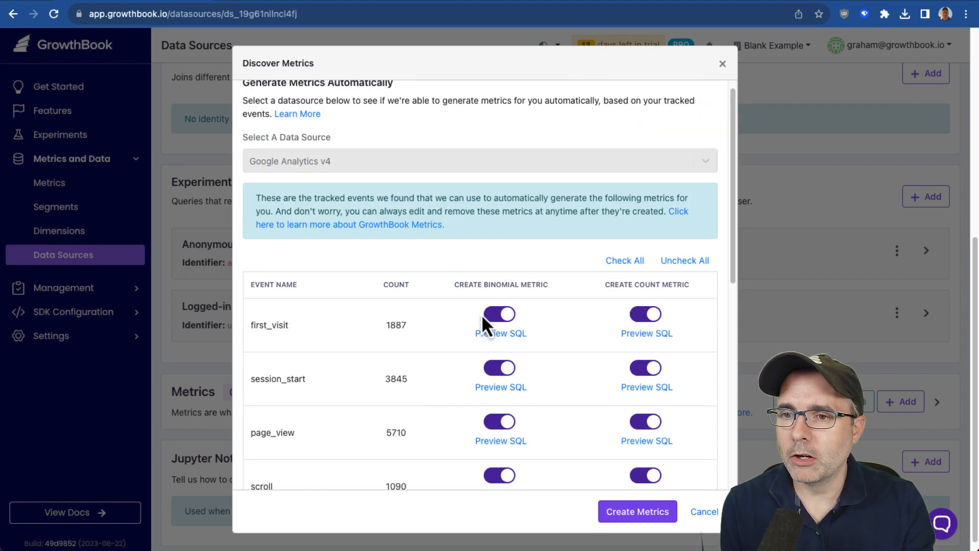
pyautogui.click(646, 313)
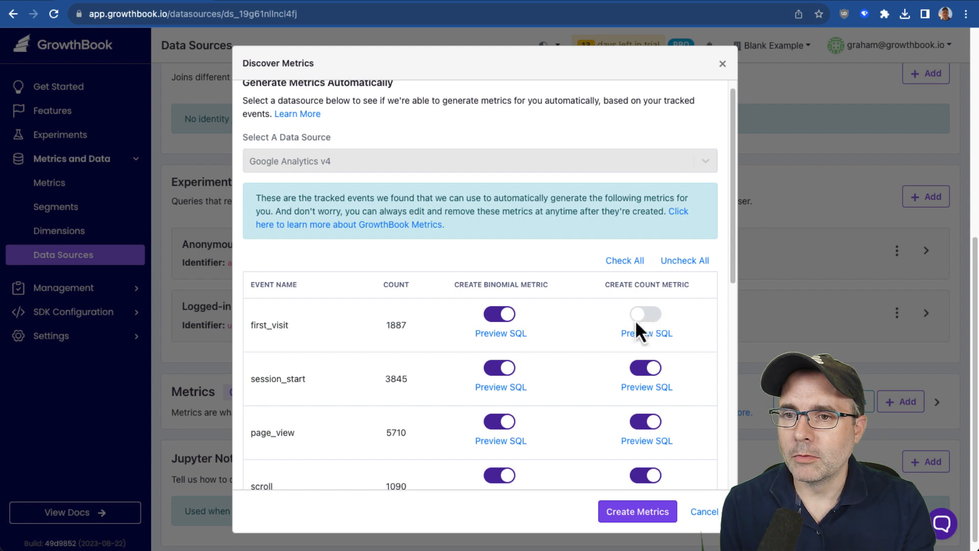
pyautogui.scroll(-3)
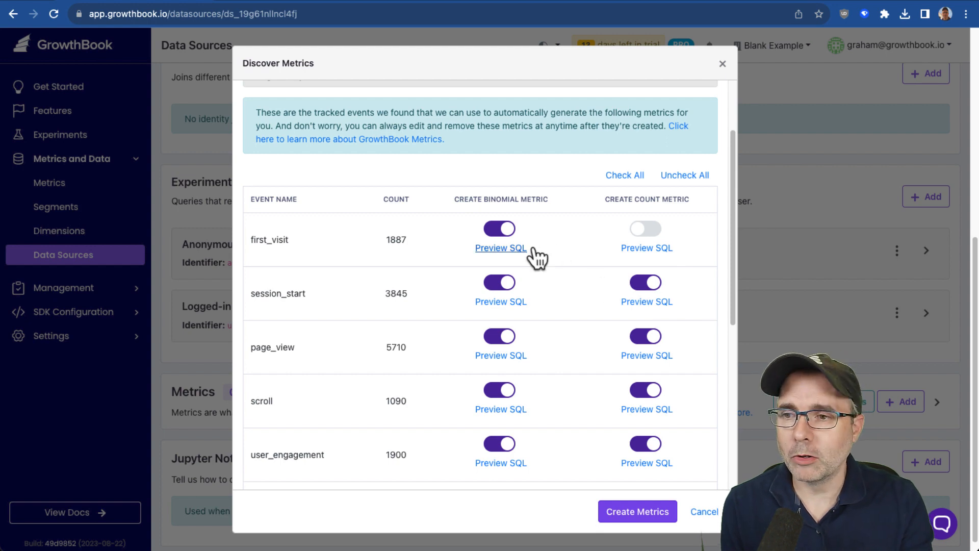
pyautogui.scroll(-3)
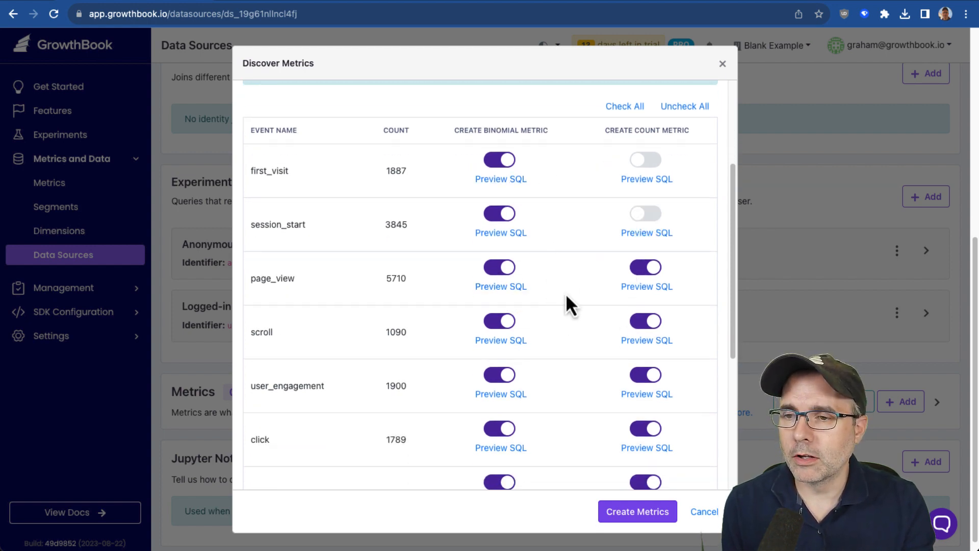
pyautogui.scroll(-3)
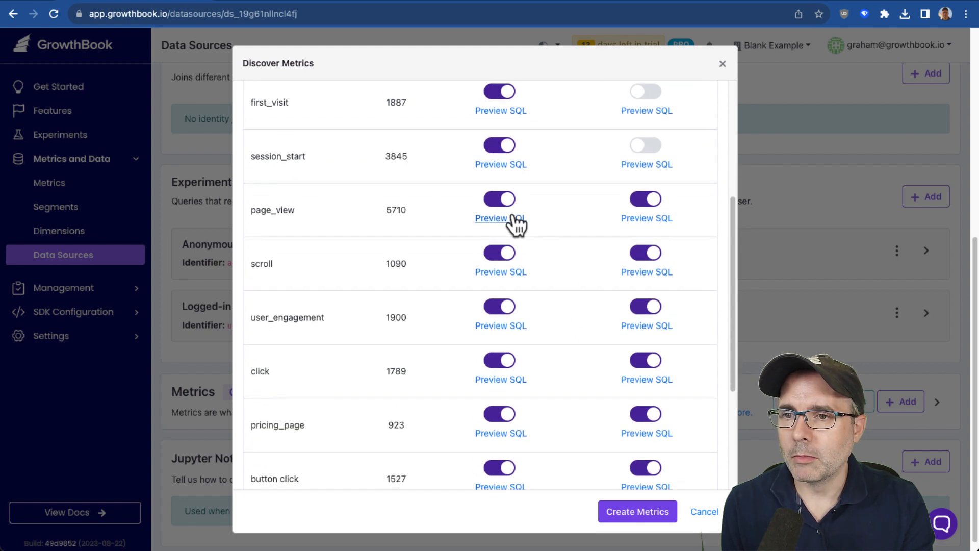
pyautogui.moveTo(500, 272)
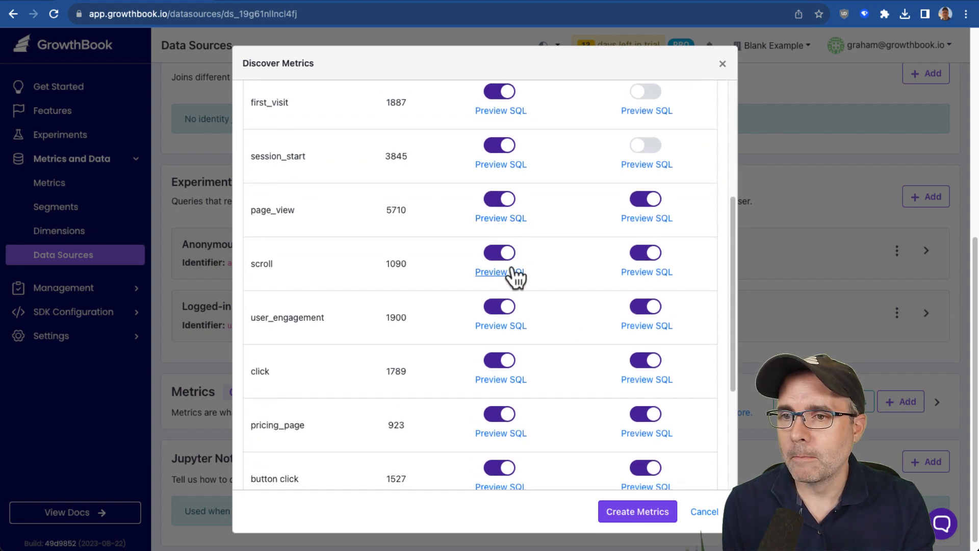
pyautogui.click(499, 252)
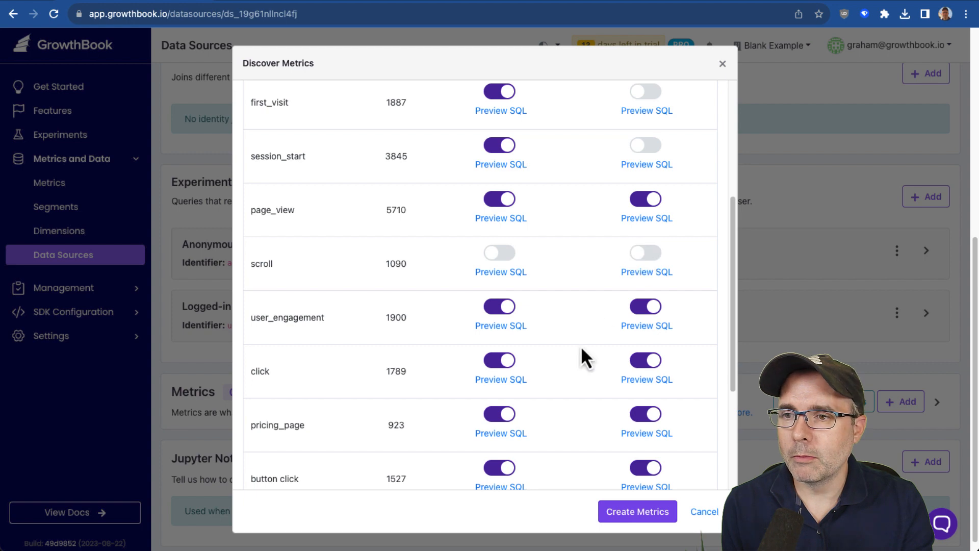
pyautogui.scroll(-3)
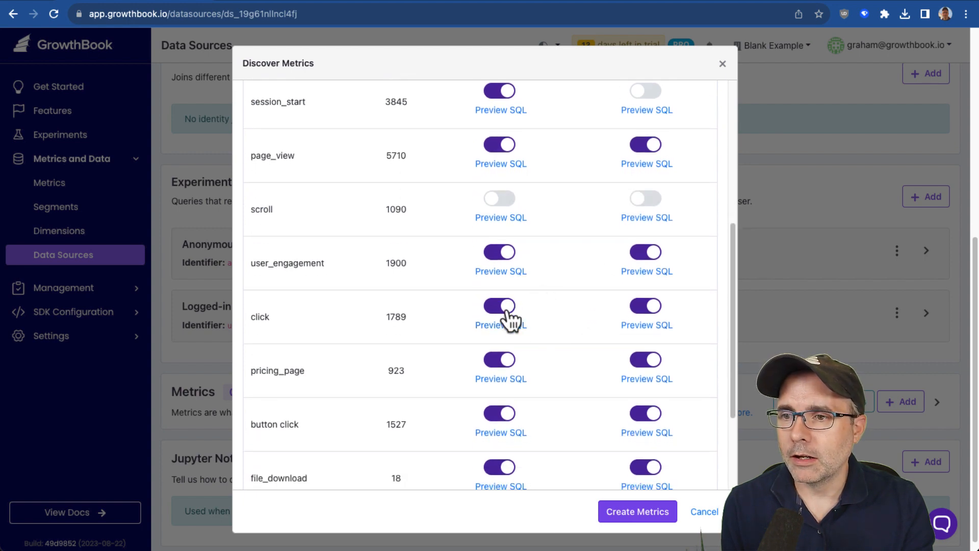
pyautogui.scroll(-3)
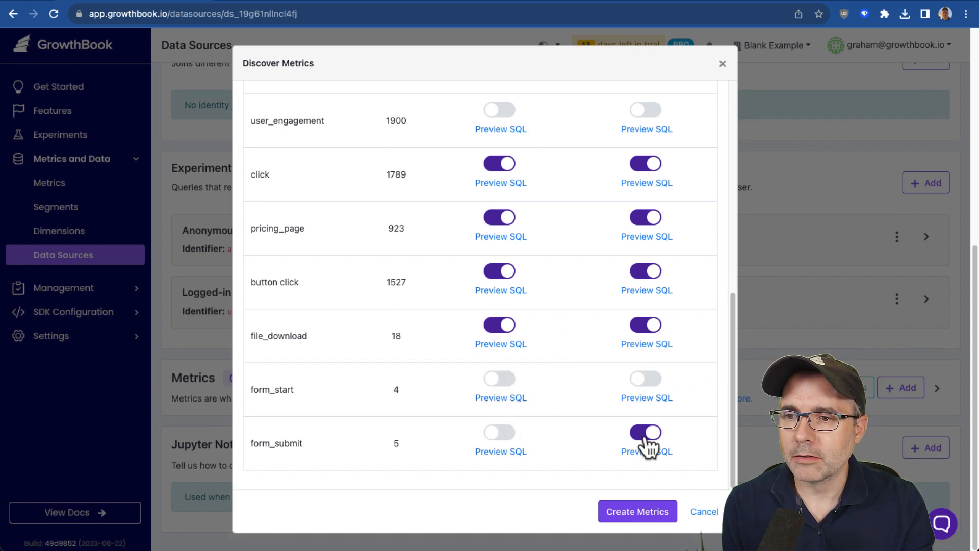
pyautogui.click(637, 511)
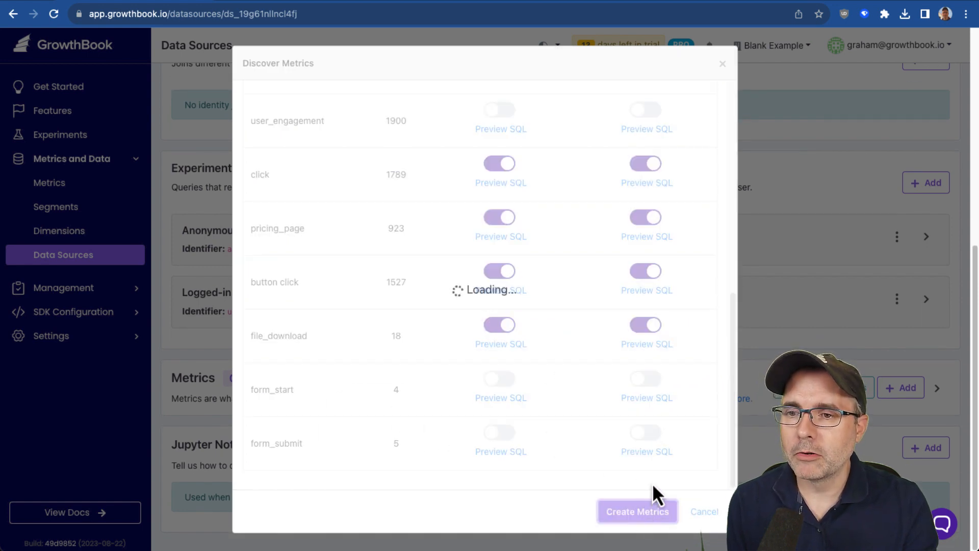
pyautogui.click(636, 511)
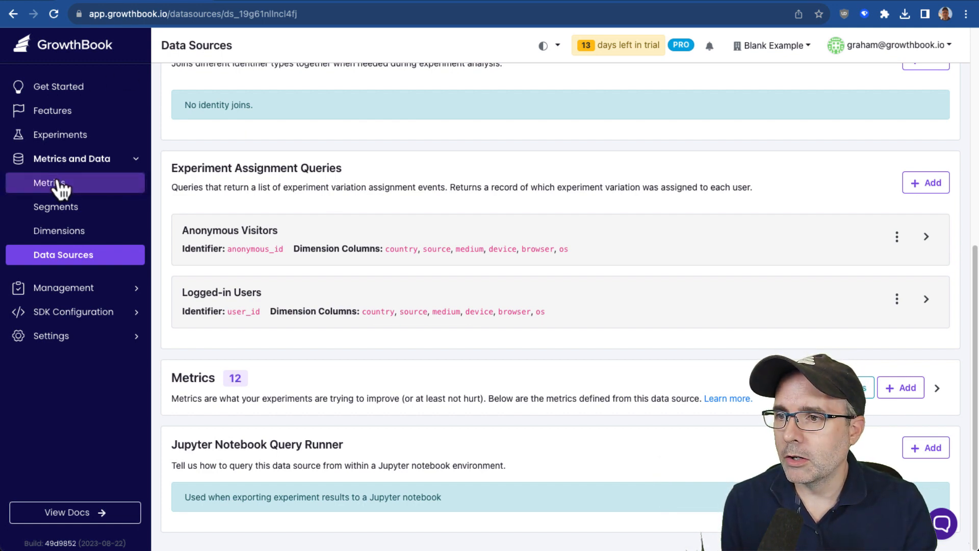
# - Open the Count of page_view metric and run its data preview analysis
pyautogui.click(50, 183)
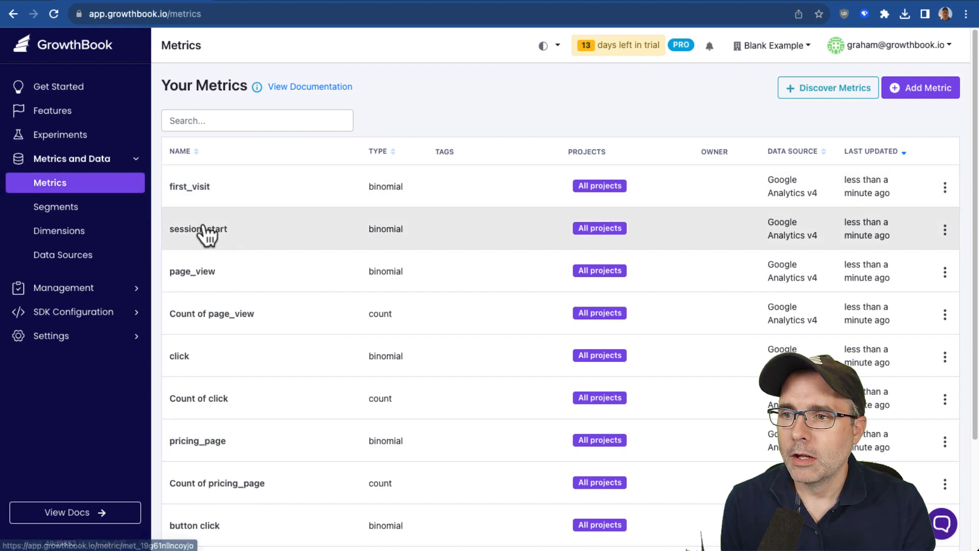
pyautogui.moveTo(200, 275)
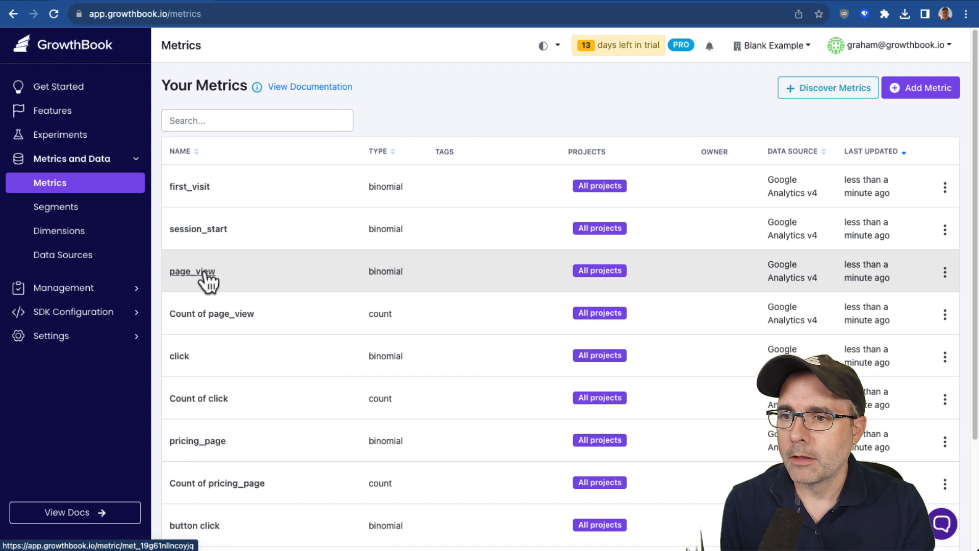
pyautogui.click(192, 270)
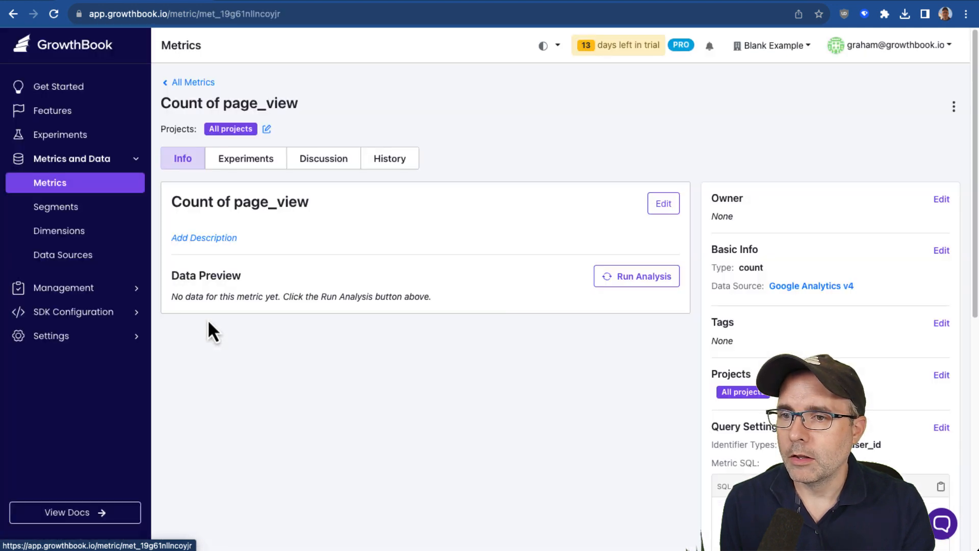
pyautogui.click(636, 276)
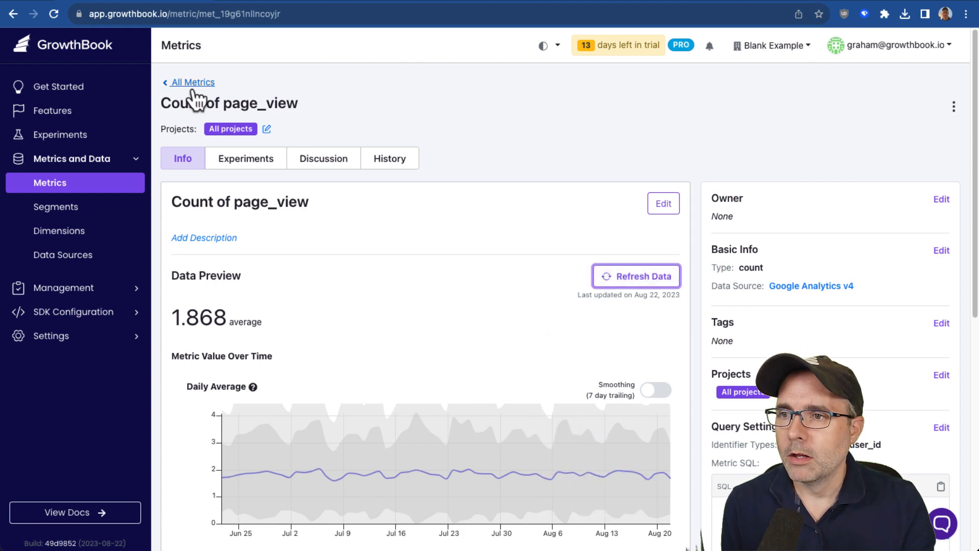
# - Open the page_view metric and review its daily trend and SQL
pyautogui.click(191, 81)
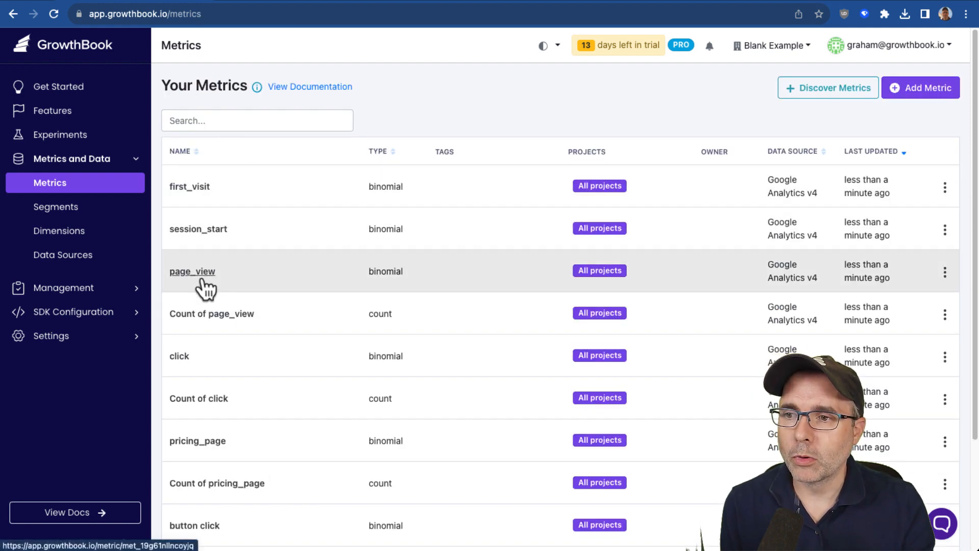
pyautogui.click(192, 271)
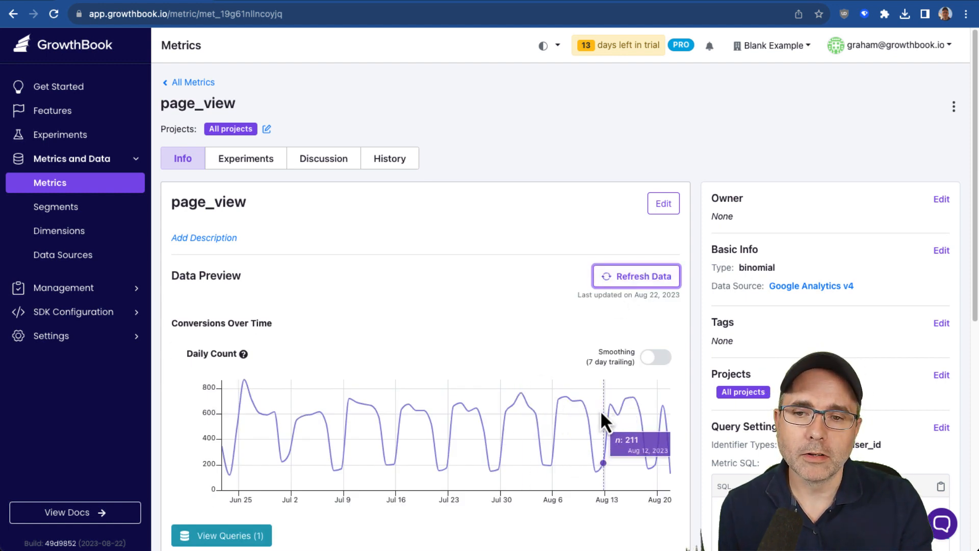
pyautogui.scroll(-3)
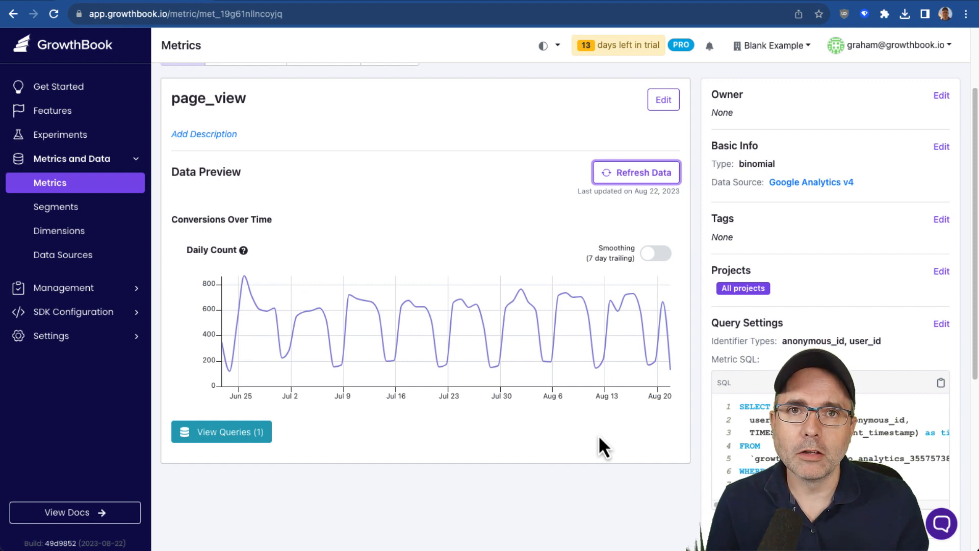
pyautogui.moveTo(582, 437)
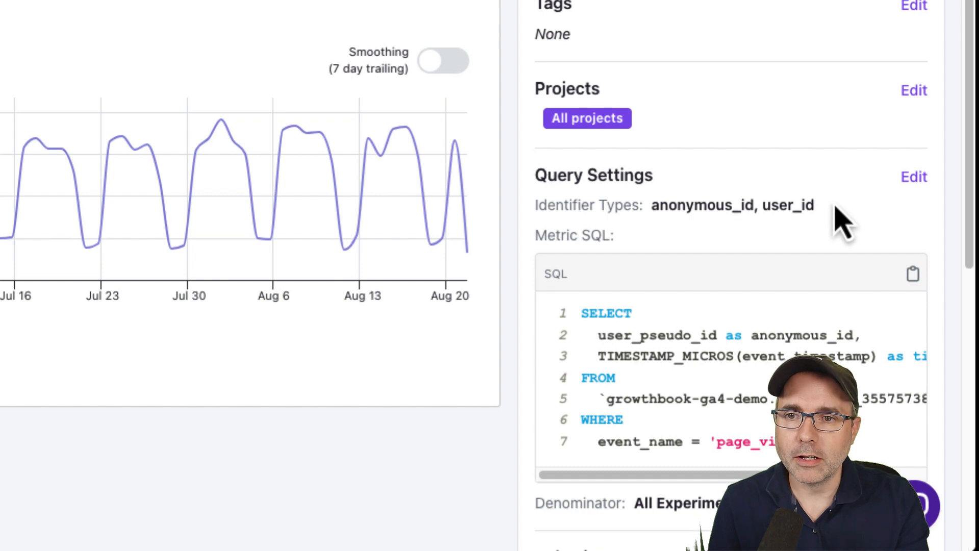
pyautogui.scroll(-3)
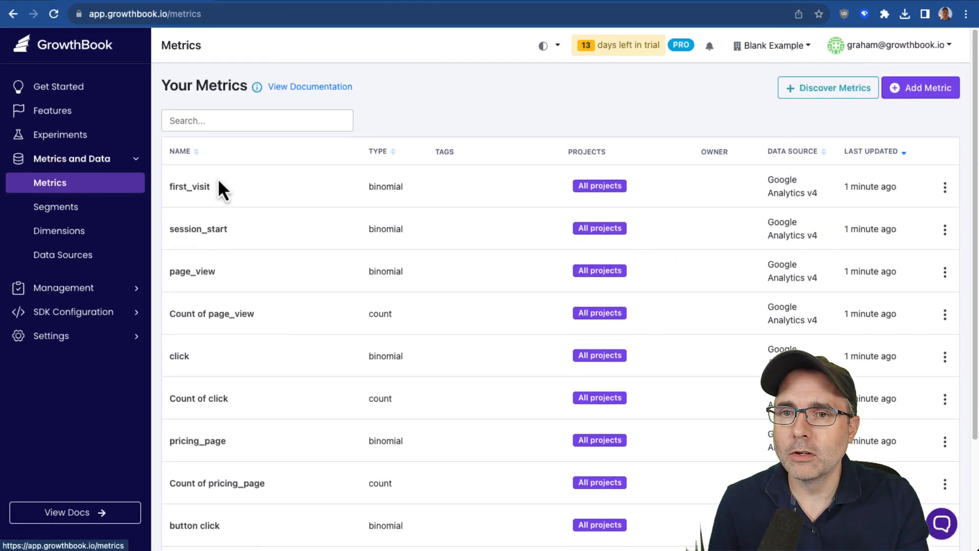
# - Open a new metric form and cancel it without saving
pyautogui.click(921, 87)
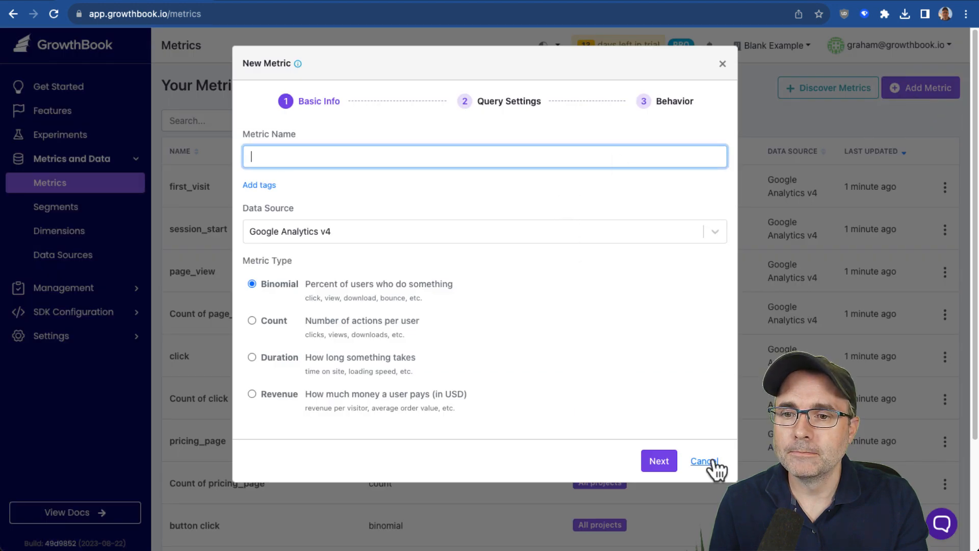
pyautogui.click(704, 461)
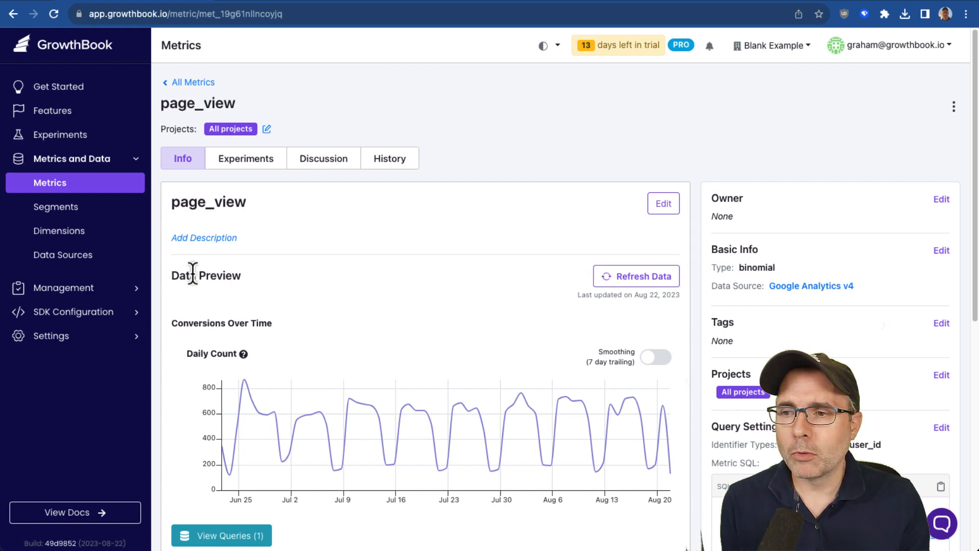
# - Create a production Javascript SDK connection 'Clientside Javascript SDK' with visual experiments enabled
pyautogui.click(72, 312)
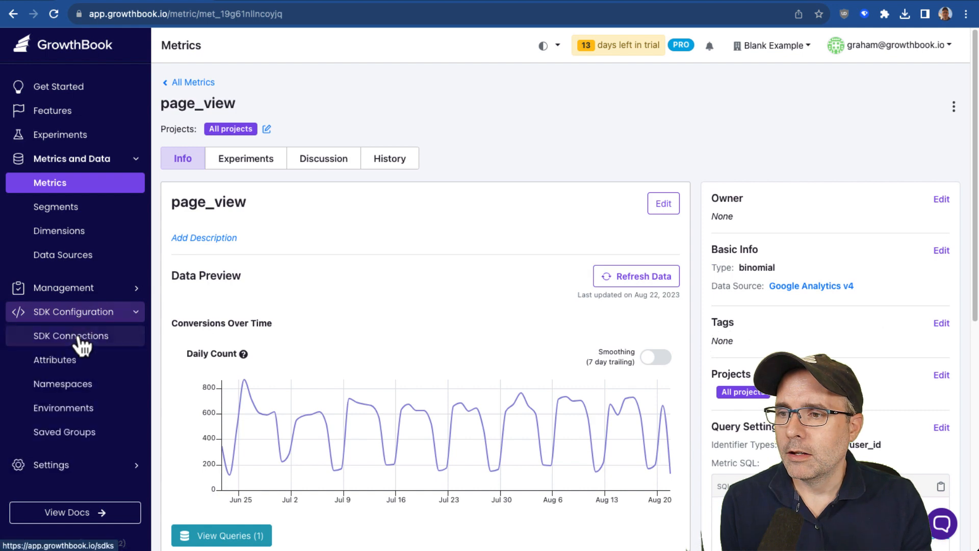
pyautogui.click(73, 336)
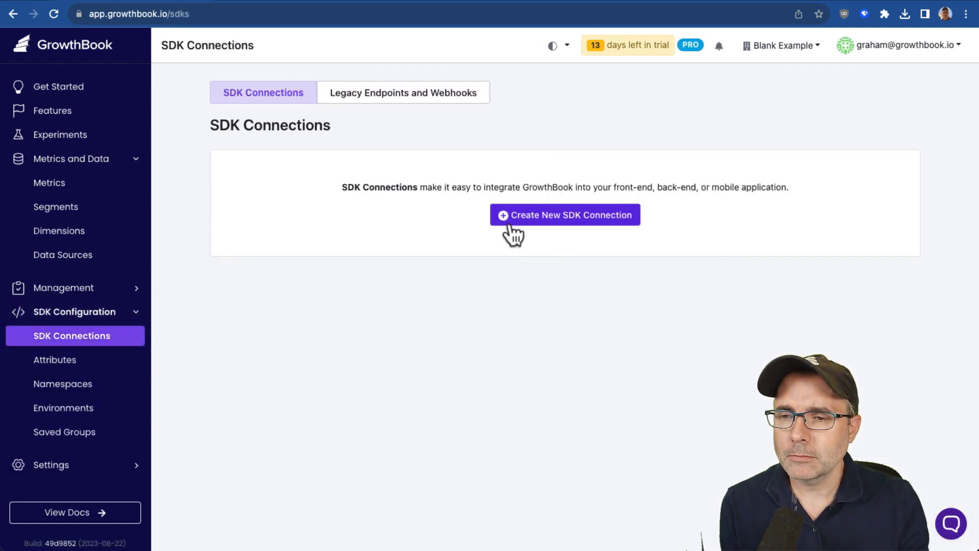
pyautogui.click(564, 215)
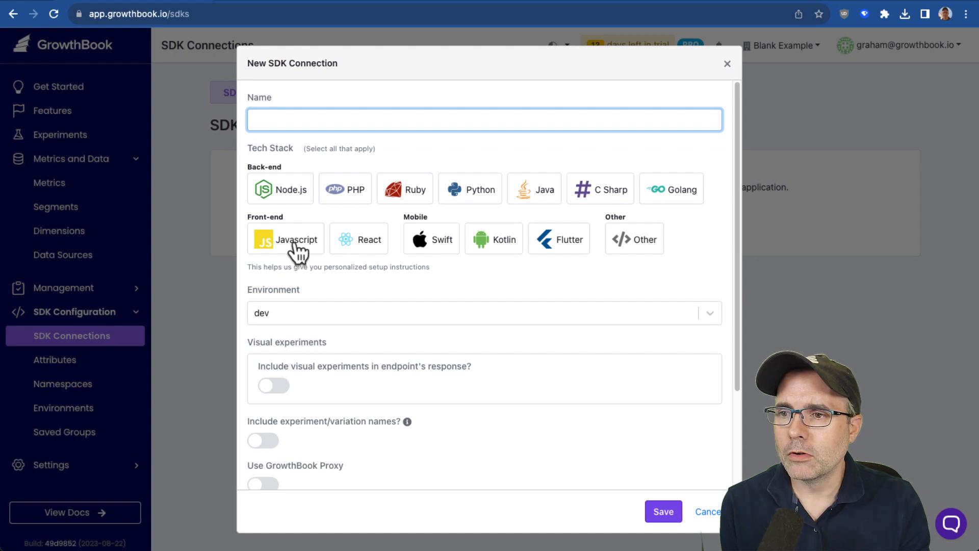
pyautogui.click(284, 239)
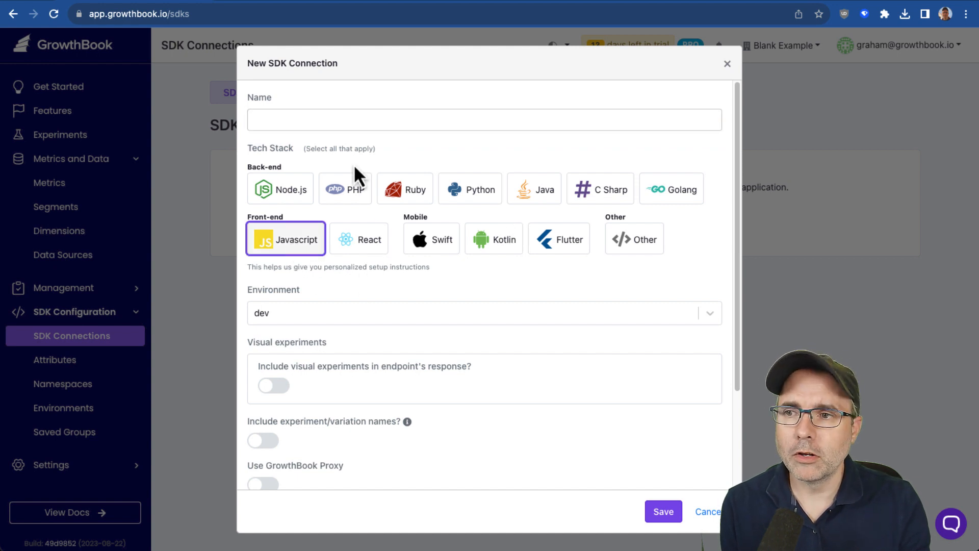
pyautogui.click(484, 120)
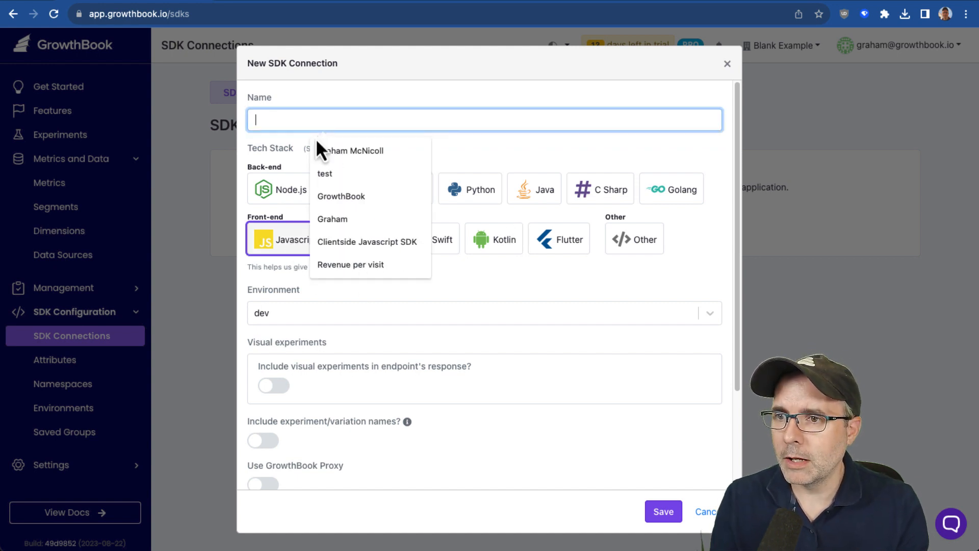
pyautogui.click(367, 241)
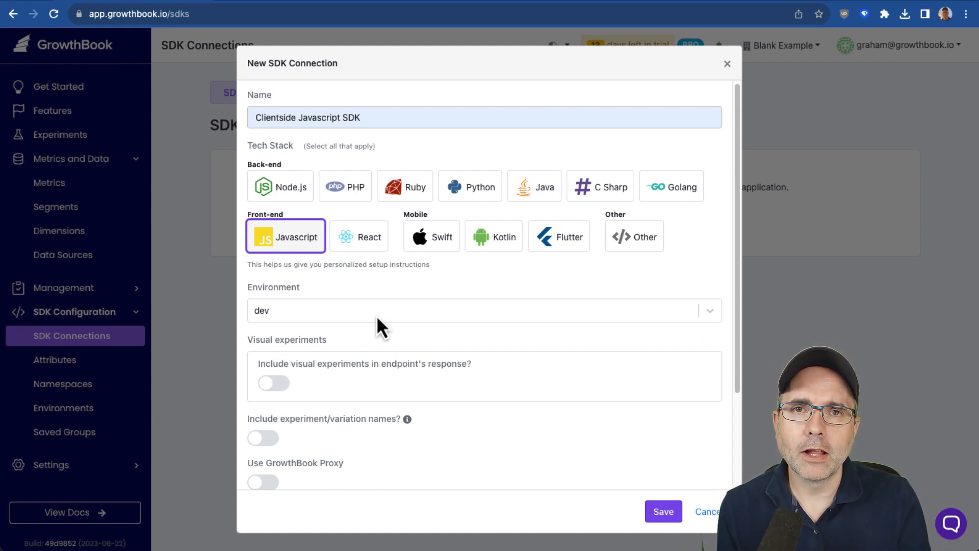
pyautogui.click(484, 311)
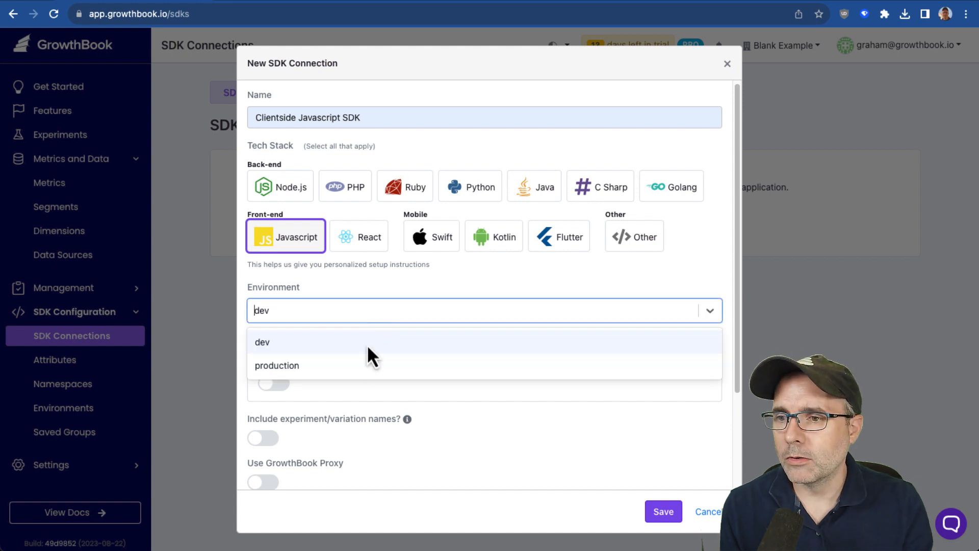
pyautogui.click(276, 366)
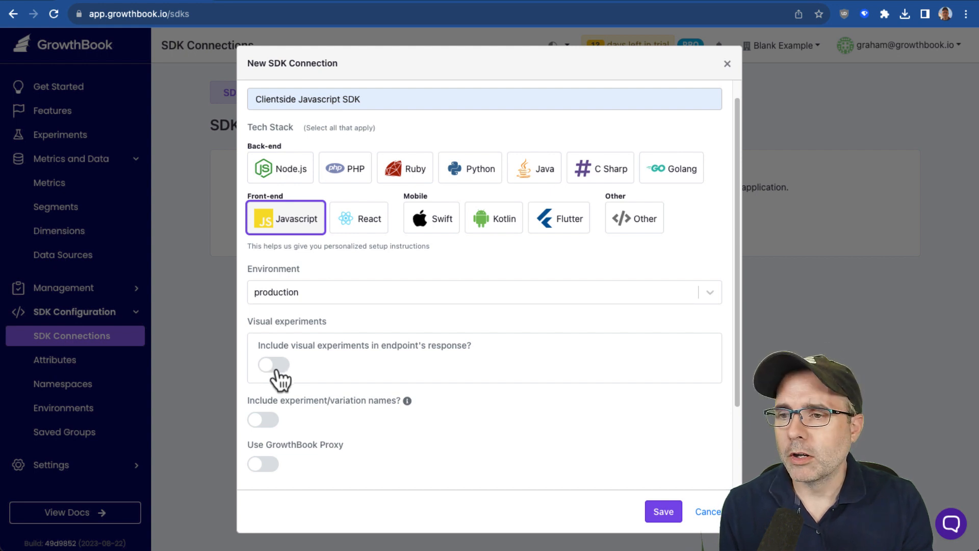
pyautogui.click(273, 365)
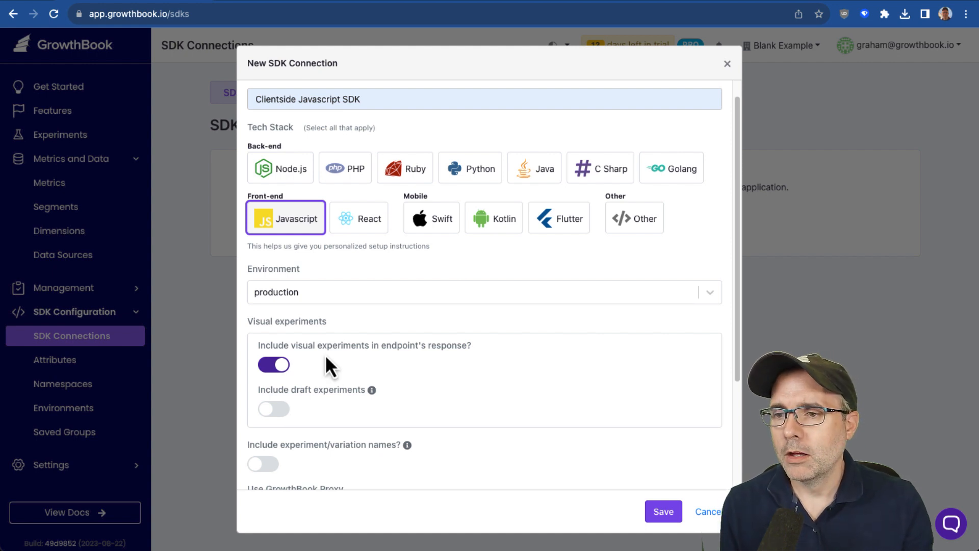
pyautogui.click(663, 511)
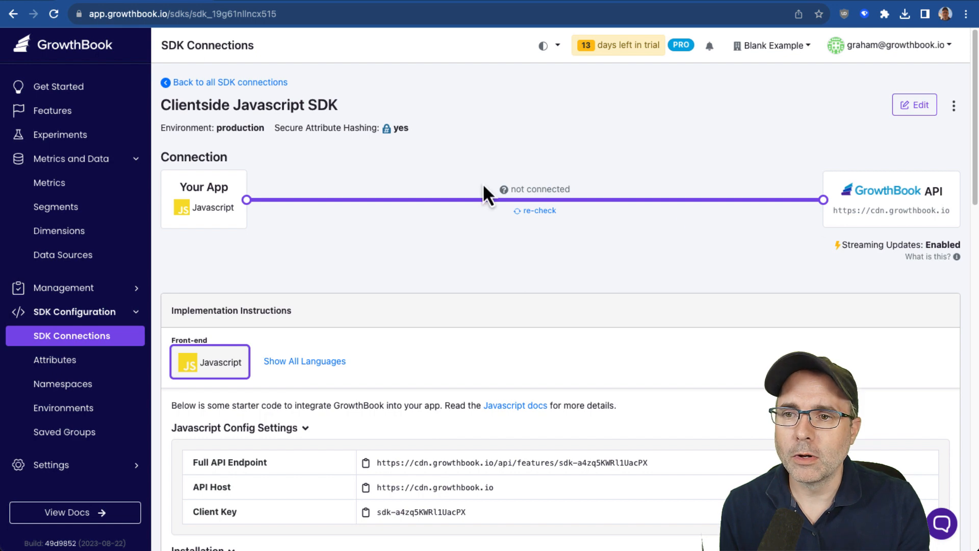
pyautogui.moveTo(571, 301)
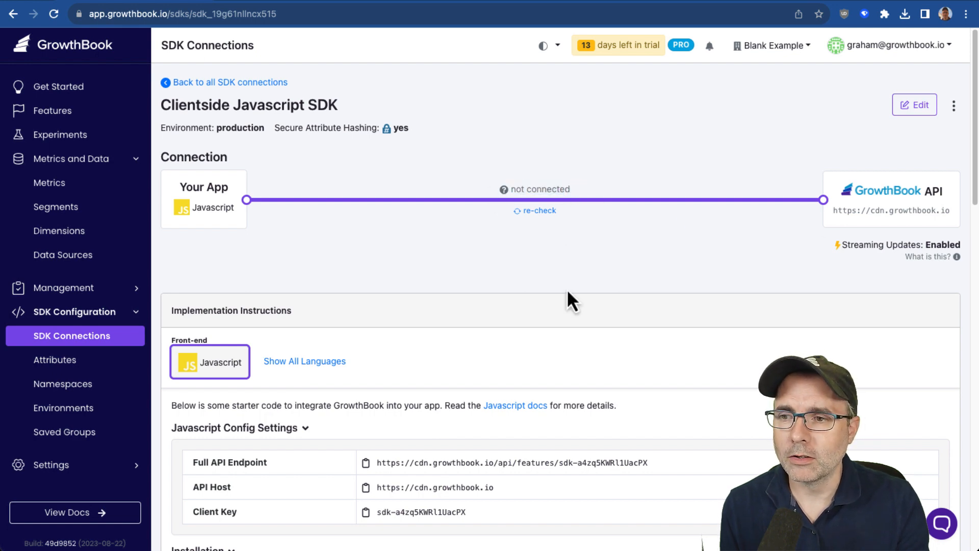
pyautogui.scroll(-3)
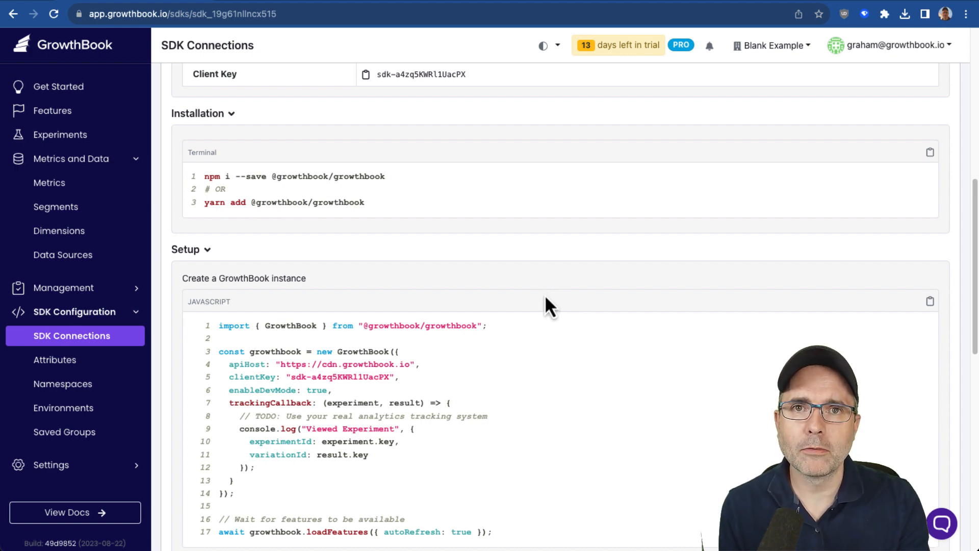
pyautogui.scroll(-3)
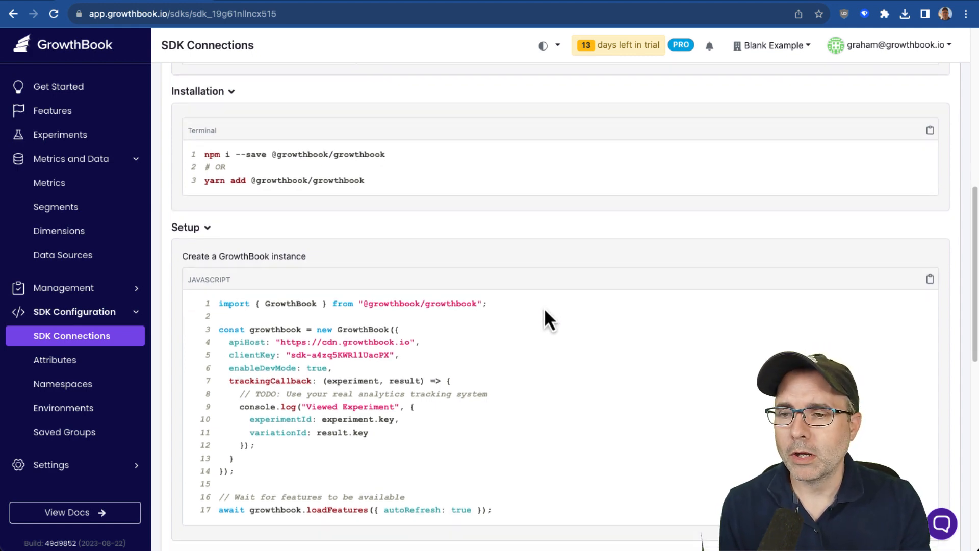
pyautogui.scroll(-3)
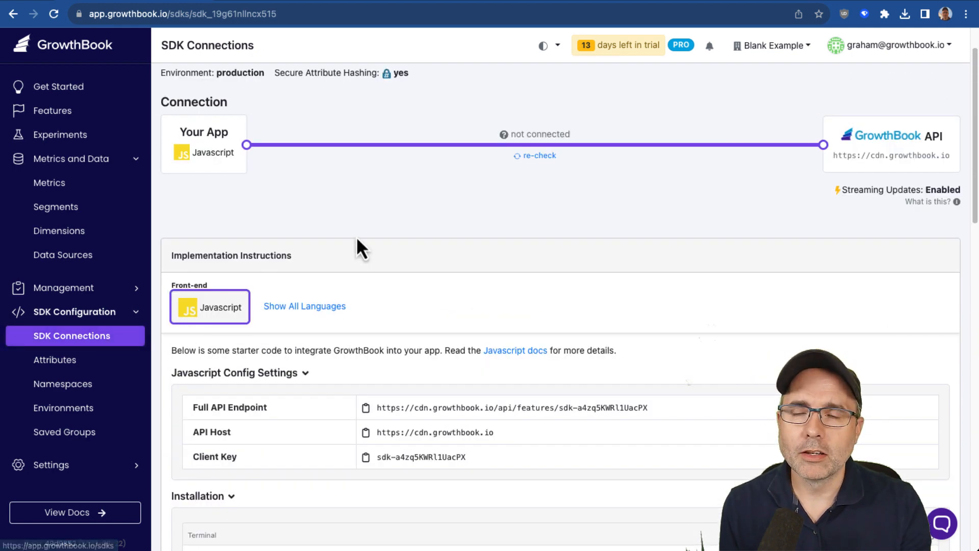
# - Design a new experiment named Test Experiment and continue to variation assignment
pyautogui.click(60, 134)
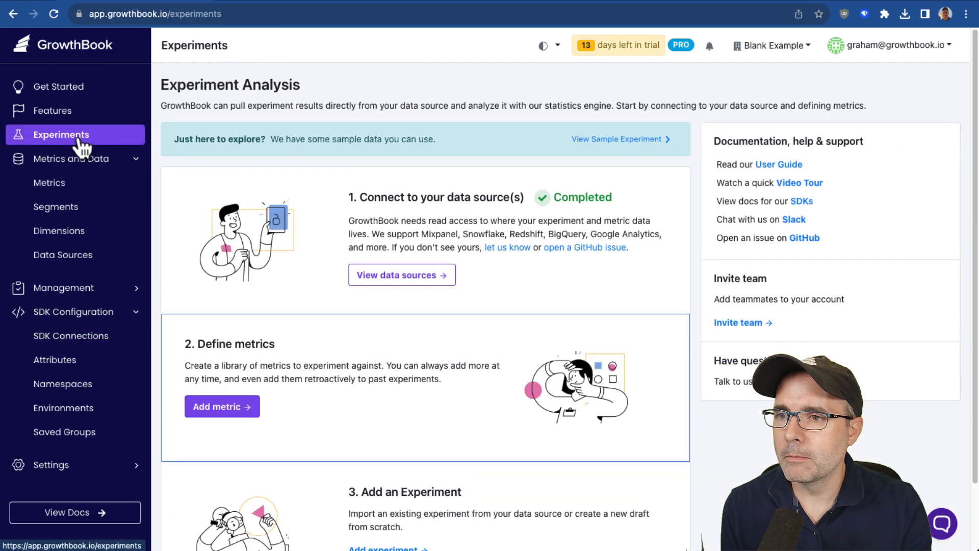
pyautogui.moveTo(468, 372)
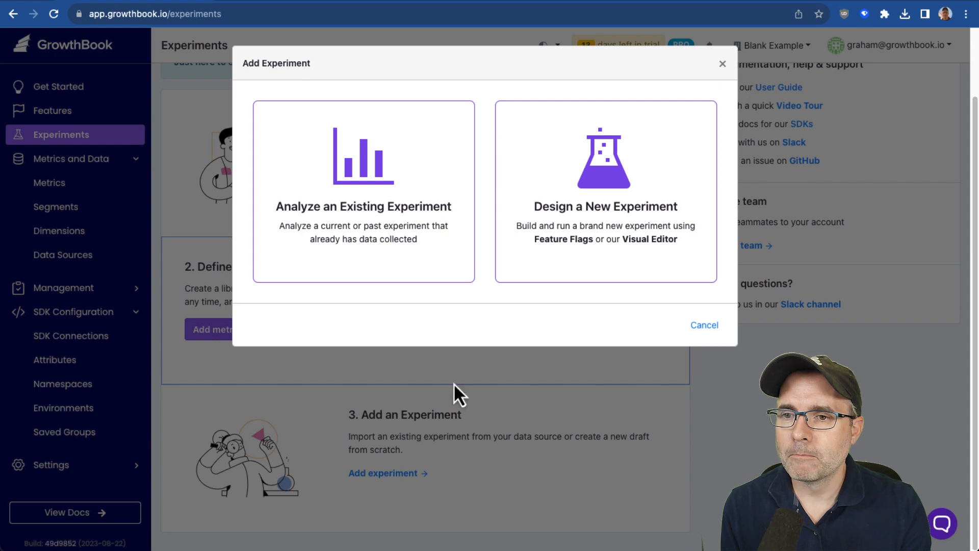
pyautogui.moveTo(470, 367)
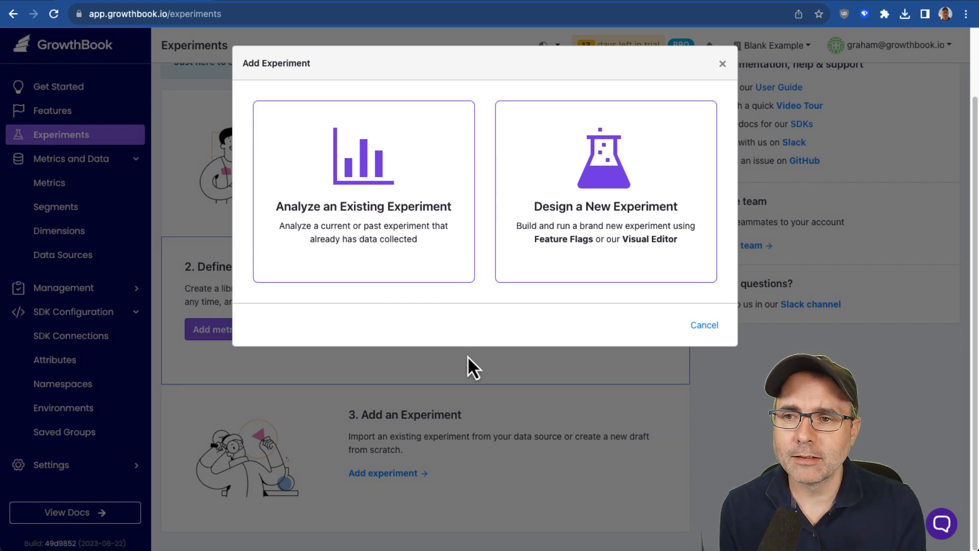
pyautogui.moveTo(433, 287)
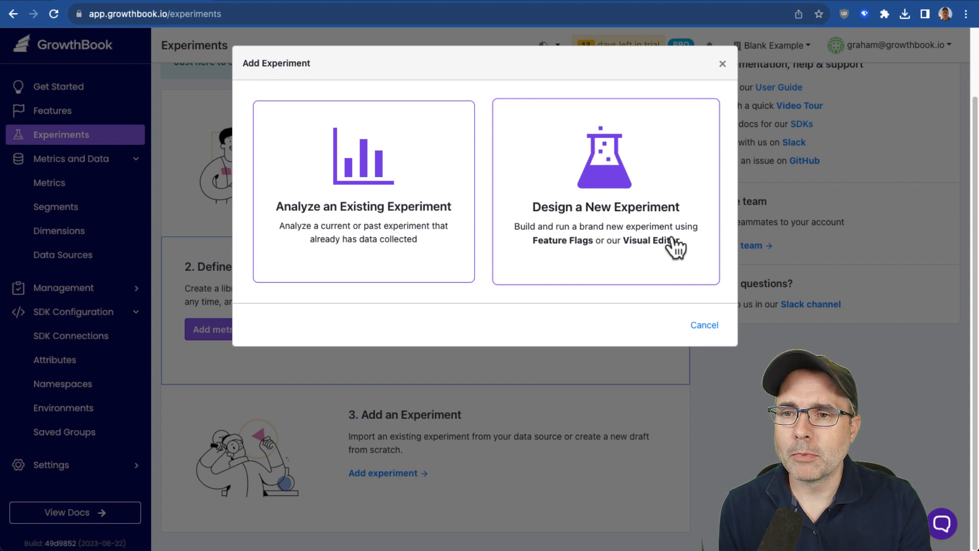
pyautogui.moveTo(637, 215)
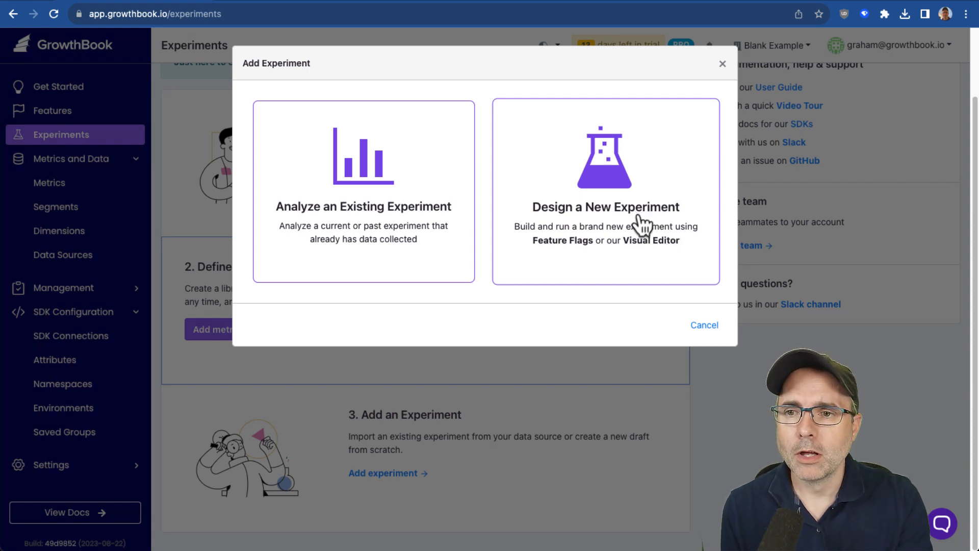
pyautogui.click(604, 192)
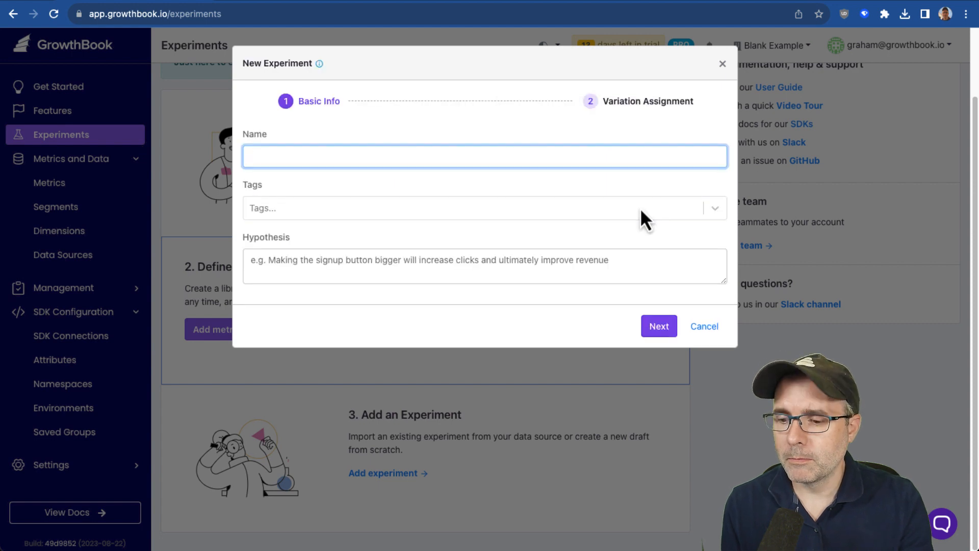
pyautogui.write('TEst')
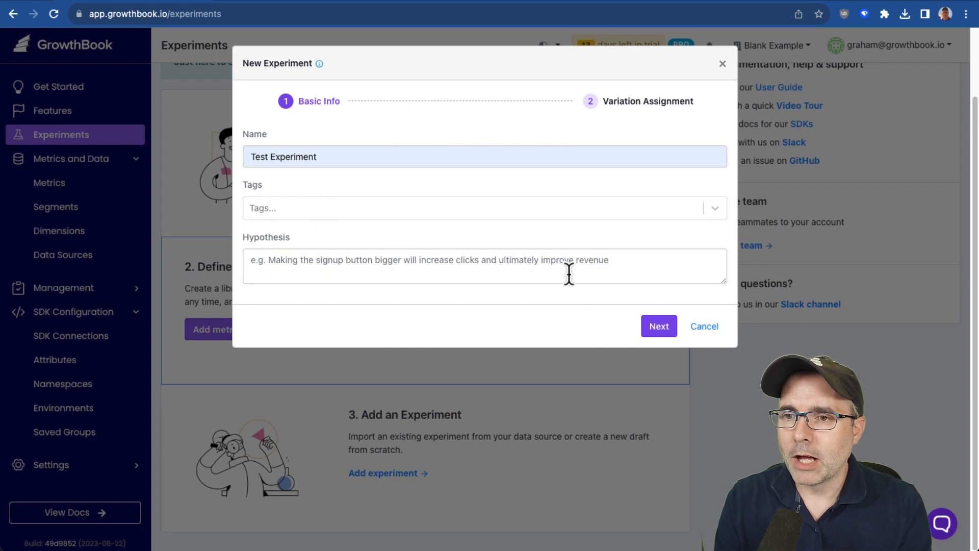
pyautogui.click(659, 325)
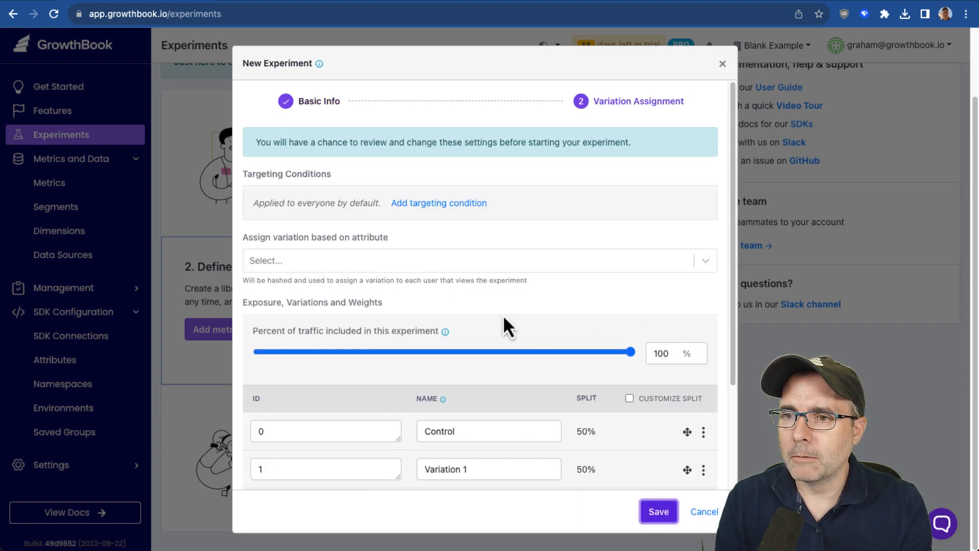
# - Add then remove a browser targeting condition, and assign variations by the id attribute
pyautogui.click(439, 203)
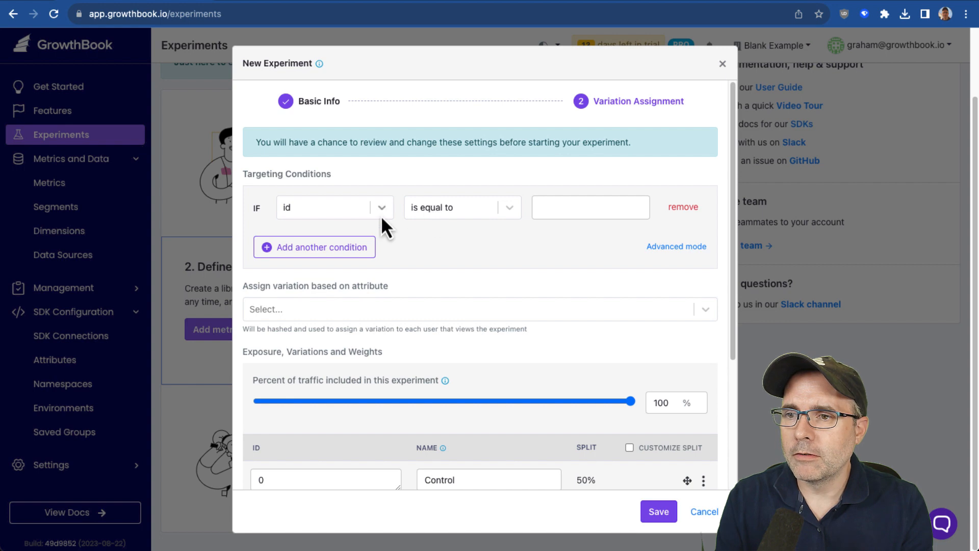
pyautogui.click(325, 208)
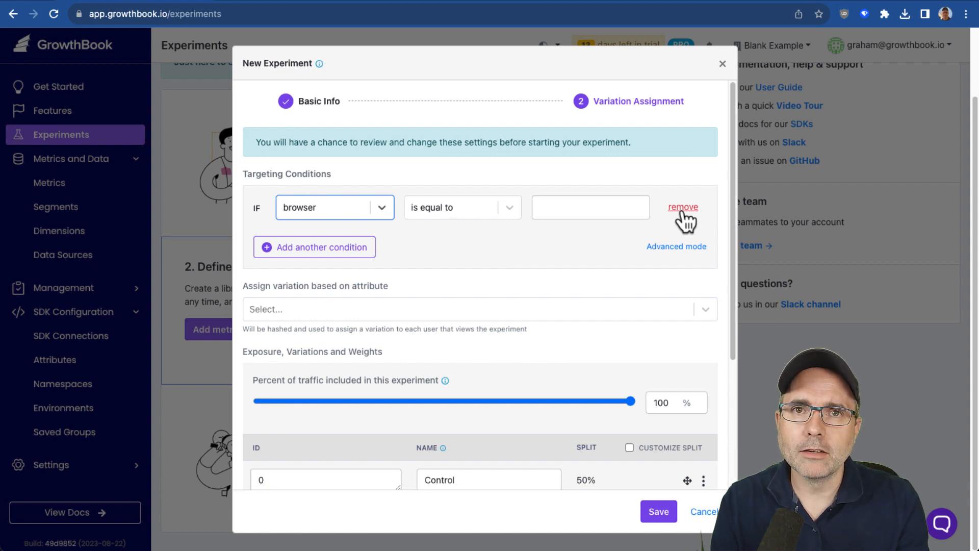
pyautogui.click(683, 207)
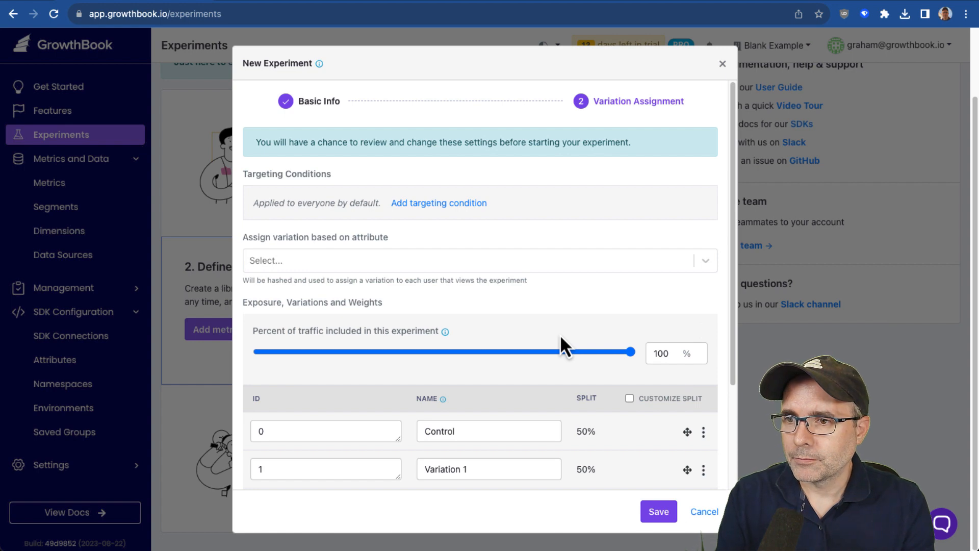
pyautogui.click(478, 260)
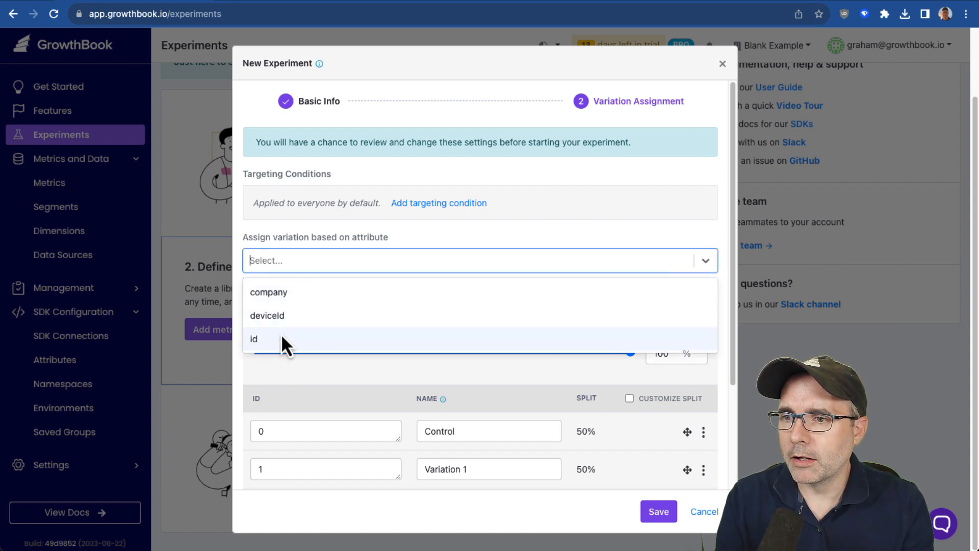
pyautogui.click(253, 338)
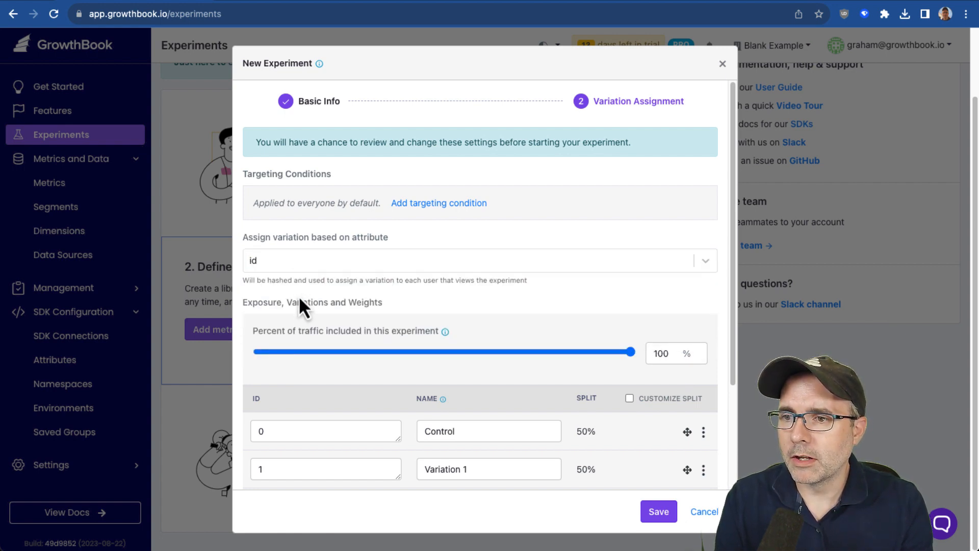
# - Drop included traffic to 30% and try custom weights before restoring the 50/50 split
pyautogui.scroll(-3)
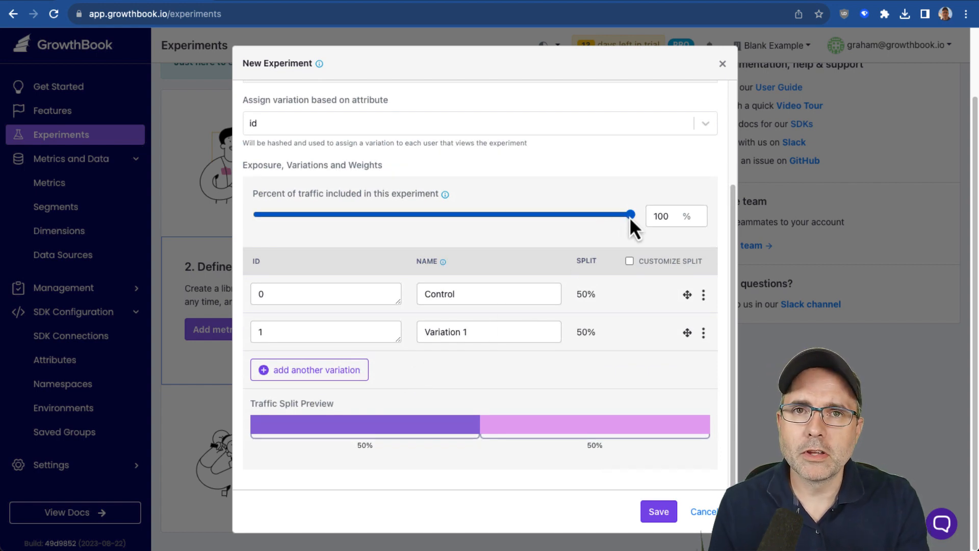
pyautogui.moveTo(630, 215); pyautogui.dragTo(623, 214)
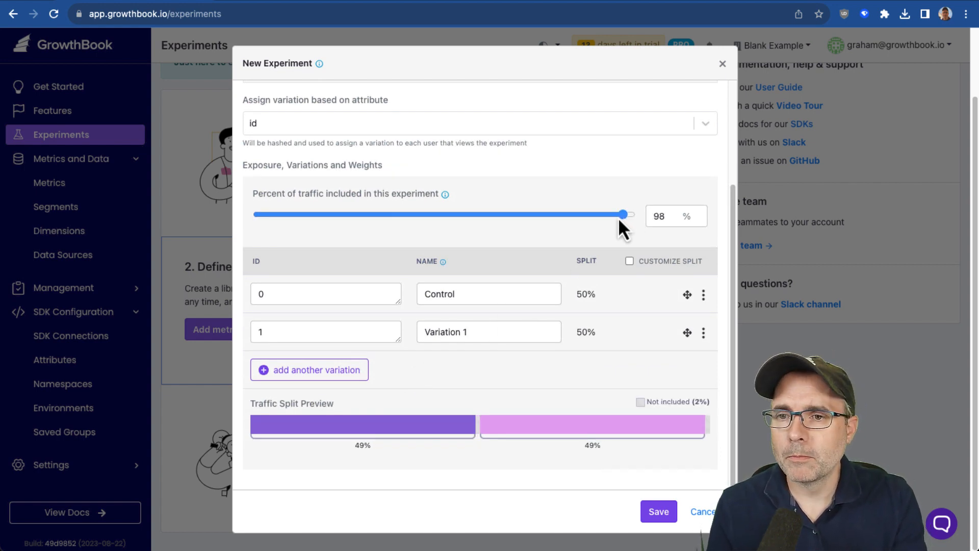
pyautogui.moveTo(622, 215); pyautogui.dragTo(399, 215)
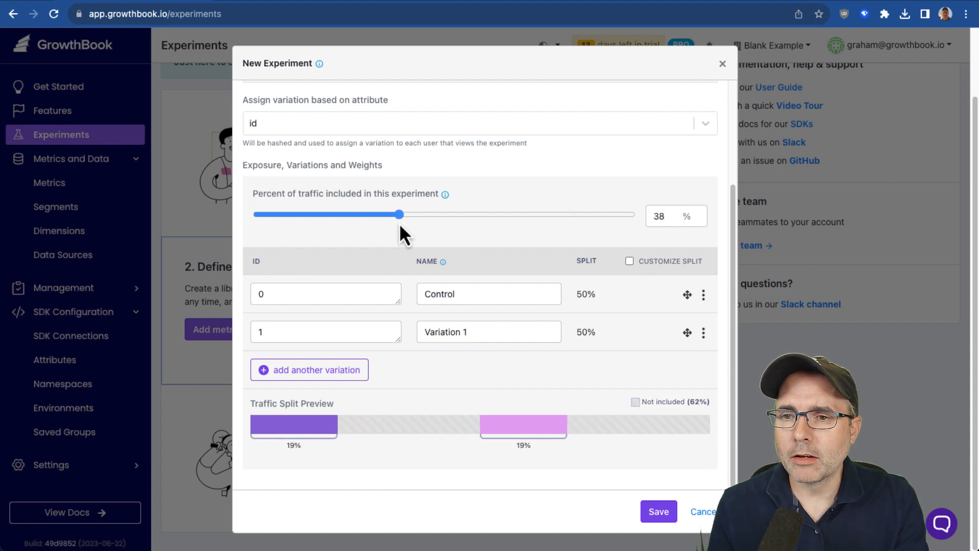
pyautogui.moveTo(399, 214); pyautogui.dragTo(374, 214)
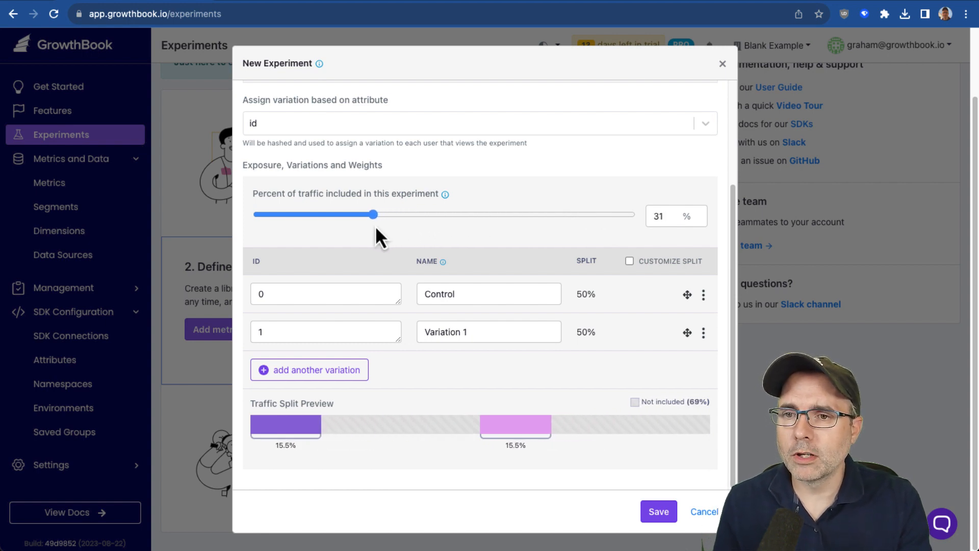
pyautogui.moveTo(374, 214); pyautogui.dragTo(370, 214)
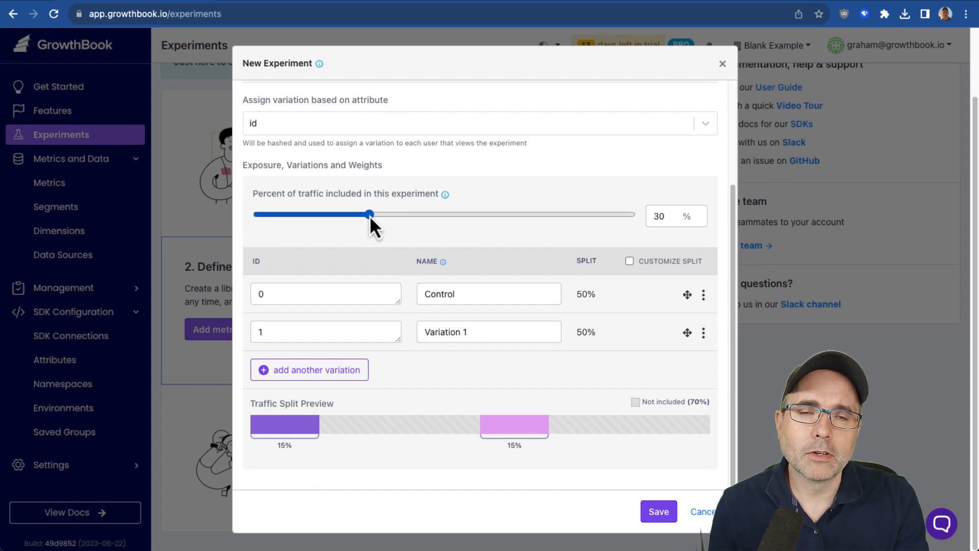
pyautogui.click(629, 261)
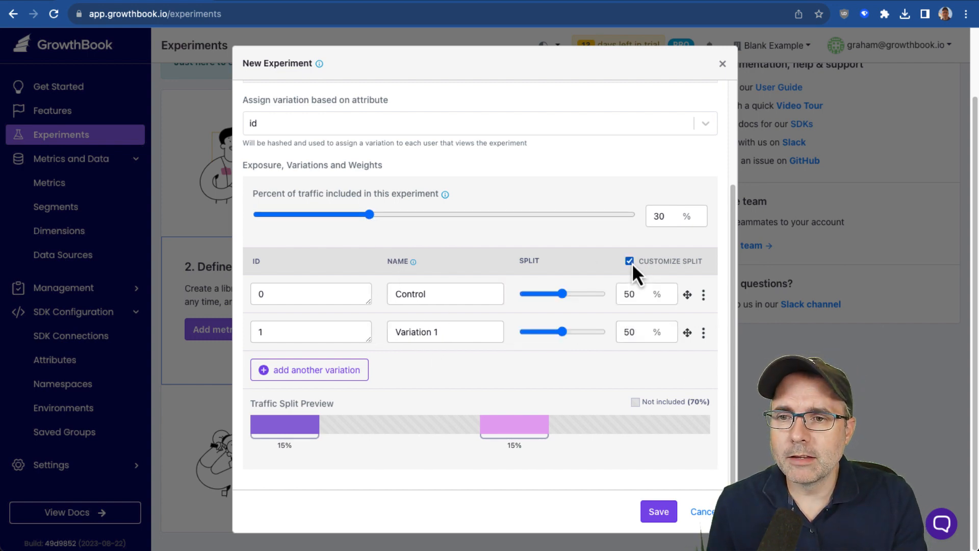
pyautogui.moveTo(561, 331); pyautogui.dragTo(540, 332)
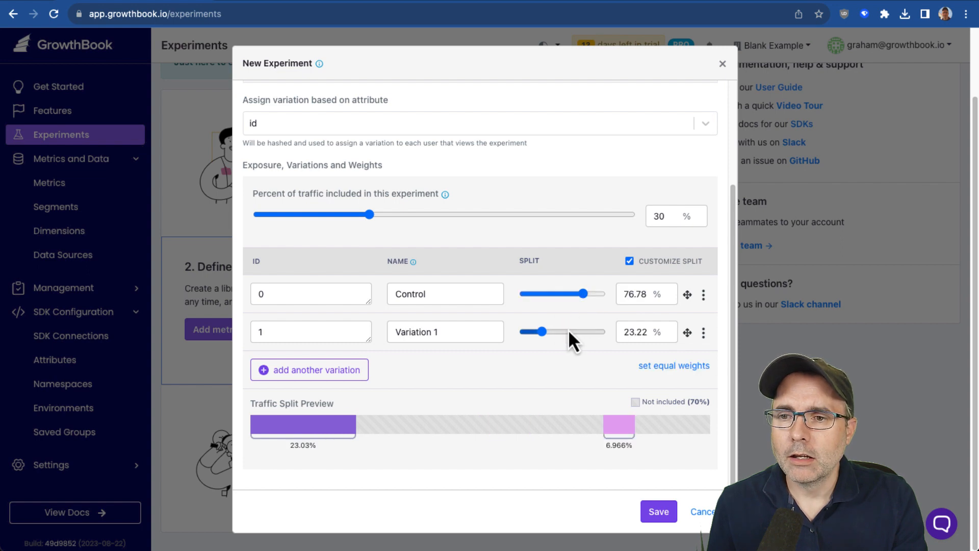
pyautogui.click(630, 261)
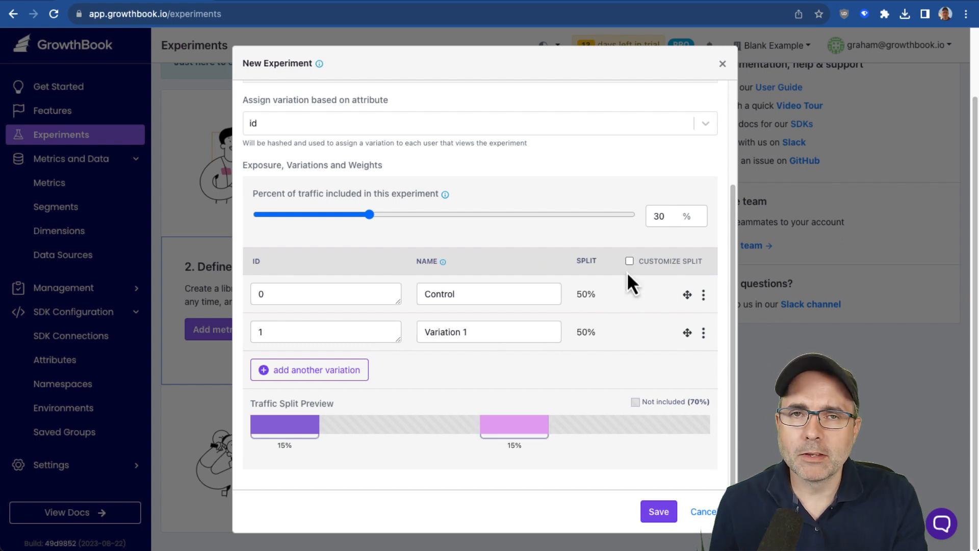
pyautogui.moveTo(512, 253)
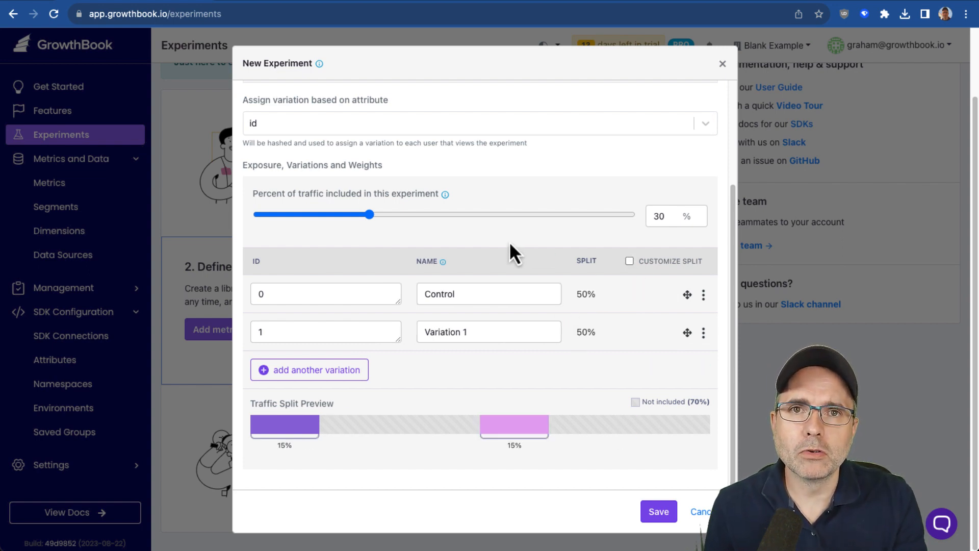
# - Raise included traffic back to 100% and save the experiment
pyautogui.moveTo(369, 214); pyautogui.dragTo(415, 214)
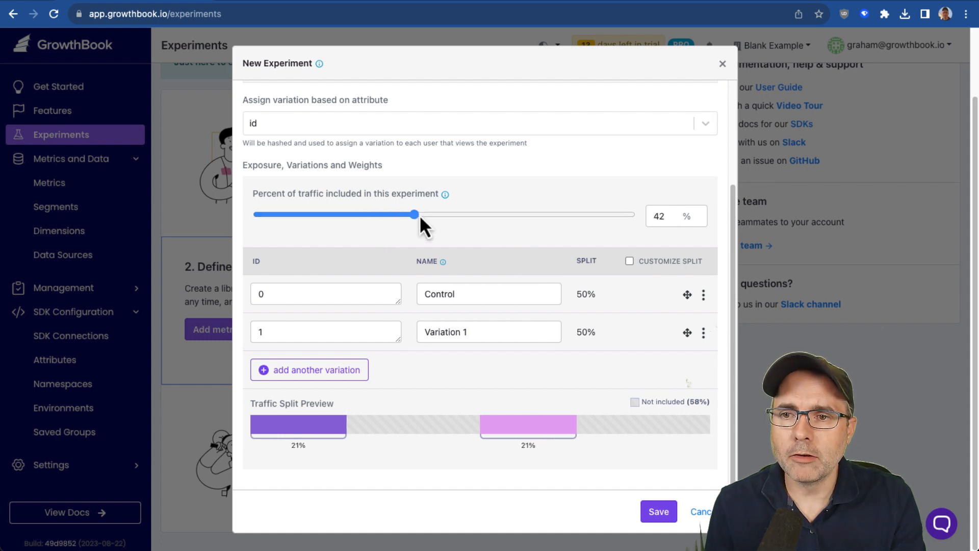
pyautogui.moveTo(415, 215); pyautogui.dragTo(498, 214)
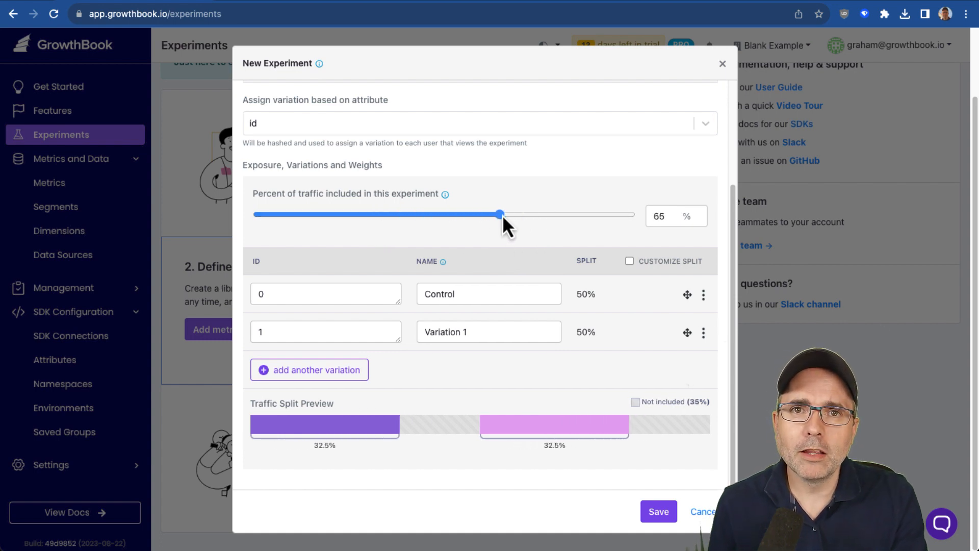
pyautogui.moveTo(498, 214); pyautogui.dragTo(552, 214)
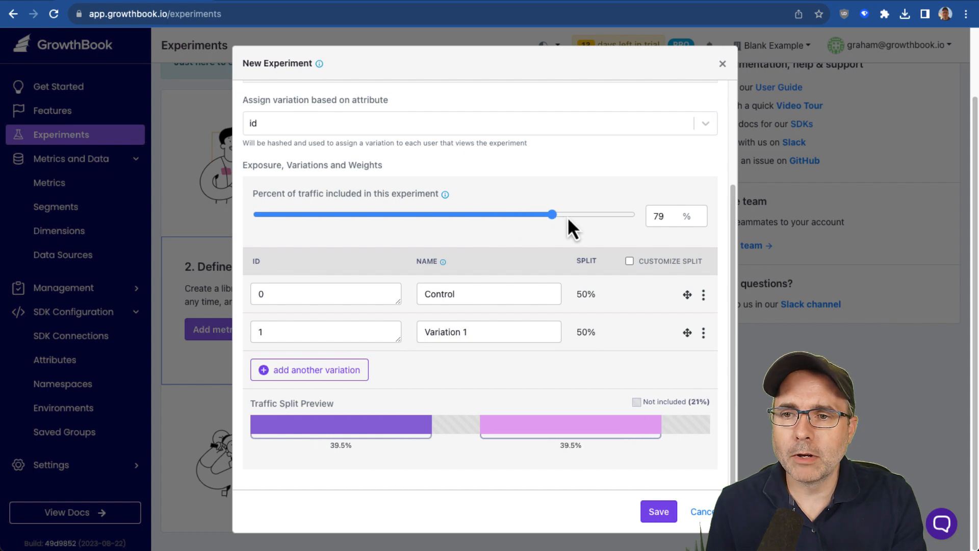
pyautogui.moveTo(551, 214); pyautogui.dragTo(585, 214)
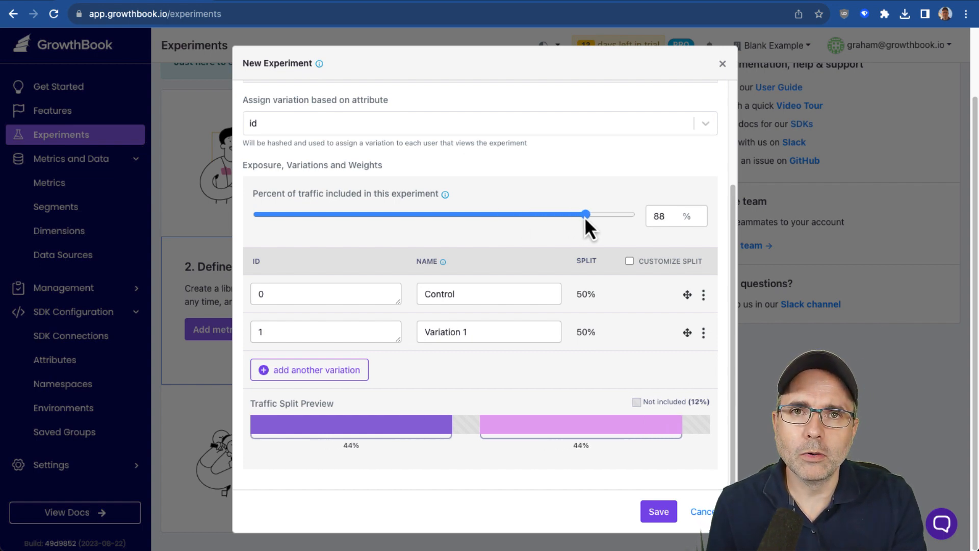
pyautogui.moveTo(585, 214); pyautogui.dragTo(575, 214)
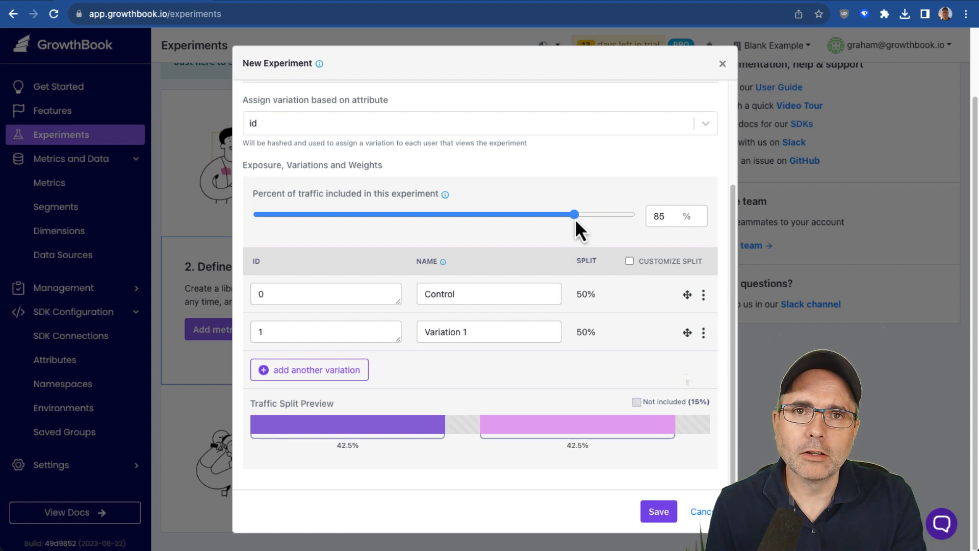
pyautogui.moveTo(574, 214); pyautogui.dragTo(634, 215)
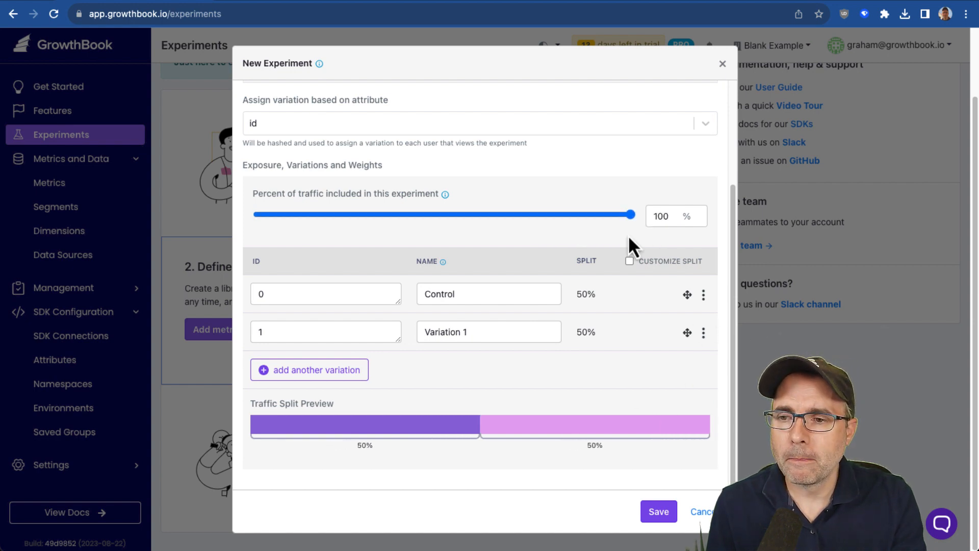
pyautogui.click(657, 511)
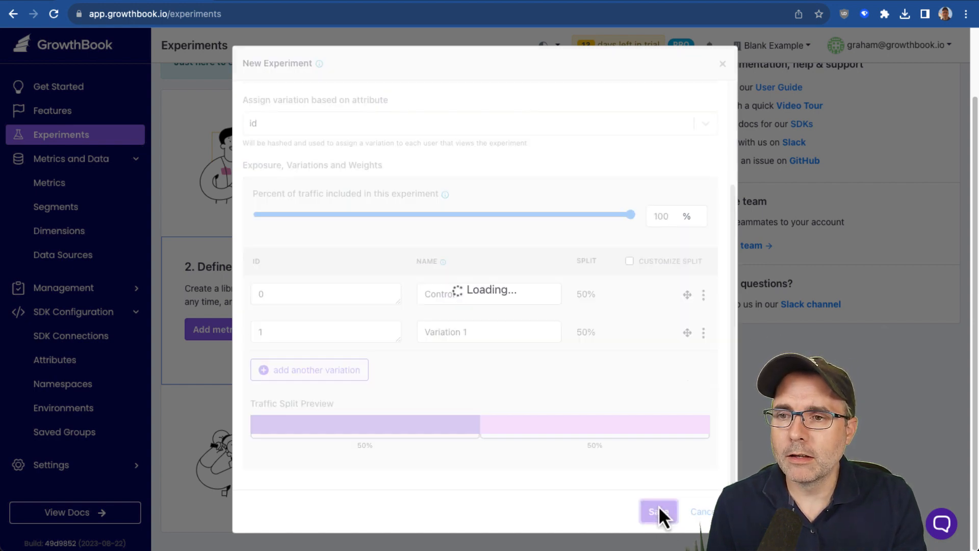
pyautogui.click(657, 512)
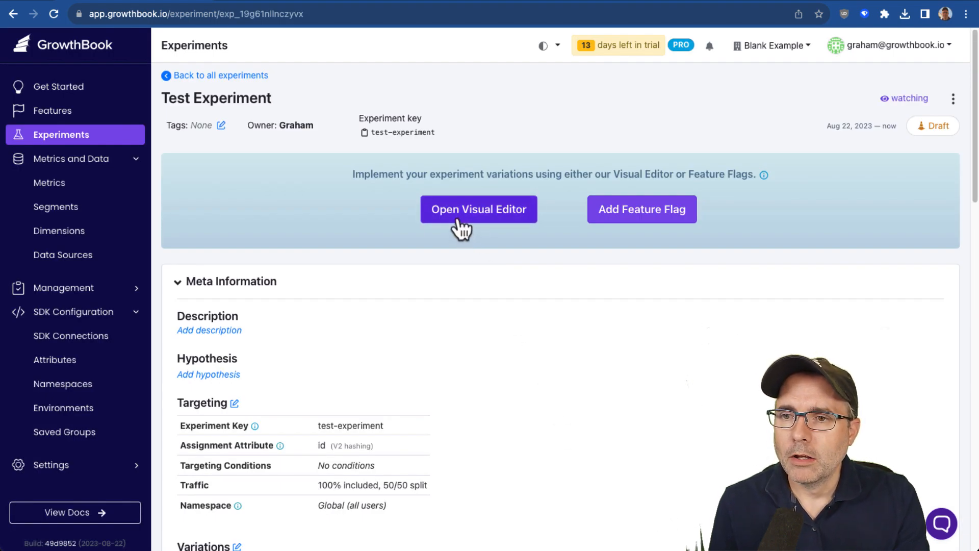
pyautogui.click(479, 209)
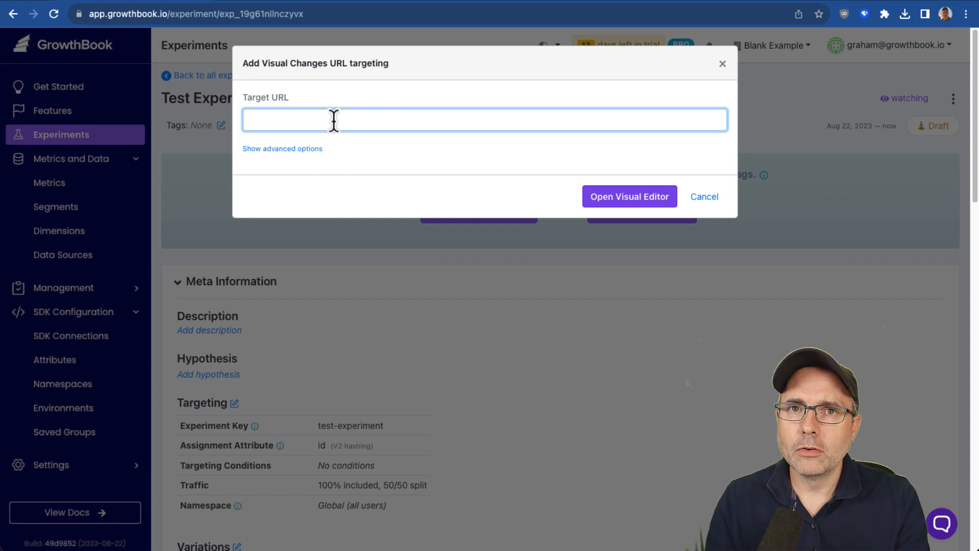
pyautogui.write('https://www/')
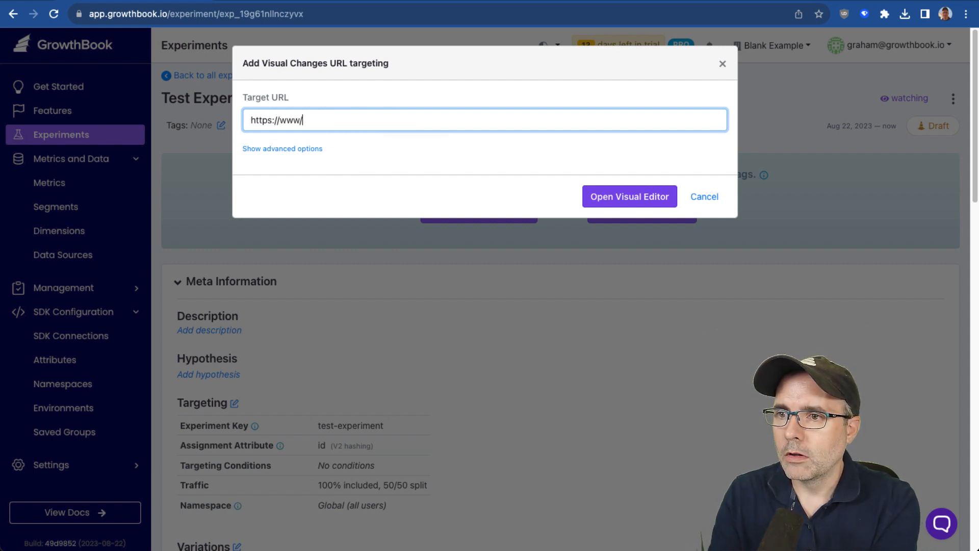
pyautogui.write('growthbook.io')
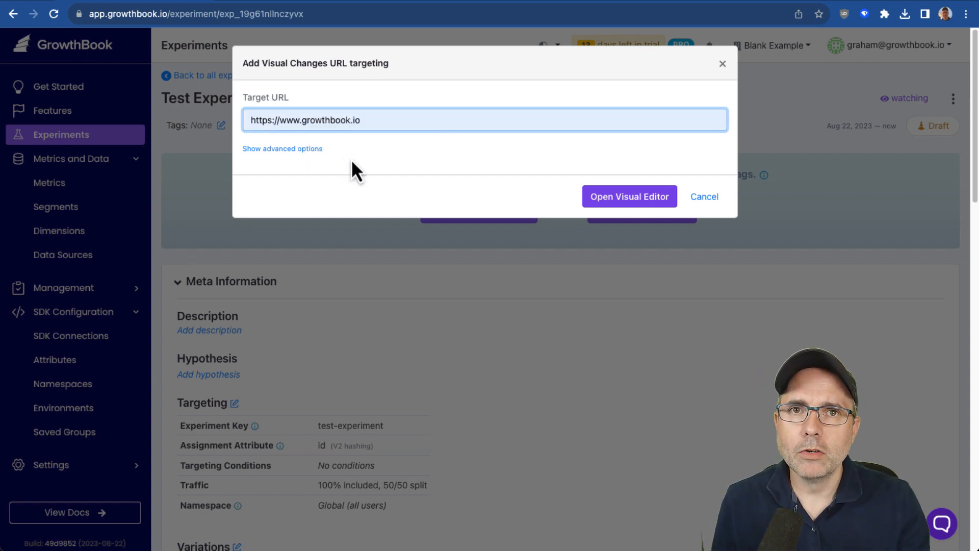
# - Set the first URL rule to regex matching, hide advanced options, and launch the editor
pyautogui.click(281, 149)
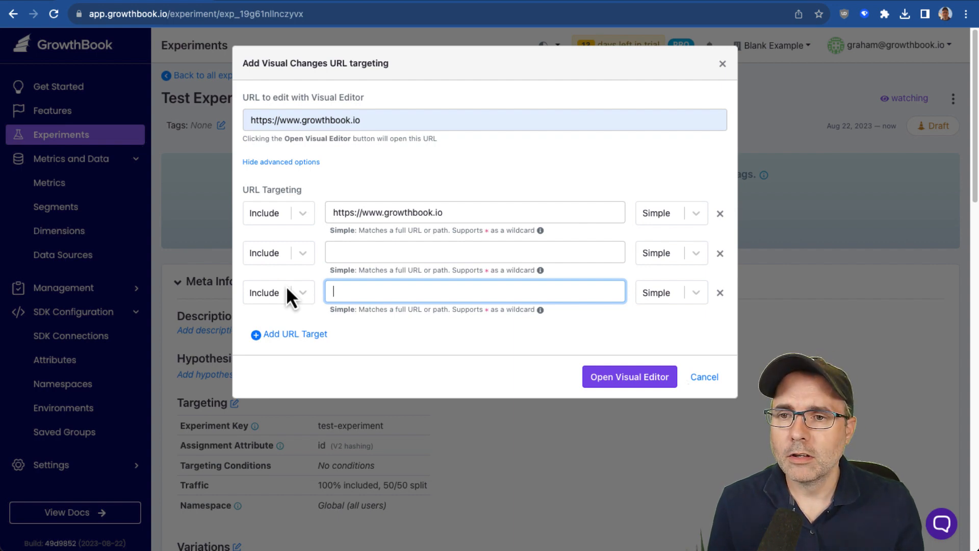
pyautogui.click(669, 213)
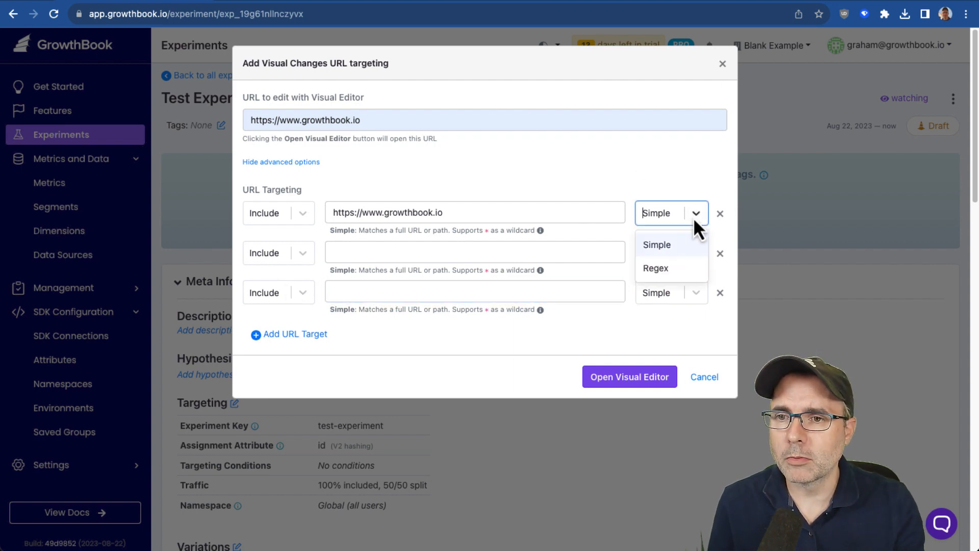
pyautogui.click(655, 267)
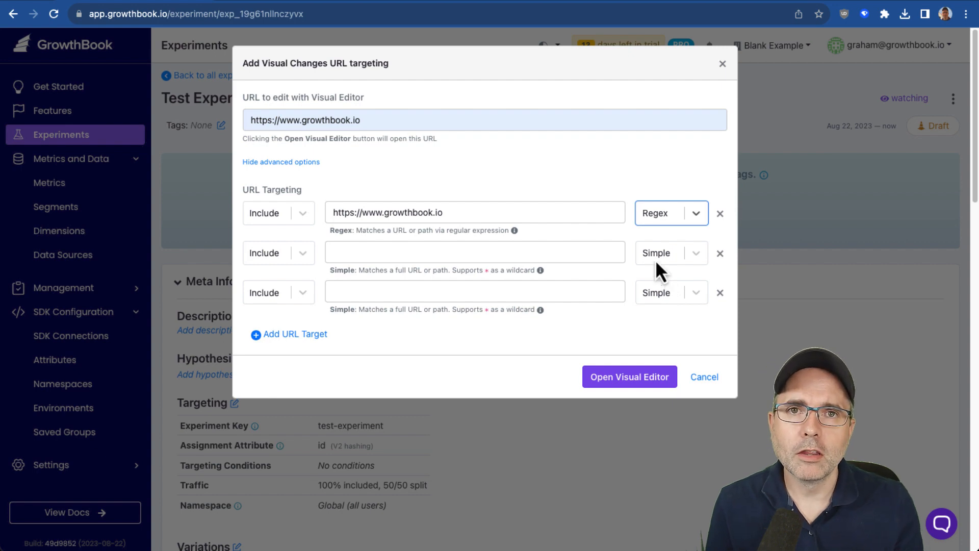
pyautogui.moveTo(356, 194)
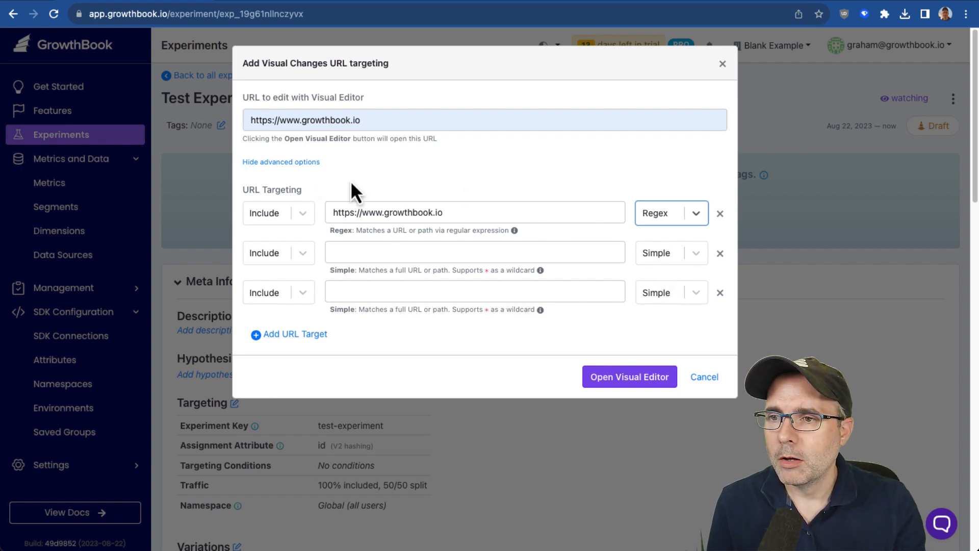
pyautogui.click(281, 162)
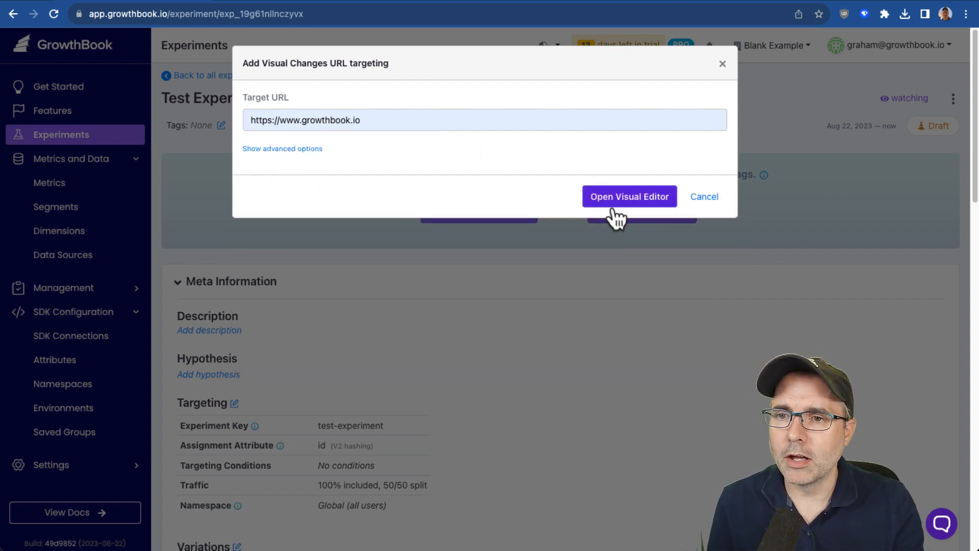
pyautogui.click(704, 195)
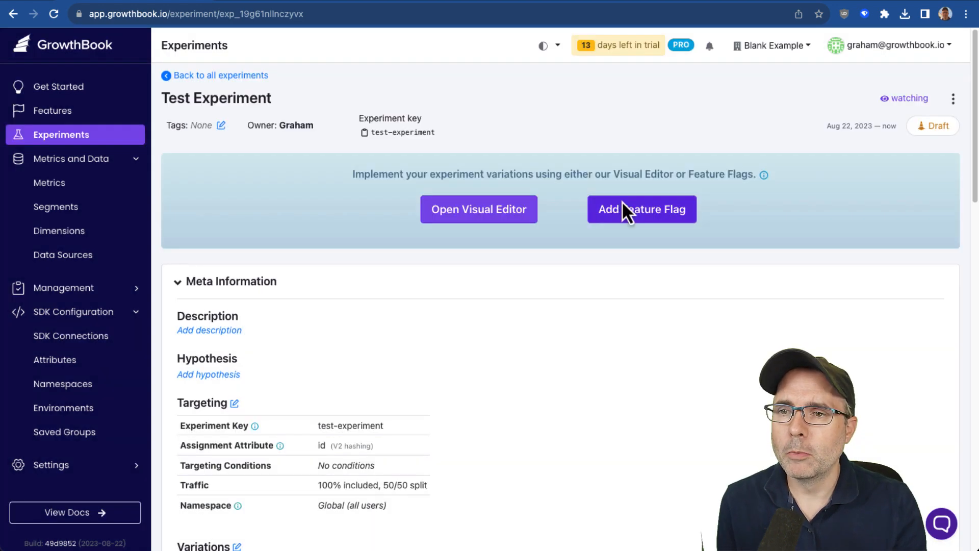
# - Change Variation 1's headline to 'The Best AB Testing Platform' and switch to Control
pyautogui.click(479, 209)
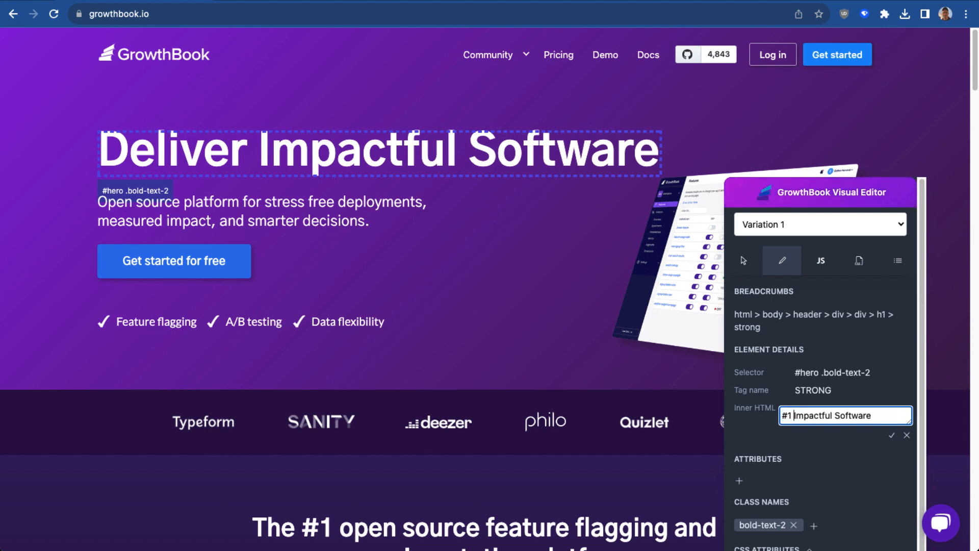
pyautogui.write('T')
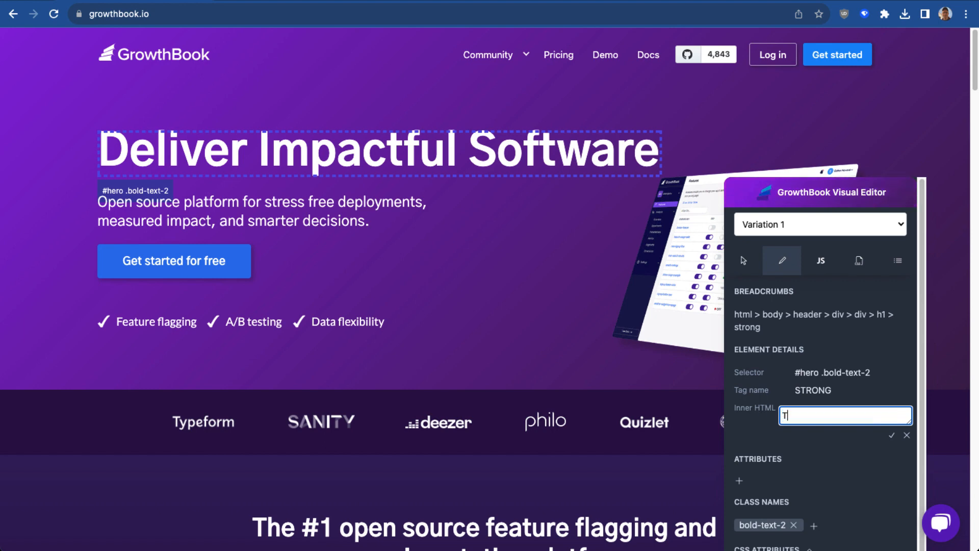
pyautogui.write('The Best AB TE')
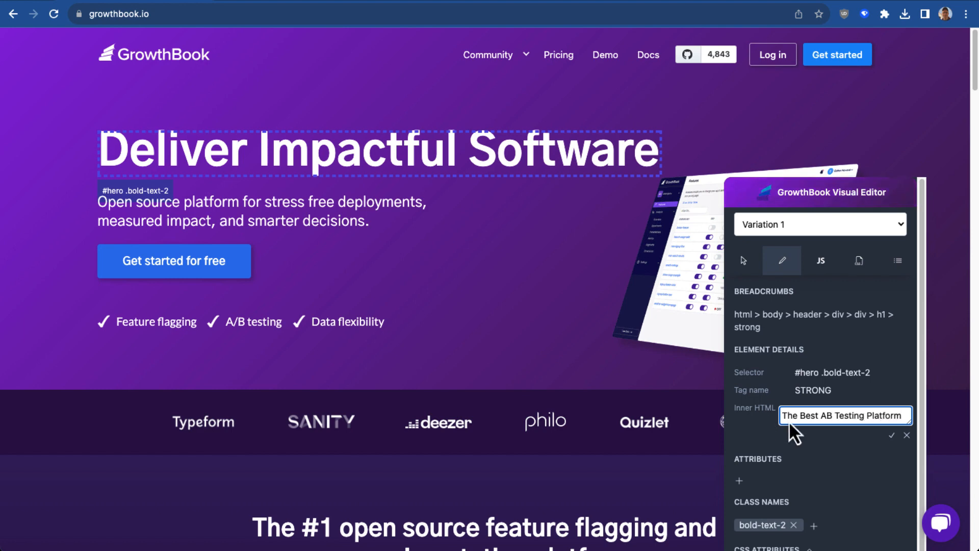
pyautogui.click(895, 435)
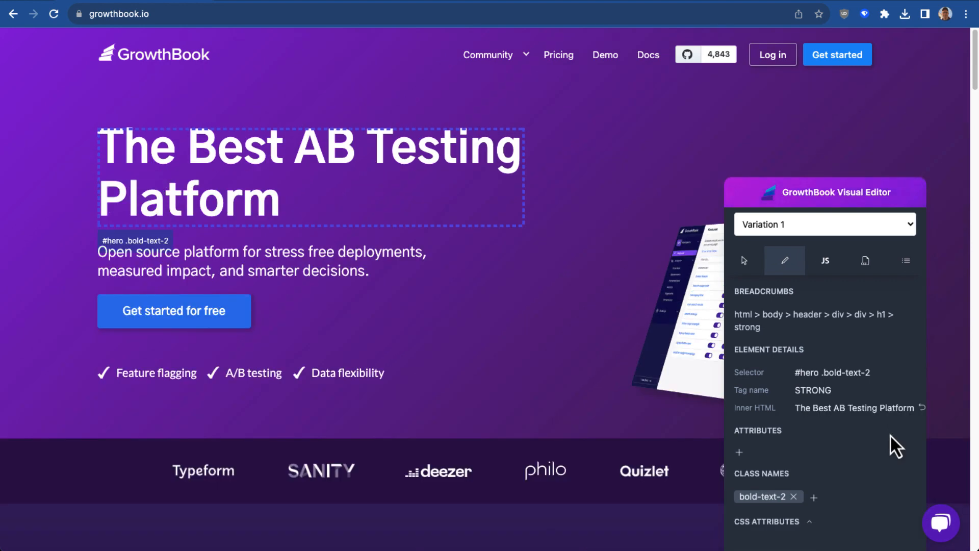
pyautogui.click(823, 223)
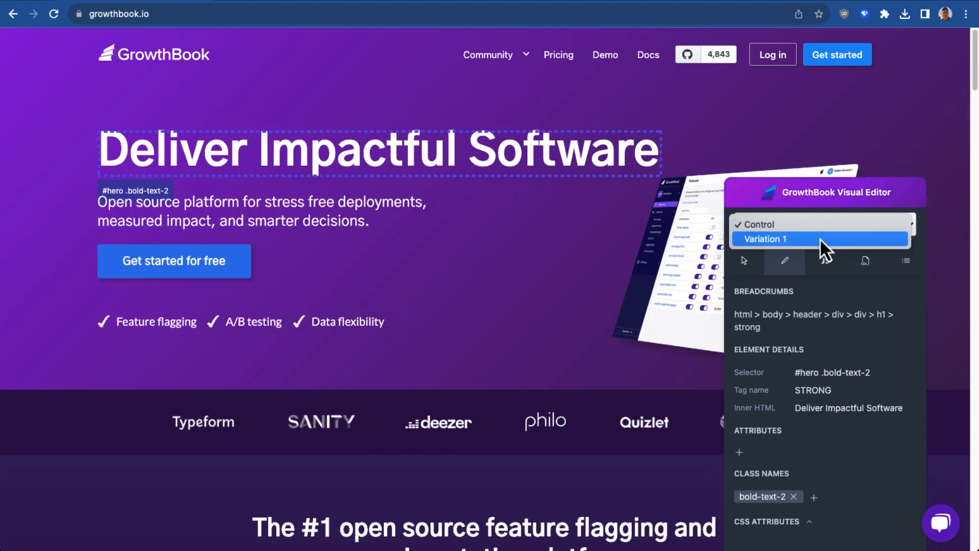
# - For Variation 1, place 'A/B testing' before 'Feature flagging' in the hero checkmarks and end editing
pyautogui.click(767, 239)
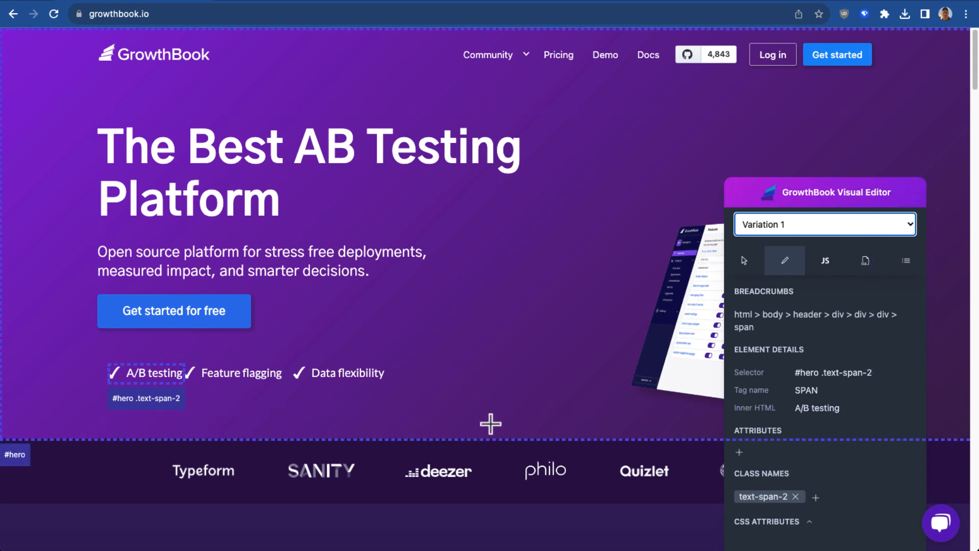
pyautogui.scroll(-3)
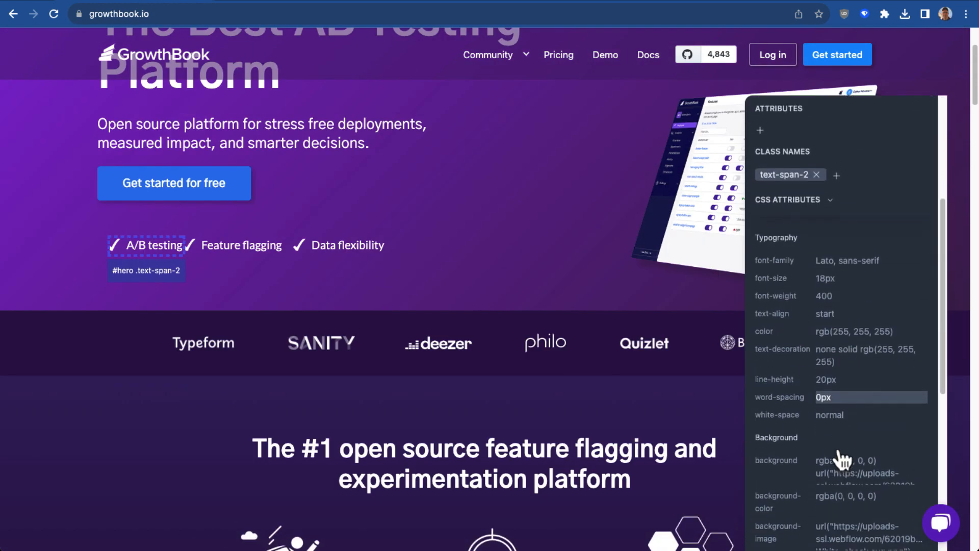
pyautogui.scroll(-3)
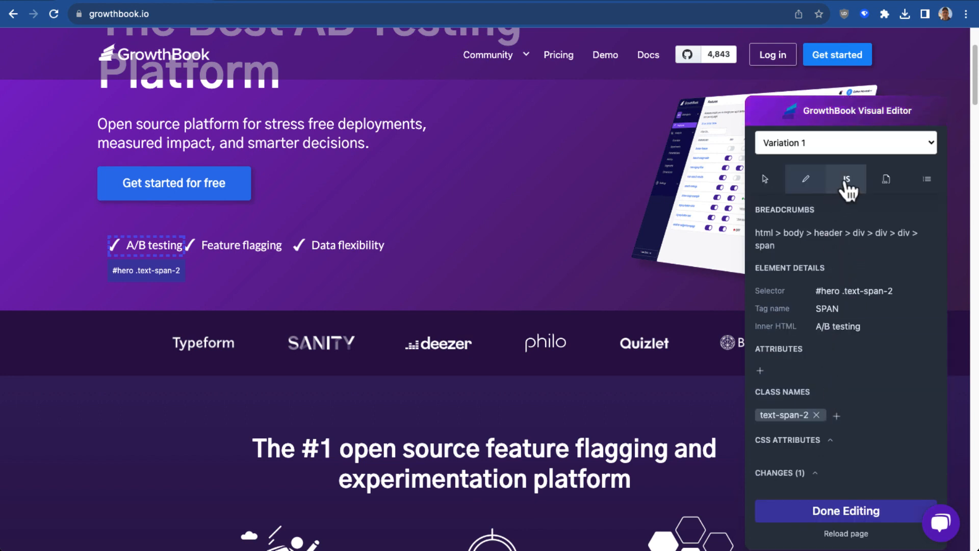
pyautogui.click(845, 179)
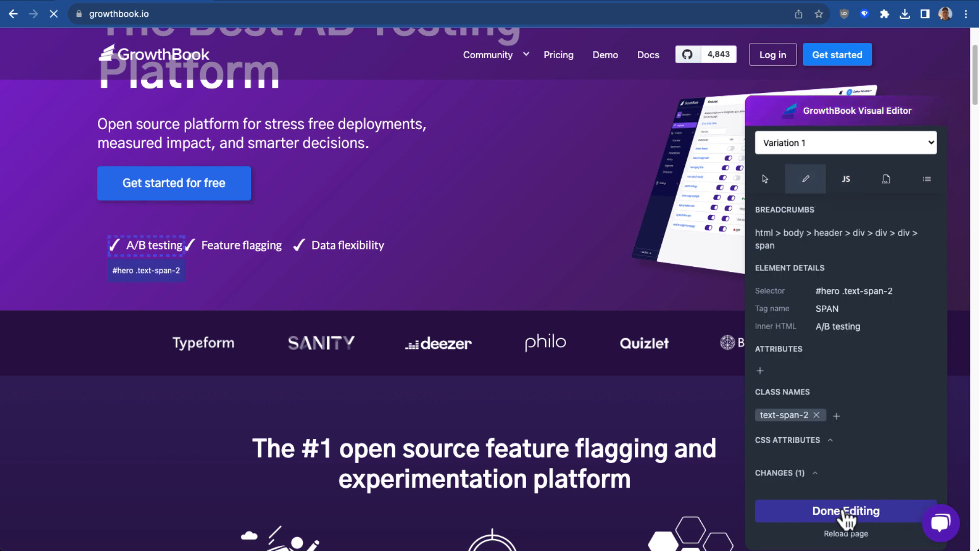
pyautogui.click(845, 511)
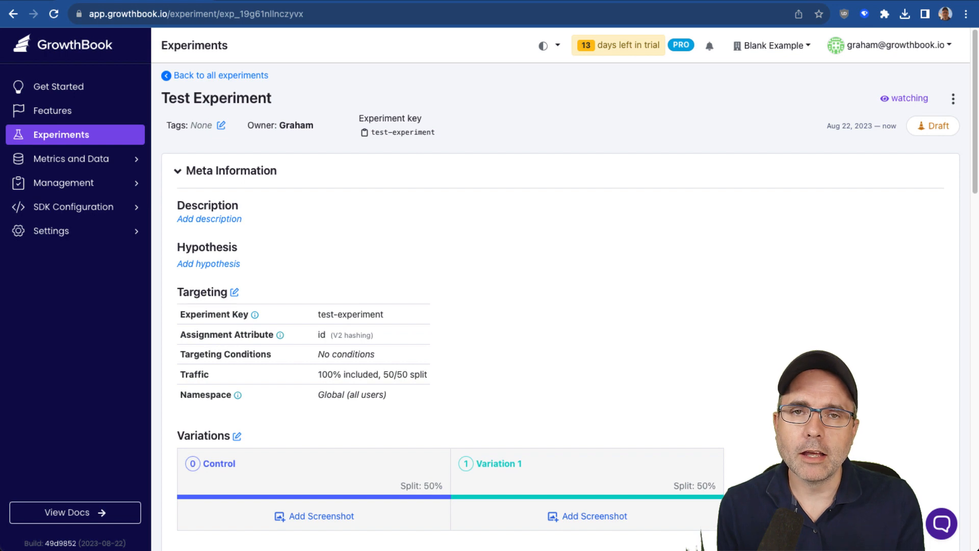
# - Scroll past the 2 Variation 1 visual changes to the Pre-launch Check List
pyautogui.scroll(-3)
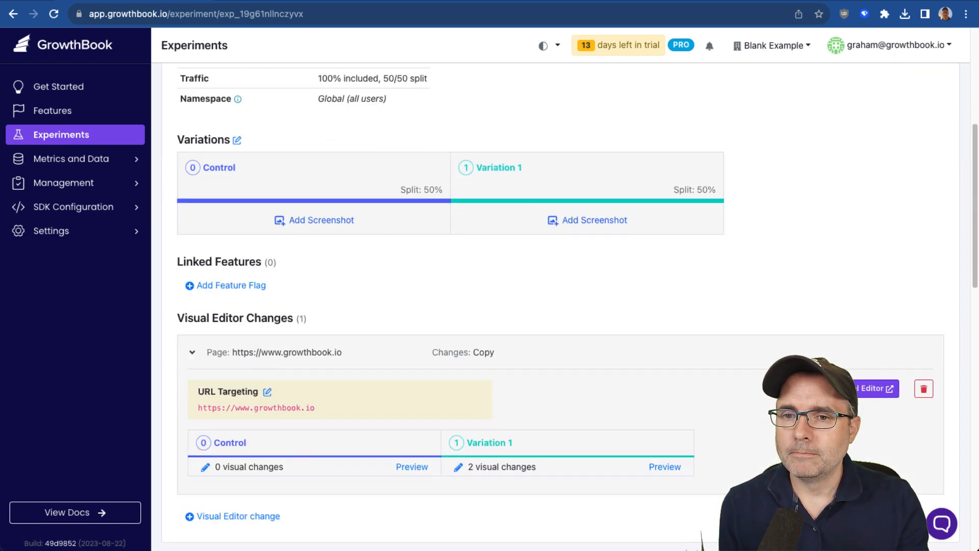
pyautogui.scroll(-3)
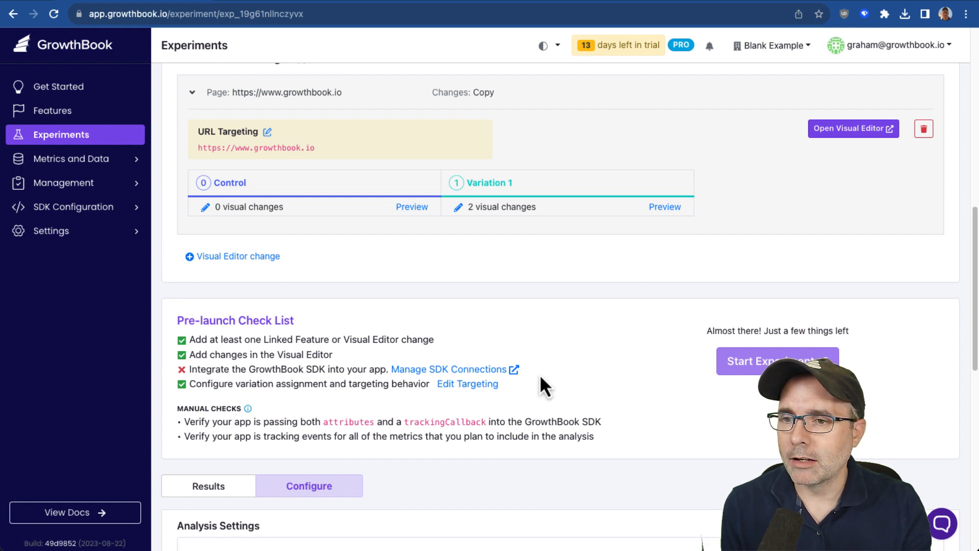
pyautogui.moveTo(286, 368)
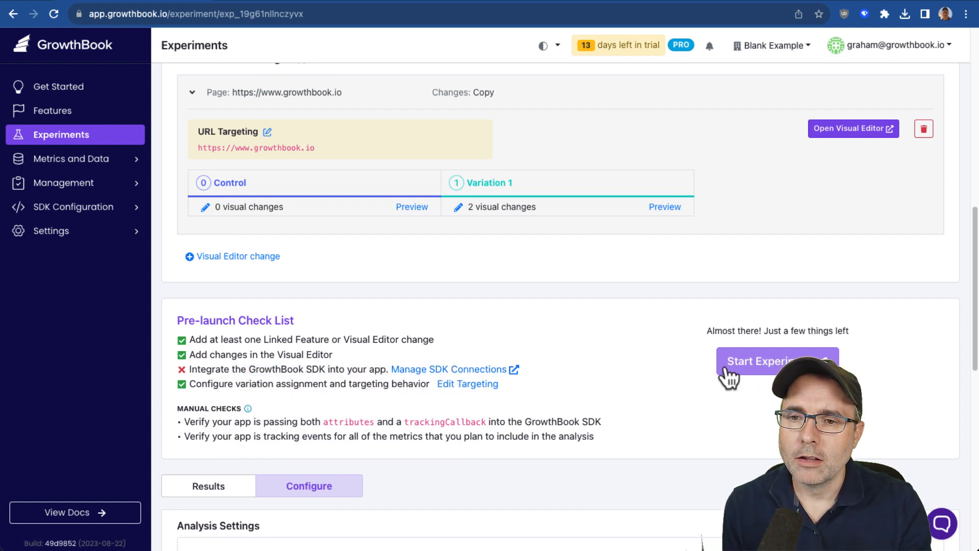
pyautogui.scroll(-3)
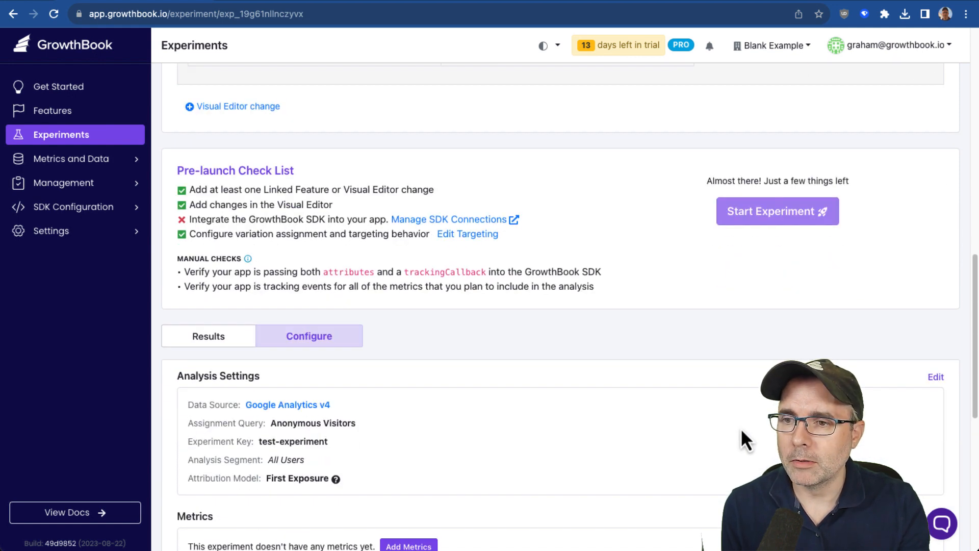
pyautogui.scroll(-3)
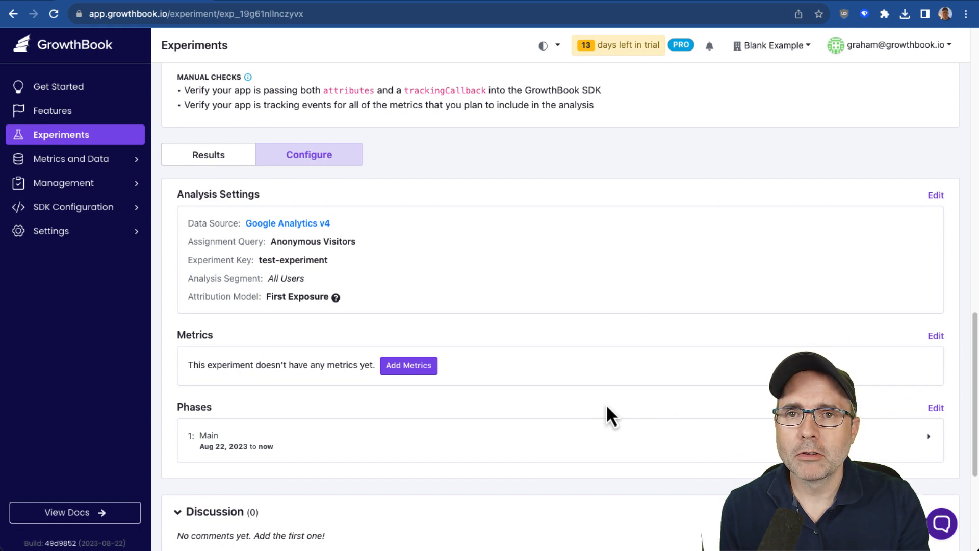
pyautogui.moveTo(408, 365)
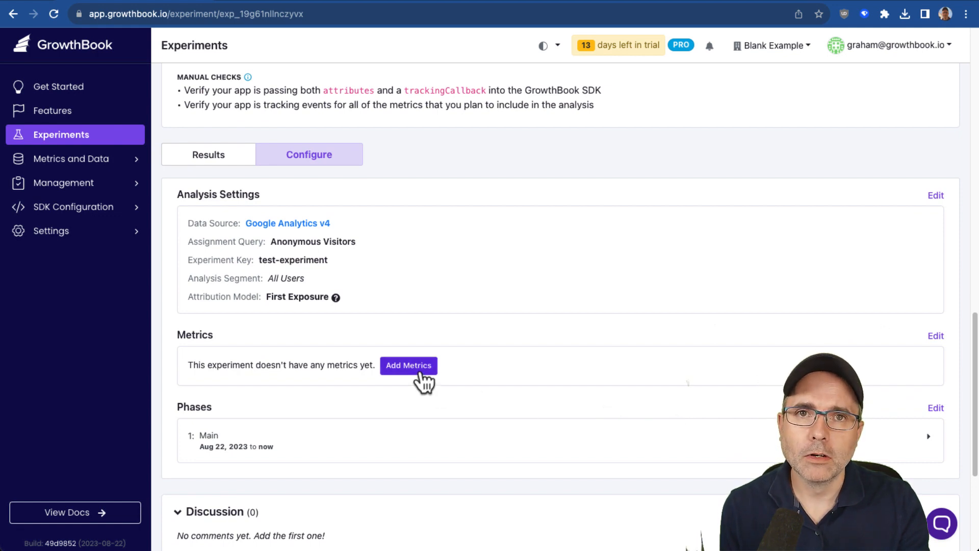
# - Pick file_download and page_view under Goal Metrics for Test Experiment and save
pyautogui.click(409, 365)
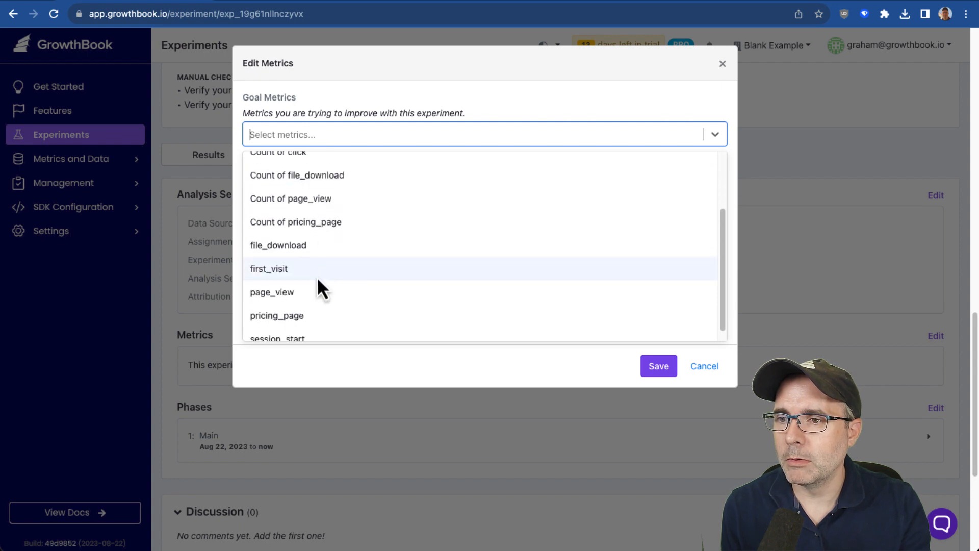
pyautogui.click(278, 245)
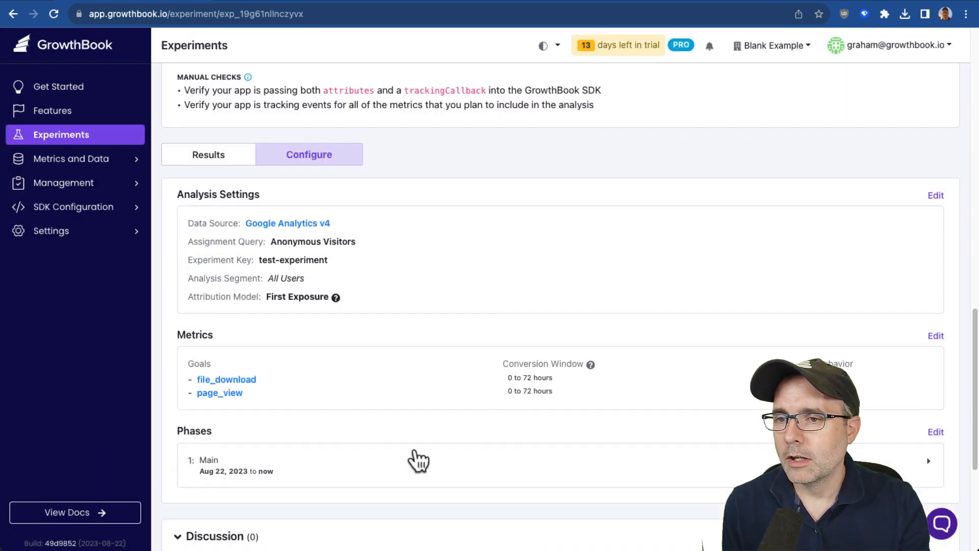
pyautogui.scroll(-3)
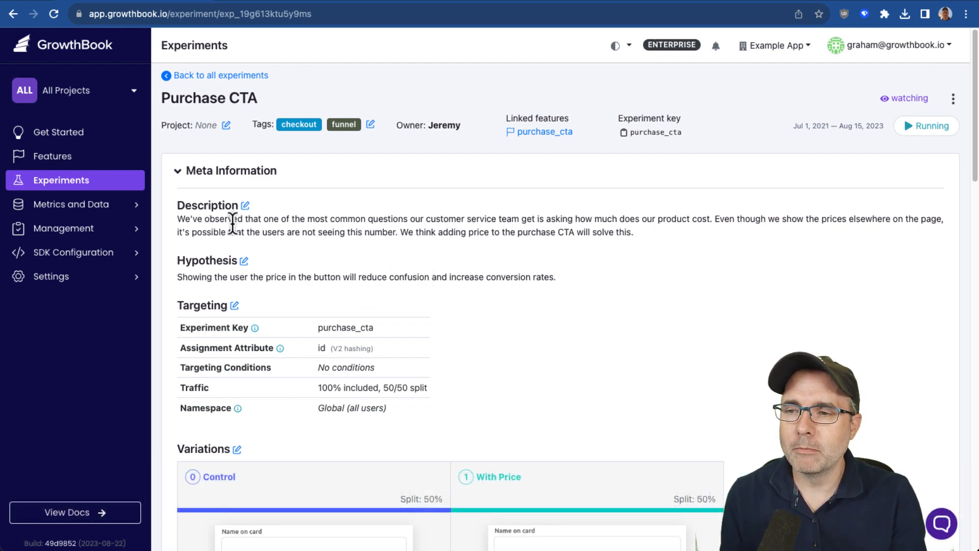
pyautogui.moveTo(244, 237)
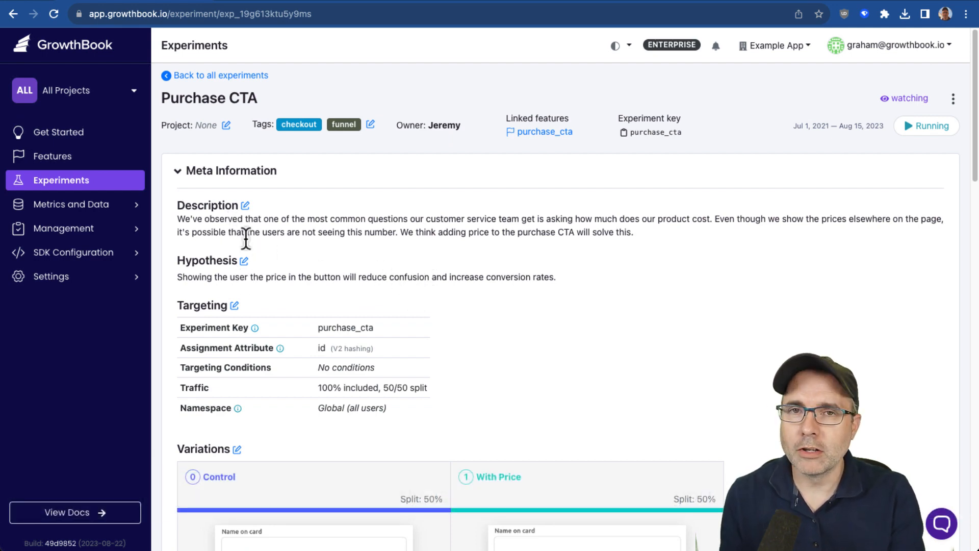
pyautogui.moveTo(320, 320)
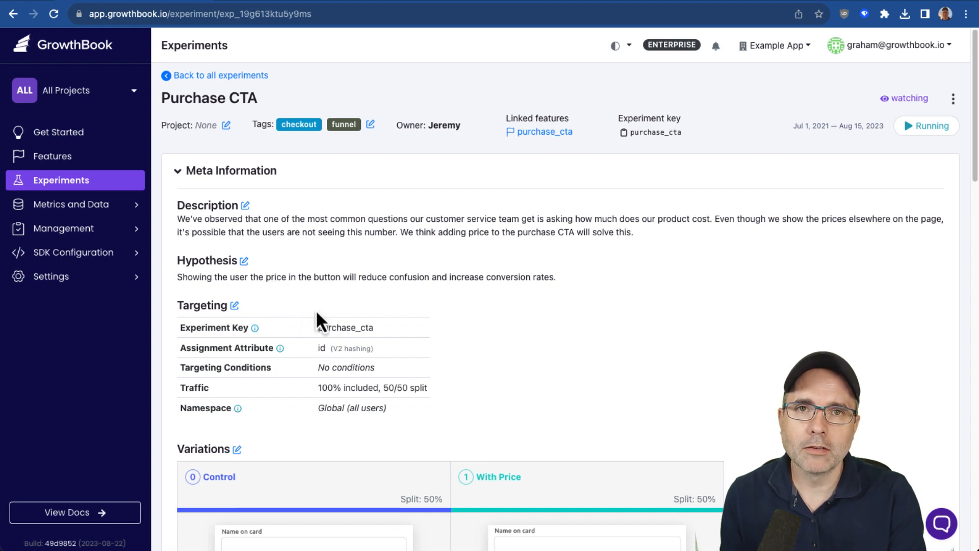
pyautogui.moveTo(461, 312)
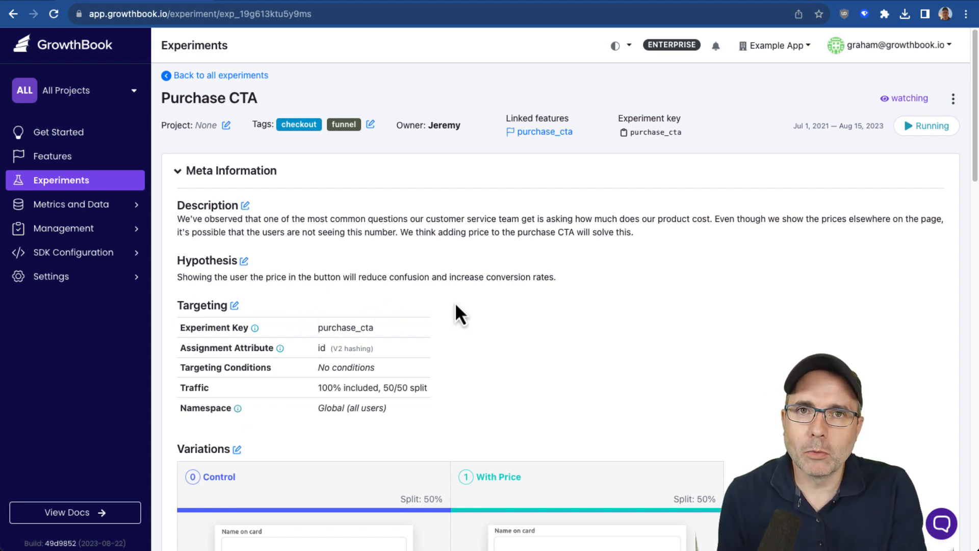
# - Scroll Purchase CTA past Meta Information, Variations and Linked Features to the Results metrics table
pyautogui.scroll(-3)
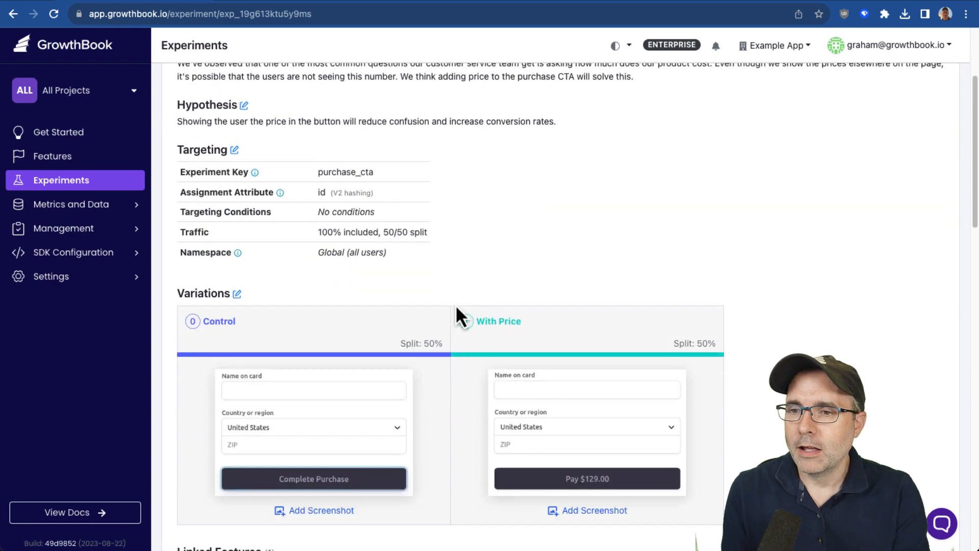
pyautogui.scroll(-3)
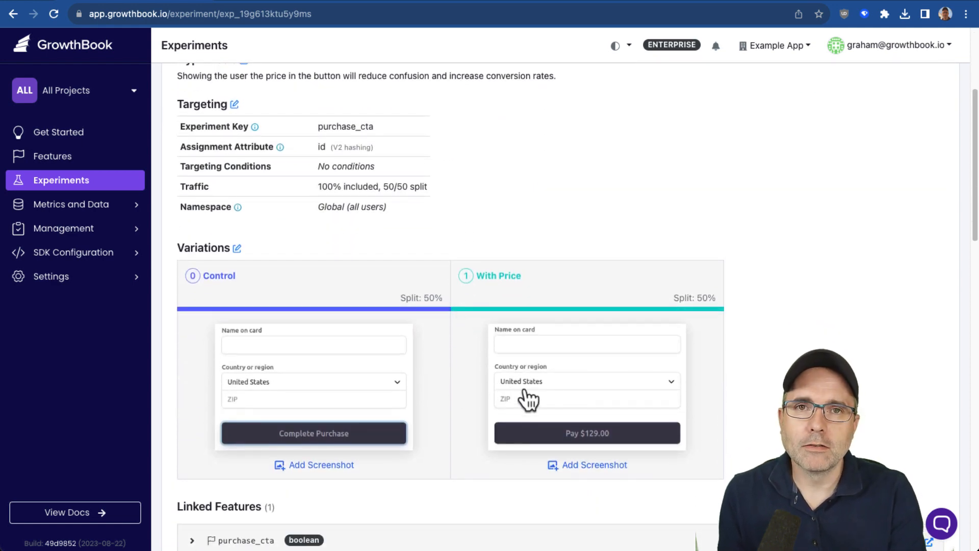
pyautogui.scroll(-3)
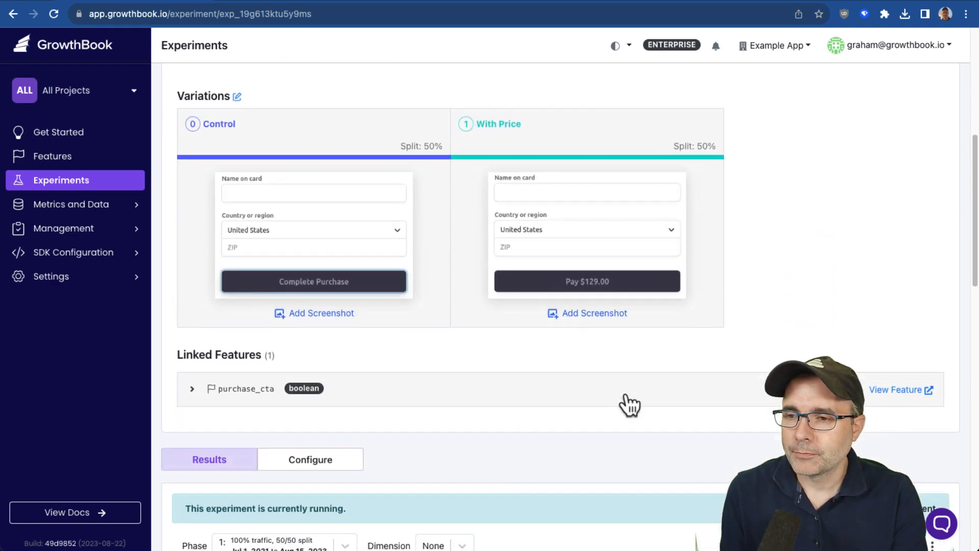
pyautogui.scroll(-3)
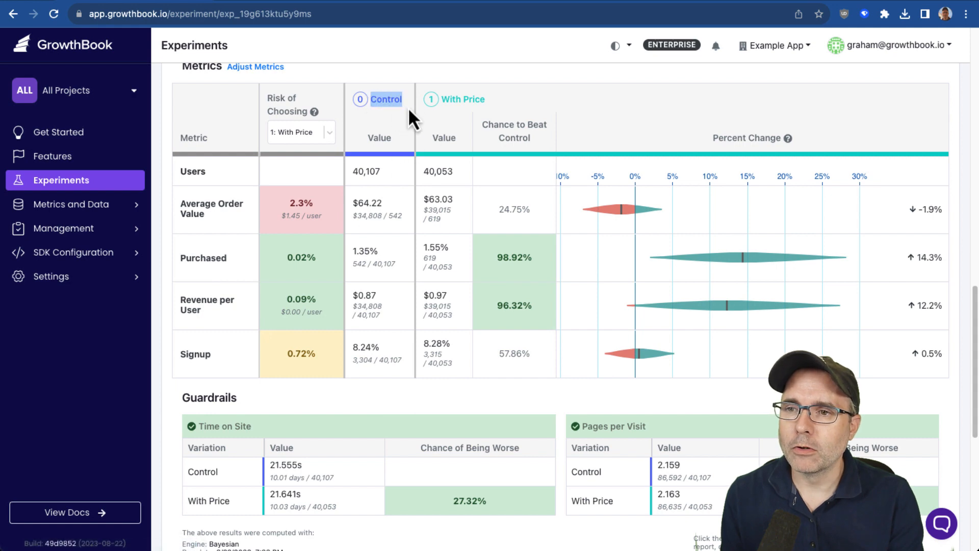
pyautogui.moveTo(500, 126)
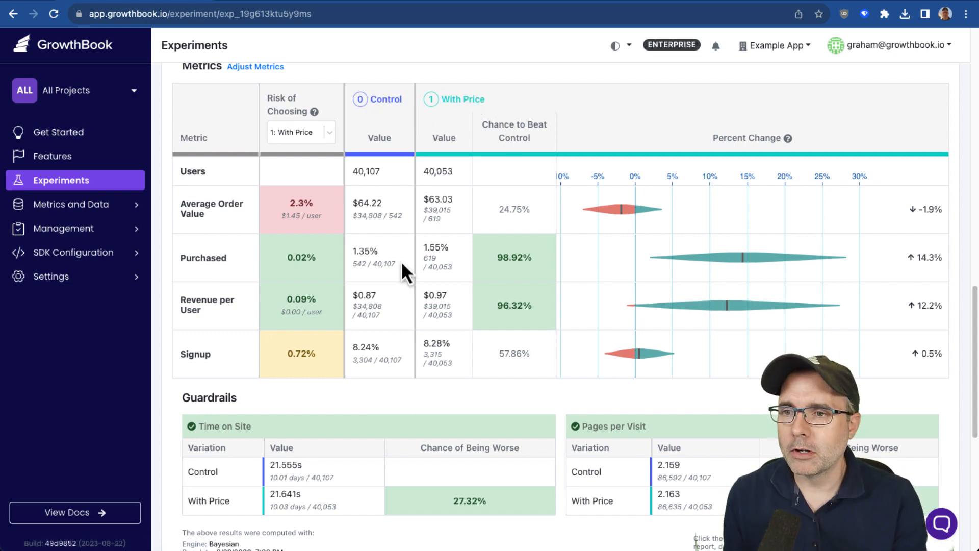
pyautogui.moveTo(546, 337)
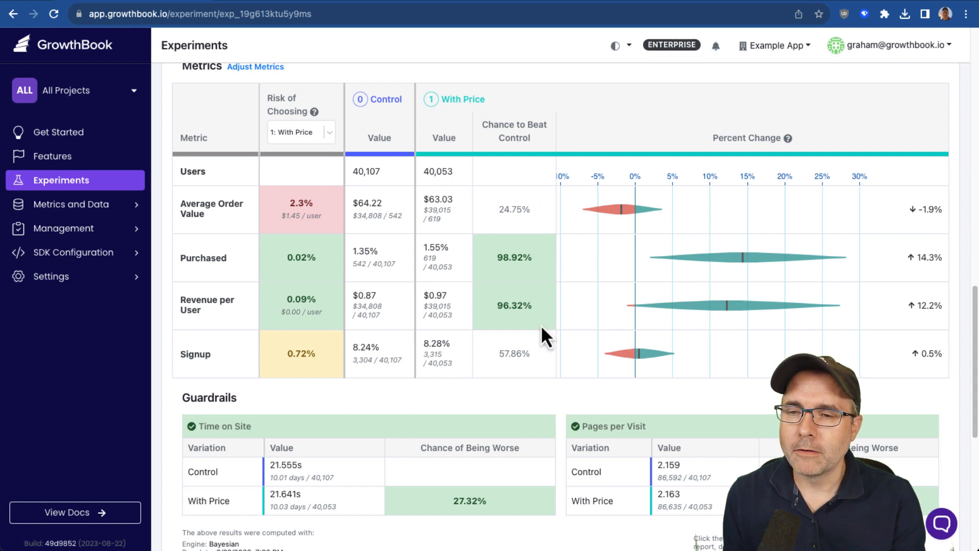
pyautogui.moveTo(854, 240)
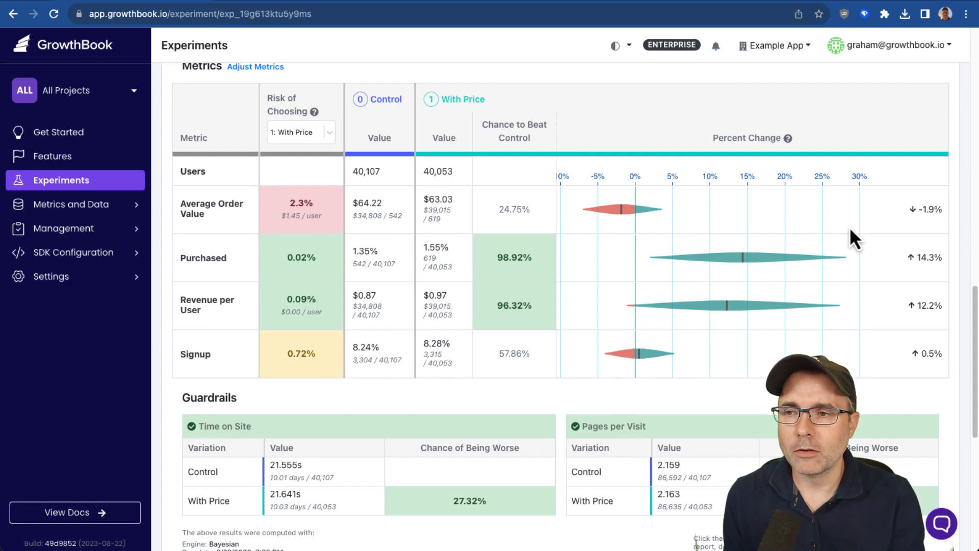
pyautogui.doubleClick(926, 209)
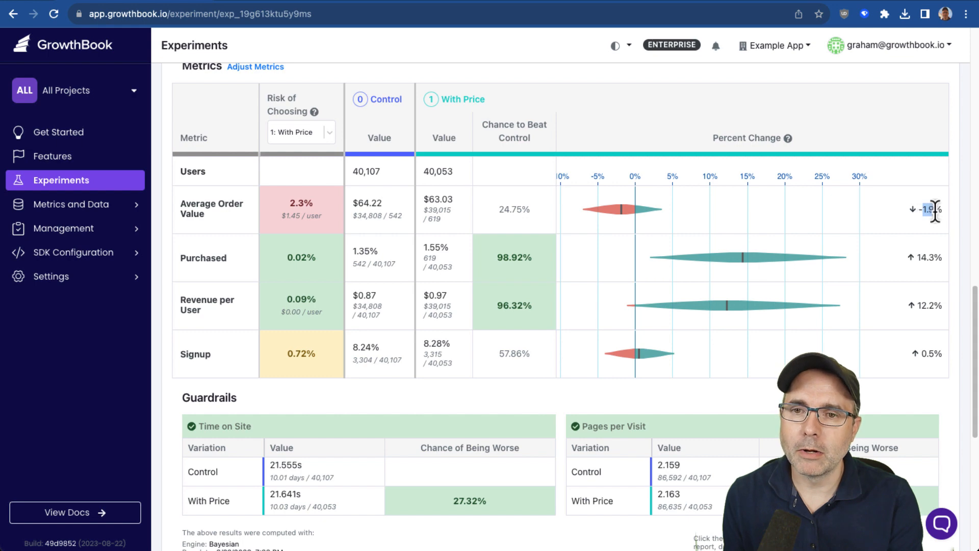
pyautogui.moveTo(499, 216)
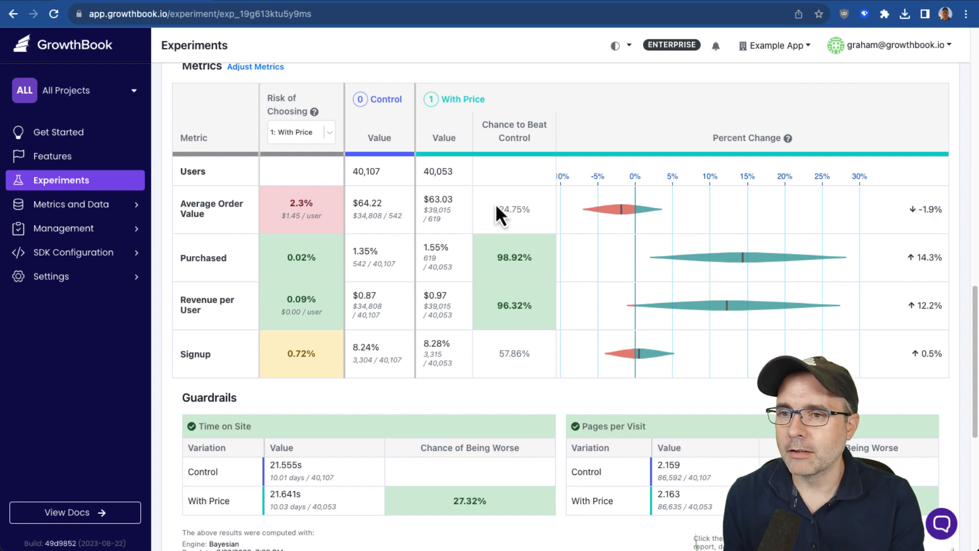
pyautogui.moveTo(559, 284)
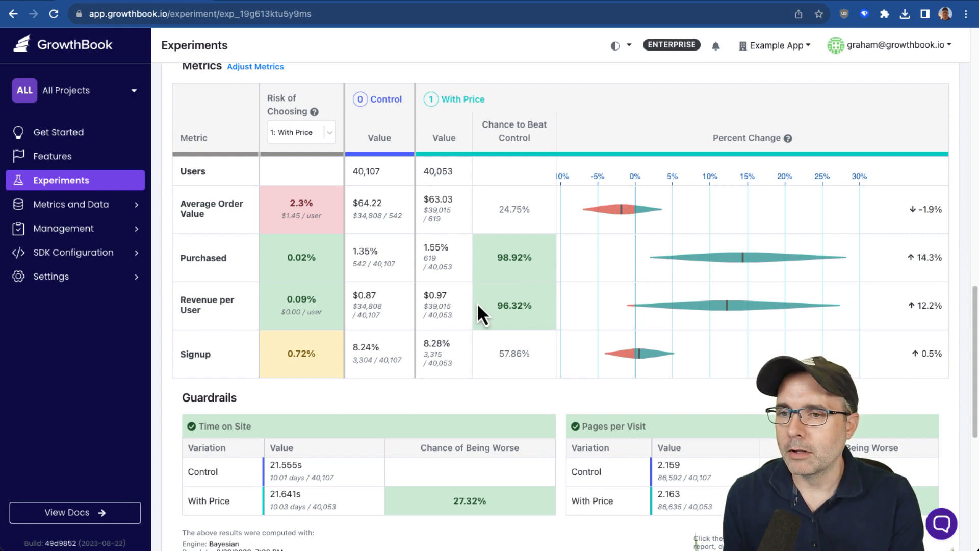
pyautogui.moveTo(859, 319)
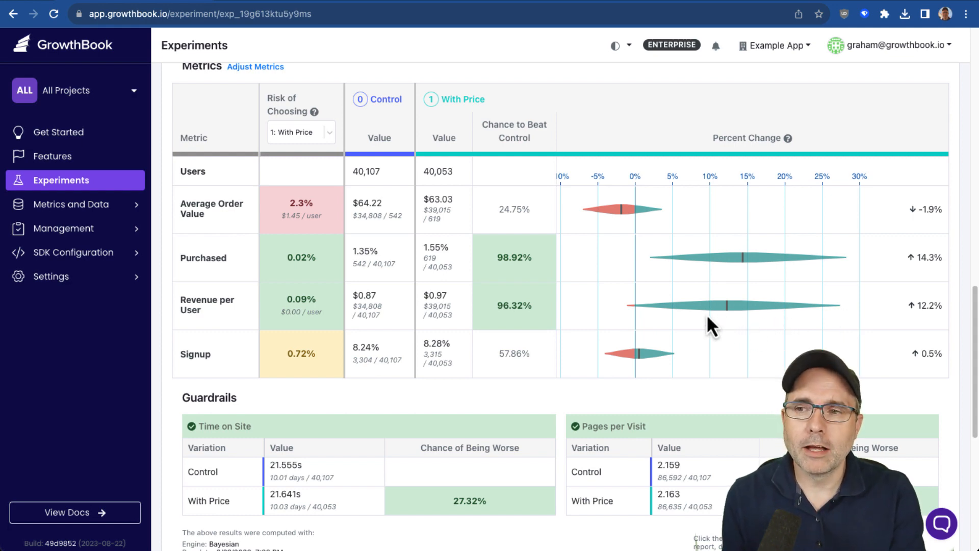
pyautogui.moveTo(297, 303)
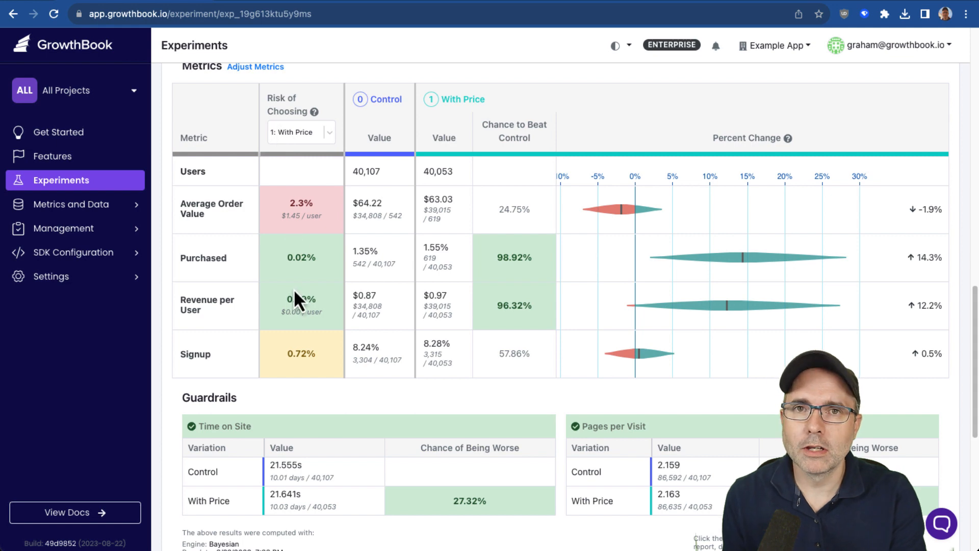
pyautogui.moveTo(298, 299)
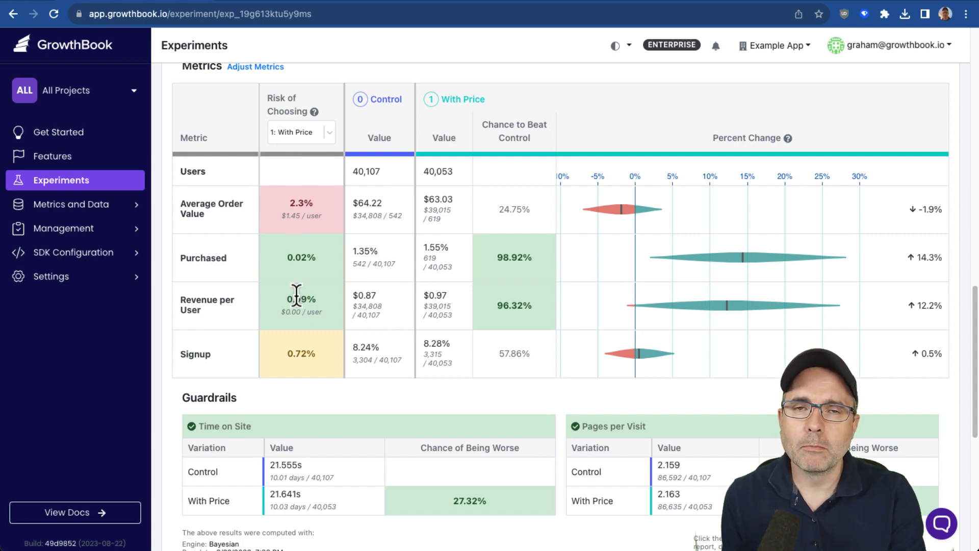
pyautogui.moveTo(311, 303)
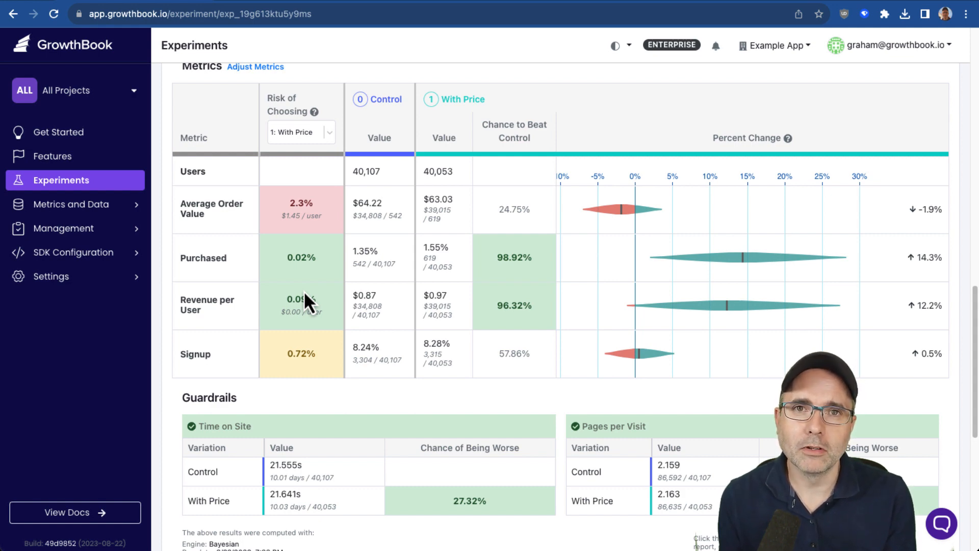
pyautogui.moveTo(306, 287)
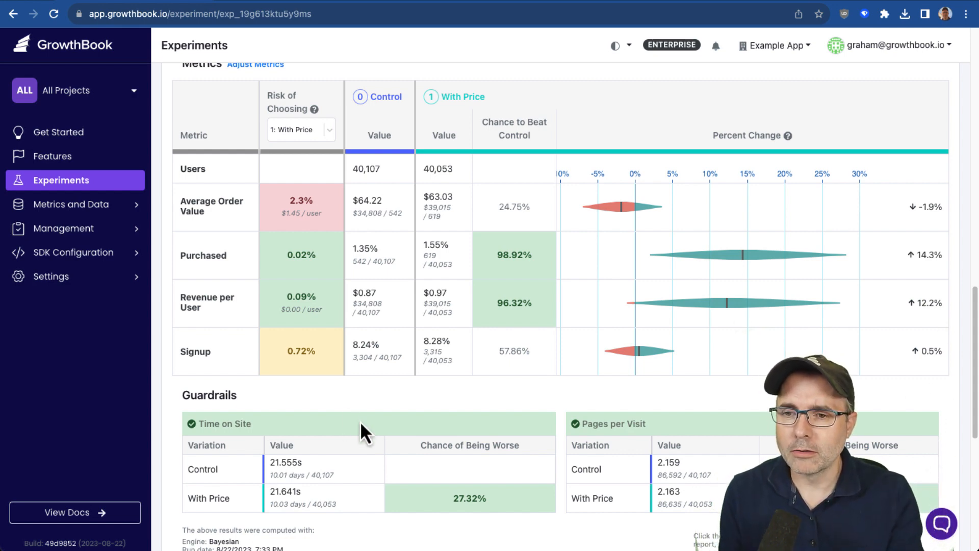
pyautogui.scroll(-3)
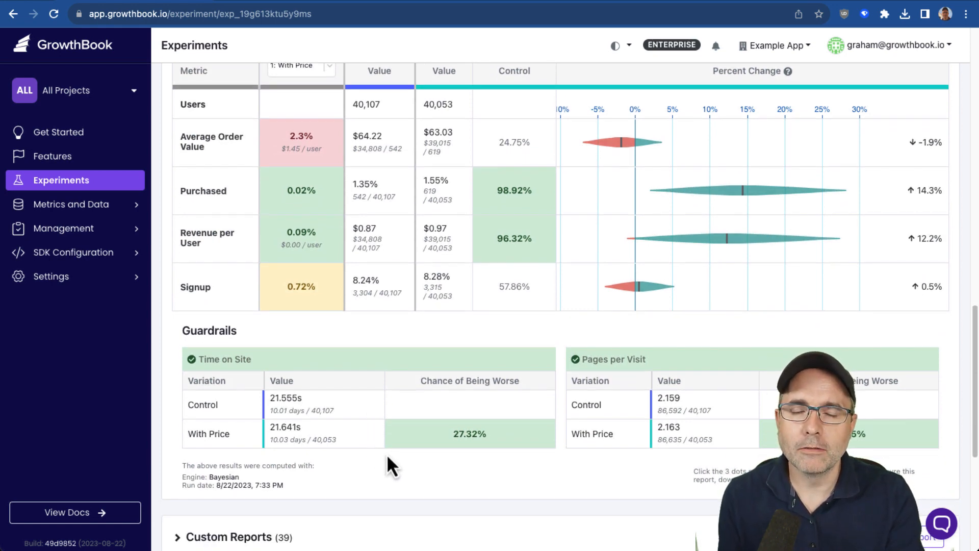
pyautogui.scroll(-3)
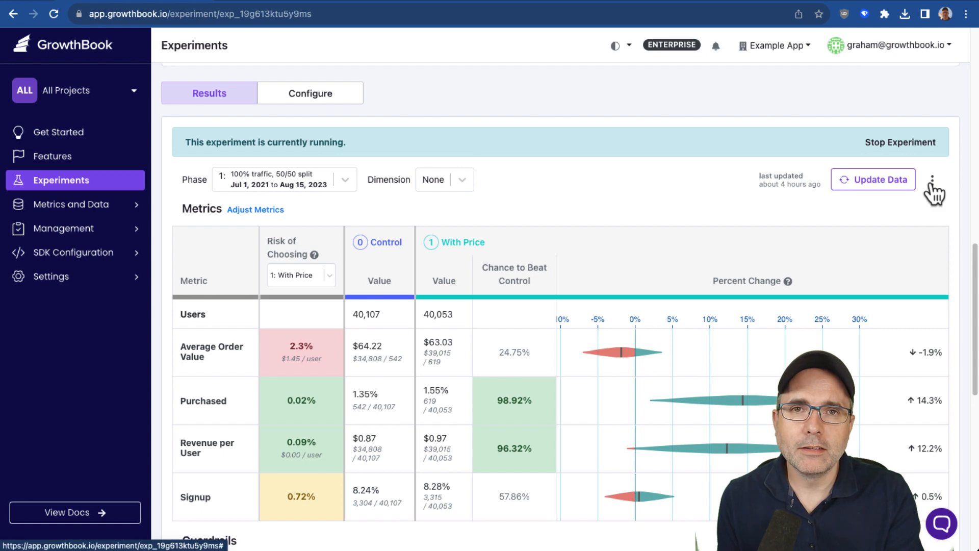
pyautogui.click(931, 180)
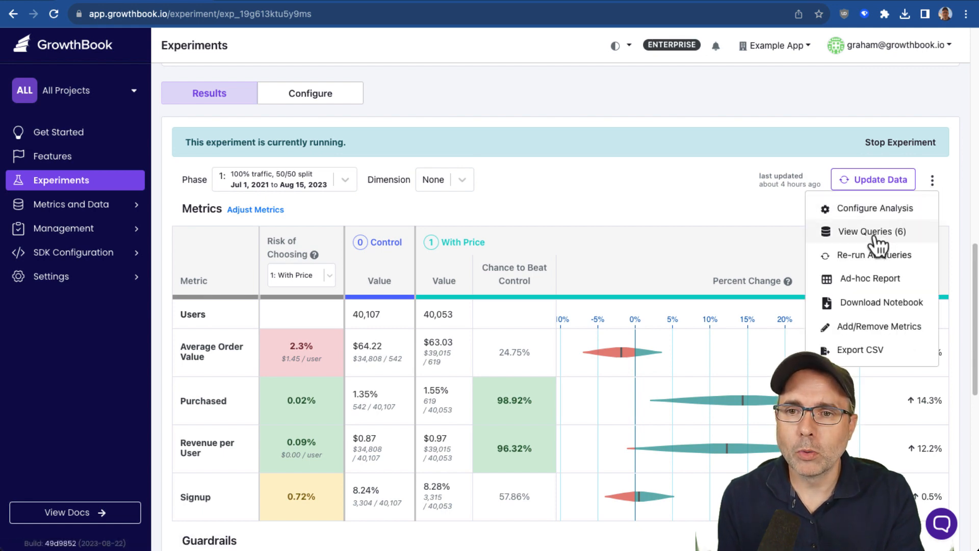
pyautogui.click(868, 231)
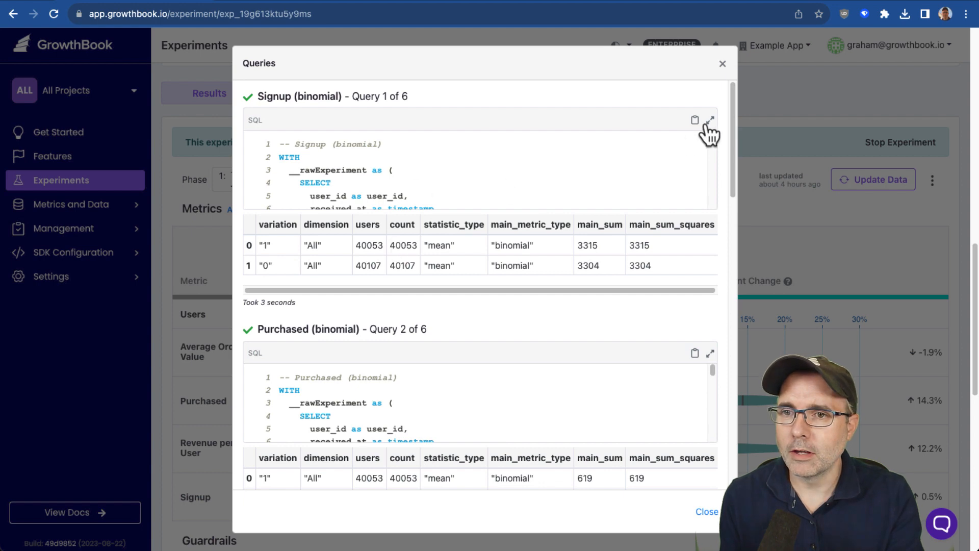
pyautogui.click(709, 120)
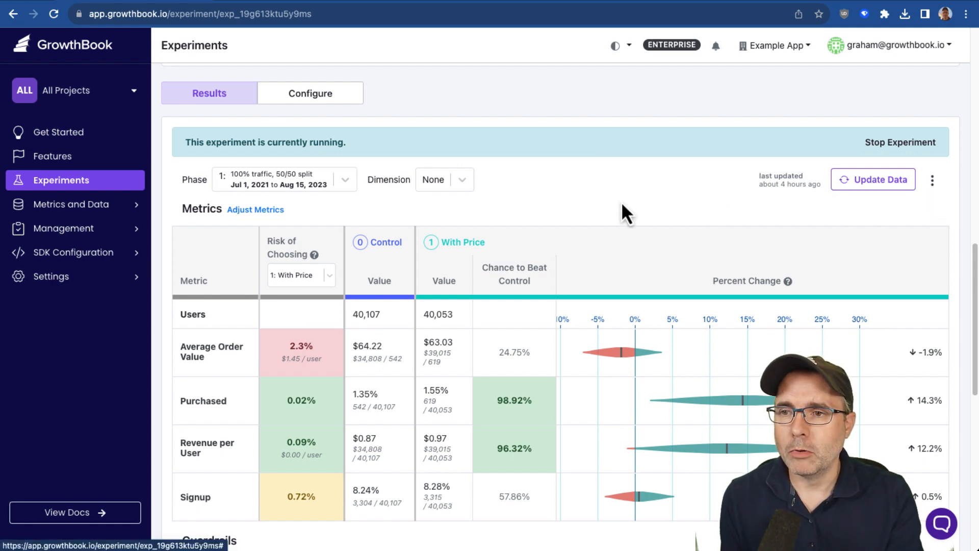
# - Set the results Dimension to country and review the US, CA, UK, Other and IN rows
pyautogui.click(444, 179)
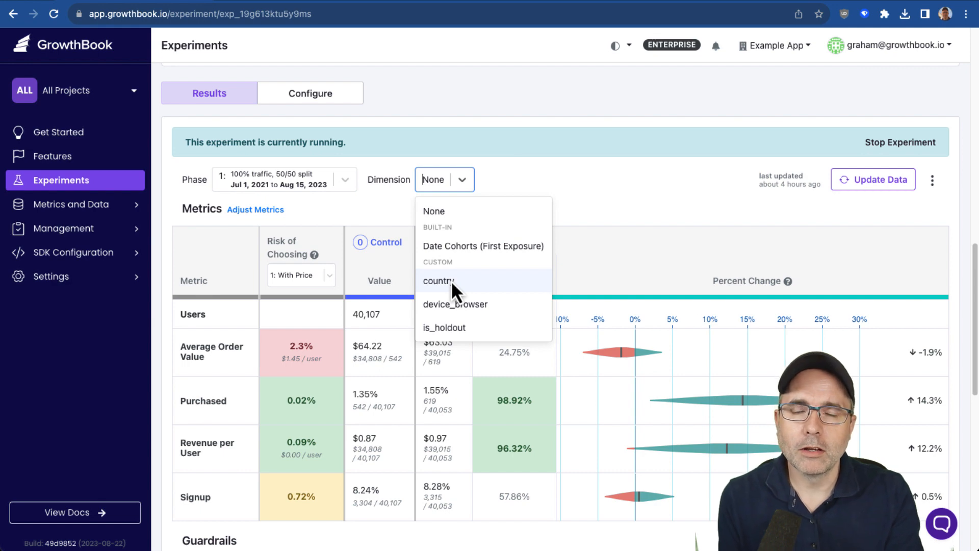
pyautogui.click(438, 280)
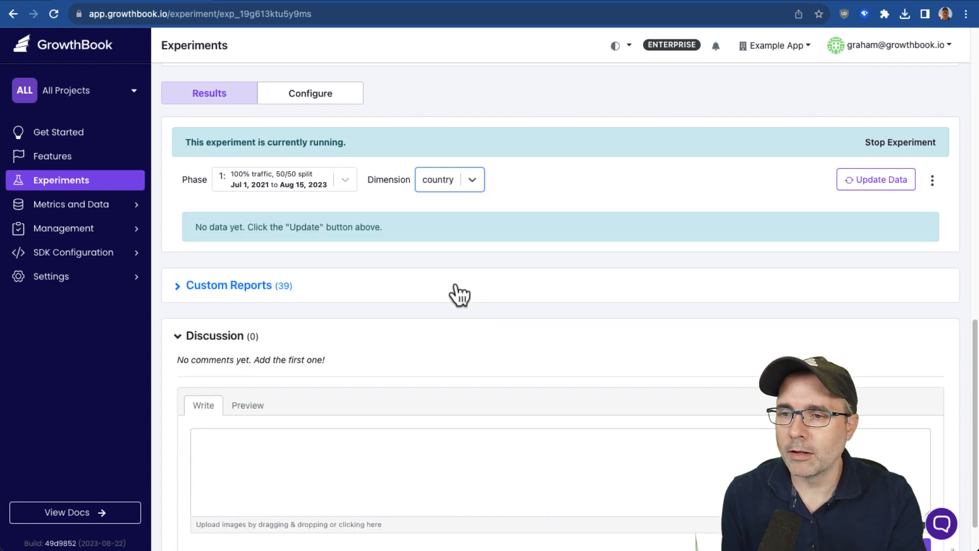
pyautogui.click(449, 179)
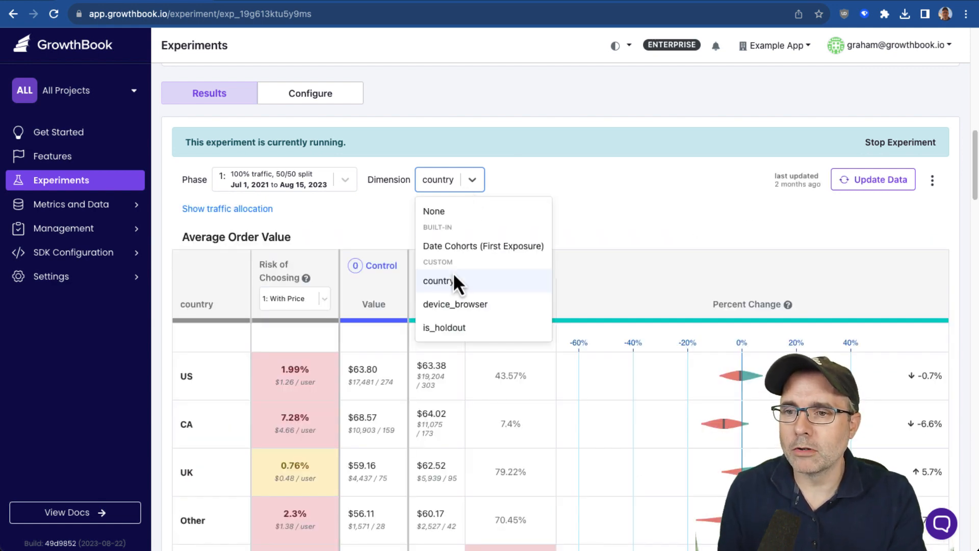
pyautogui.scroll(-3)
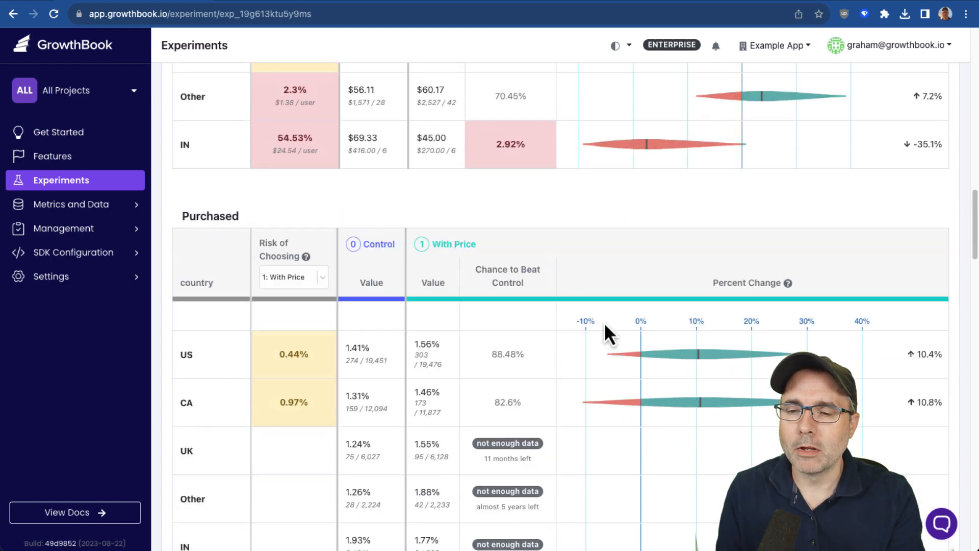
pyautogui.scroll(-3)
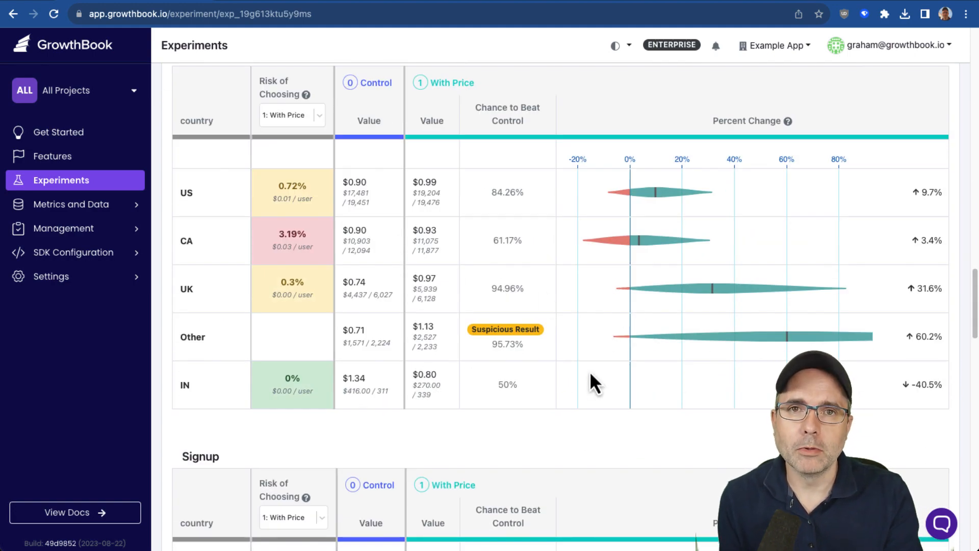